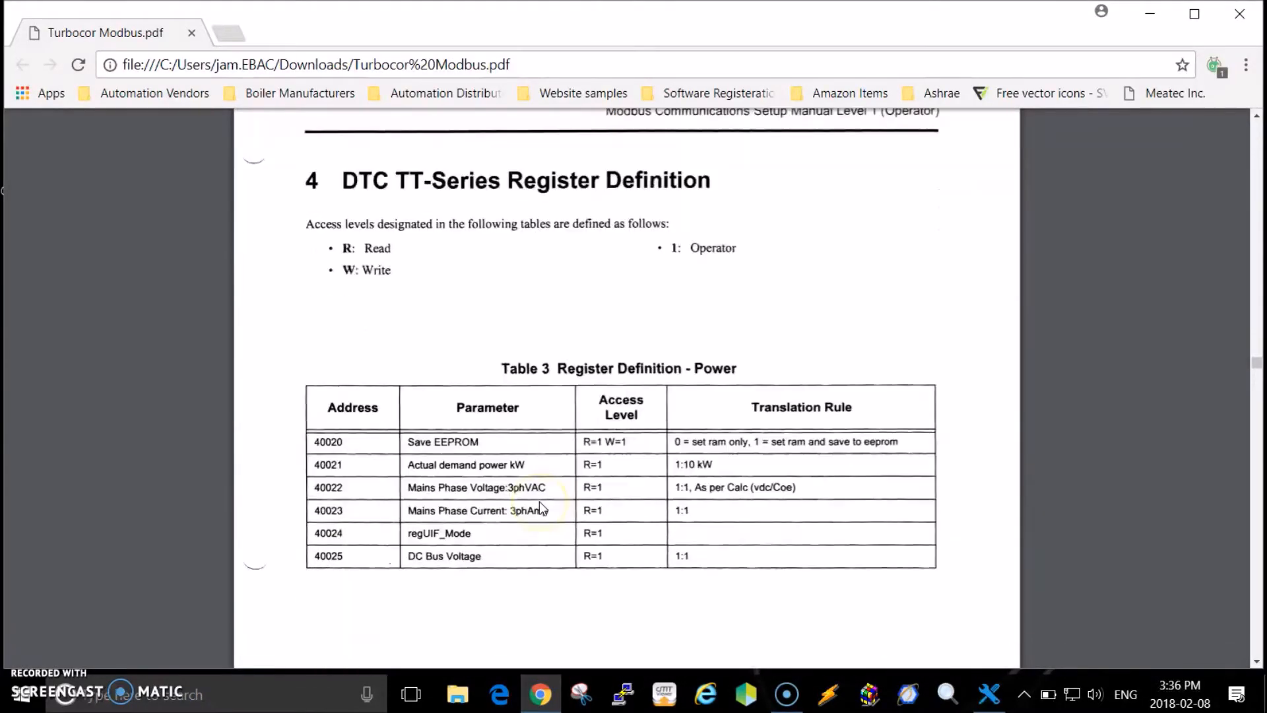
Scroll the Turbocor Modbus PDF down to Table 4 showing the Fault # bit list.
scroll(down, 3)
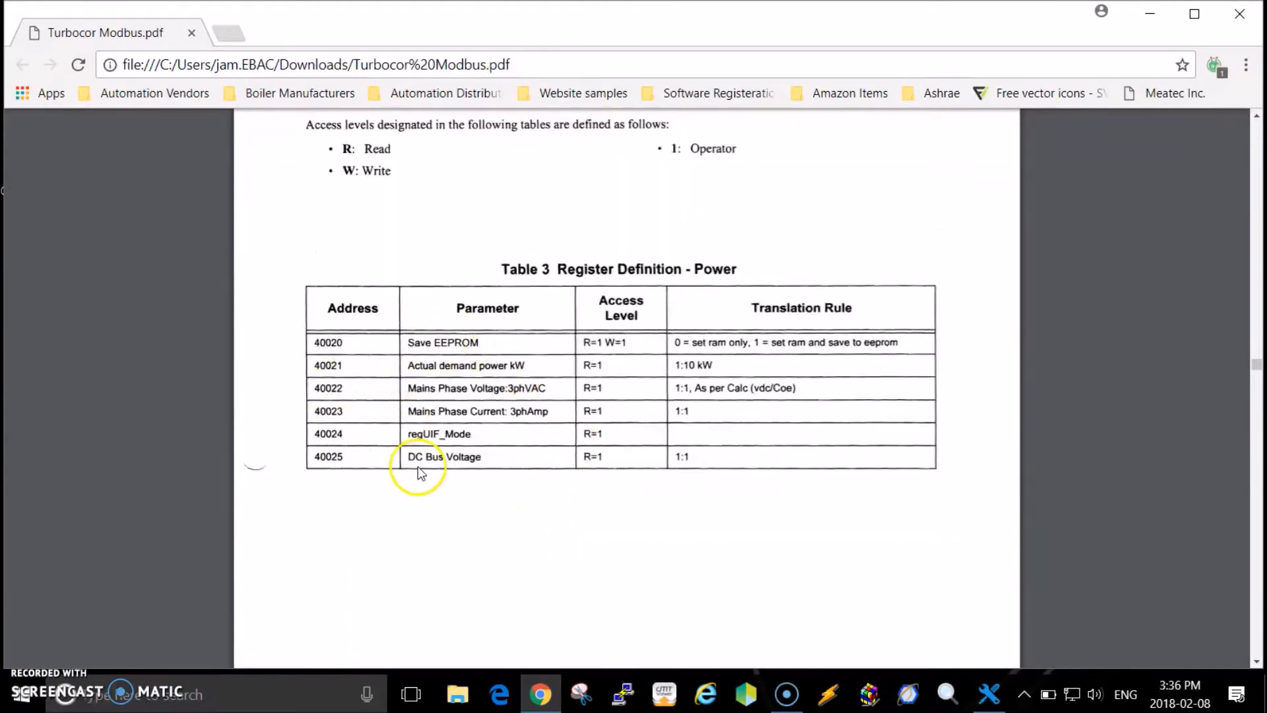
scroll(down, 3)
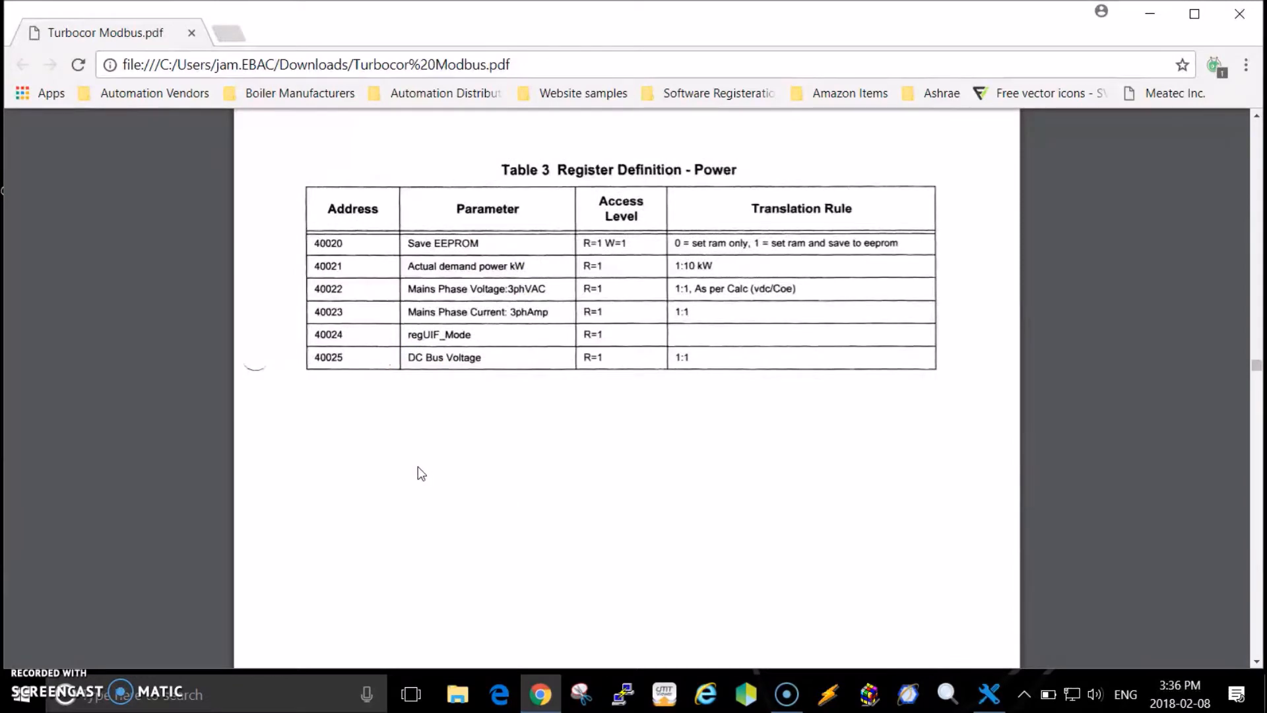
scroll(down, 3)
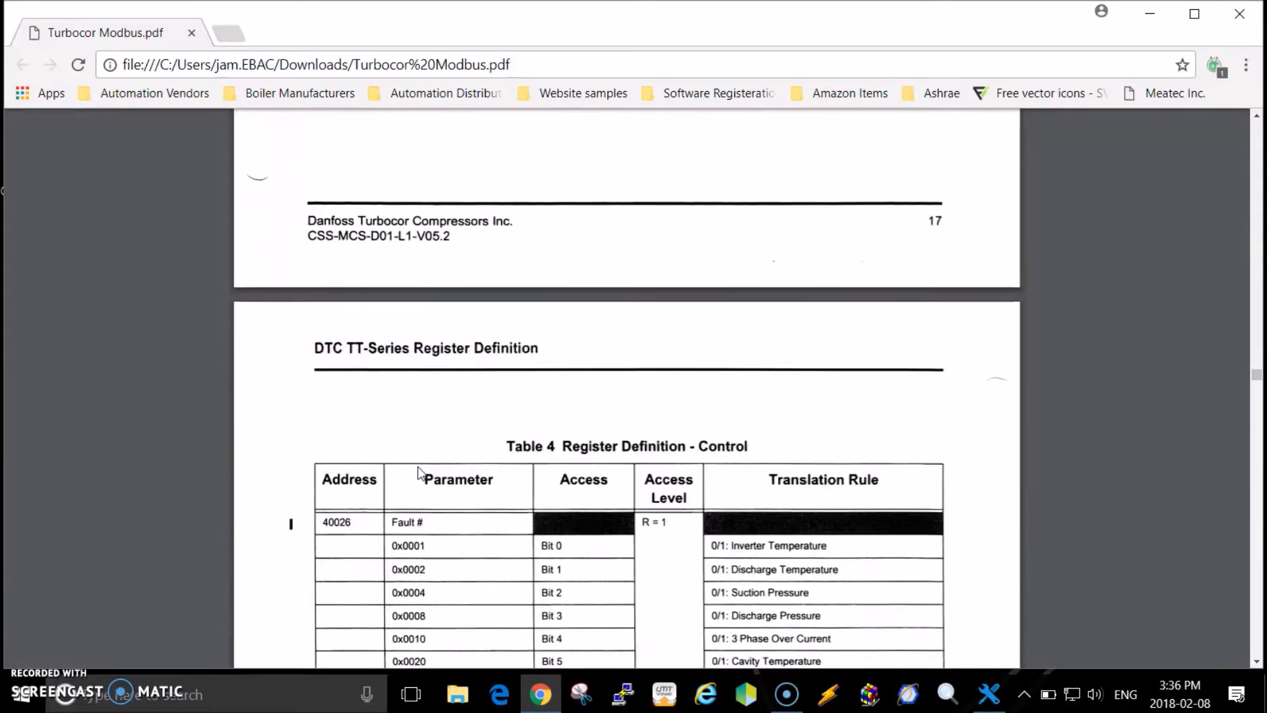
scroll(down, 3)
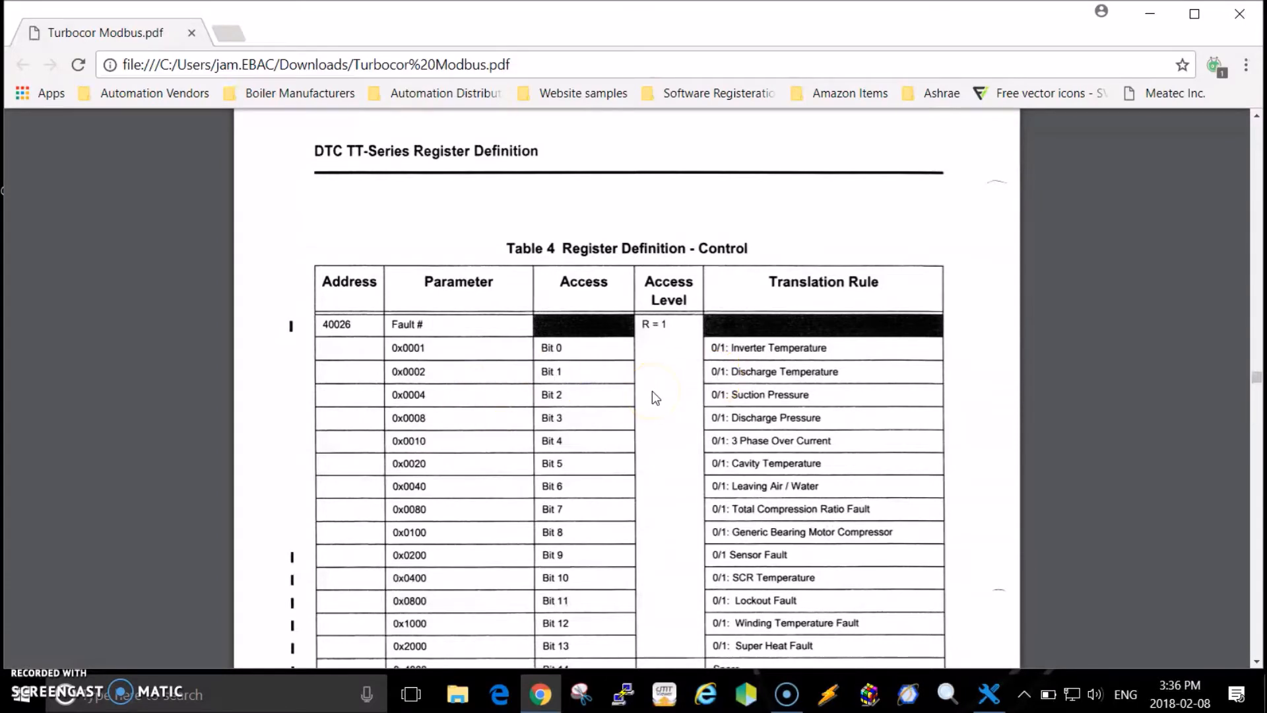
mouse_move(1164, 166)
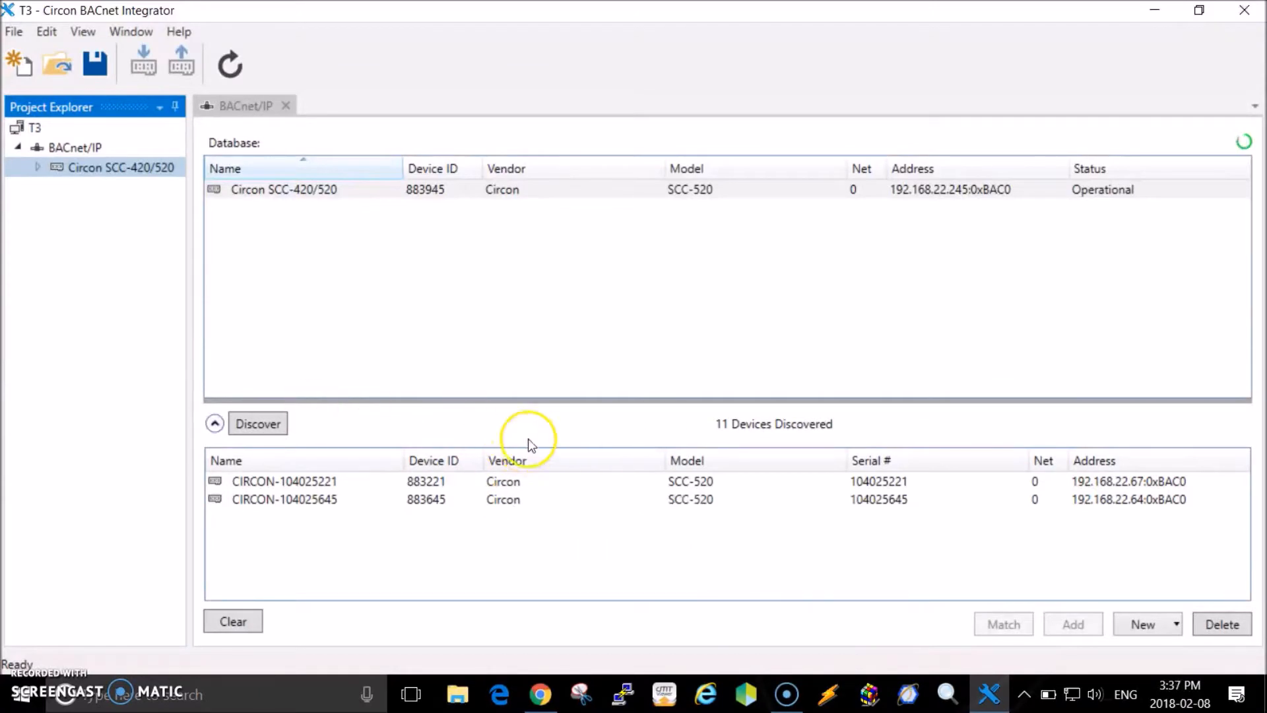
mouse_move(483, 443)
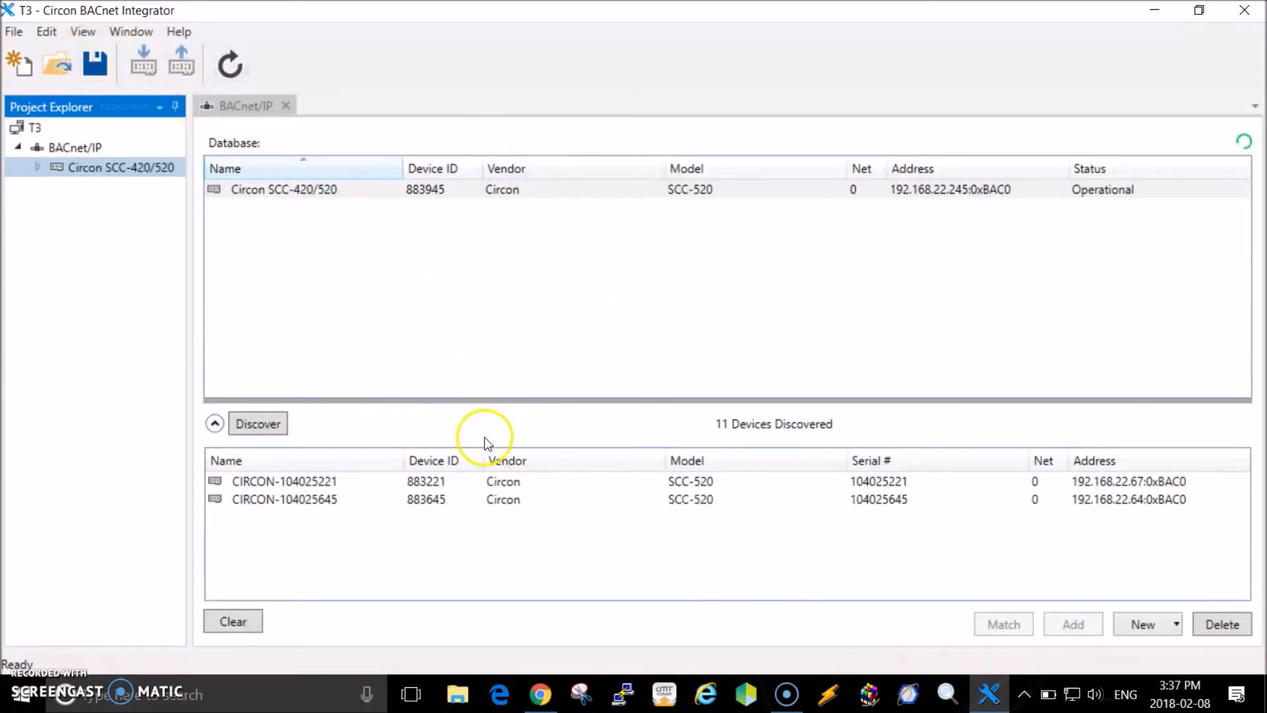
Launch Catalyst for the Circon SCC-420/520 device from its Project Explorer context menu.
click(106, 173)
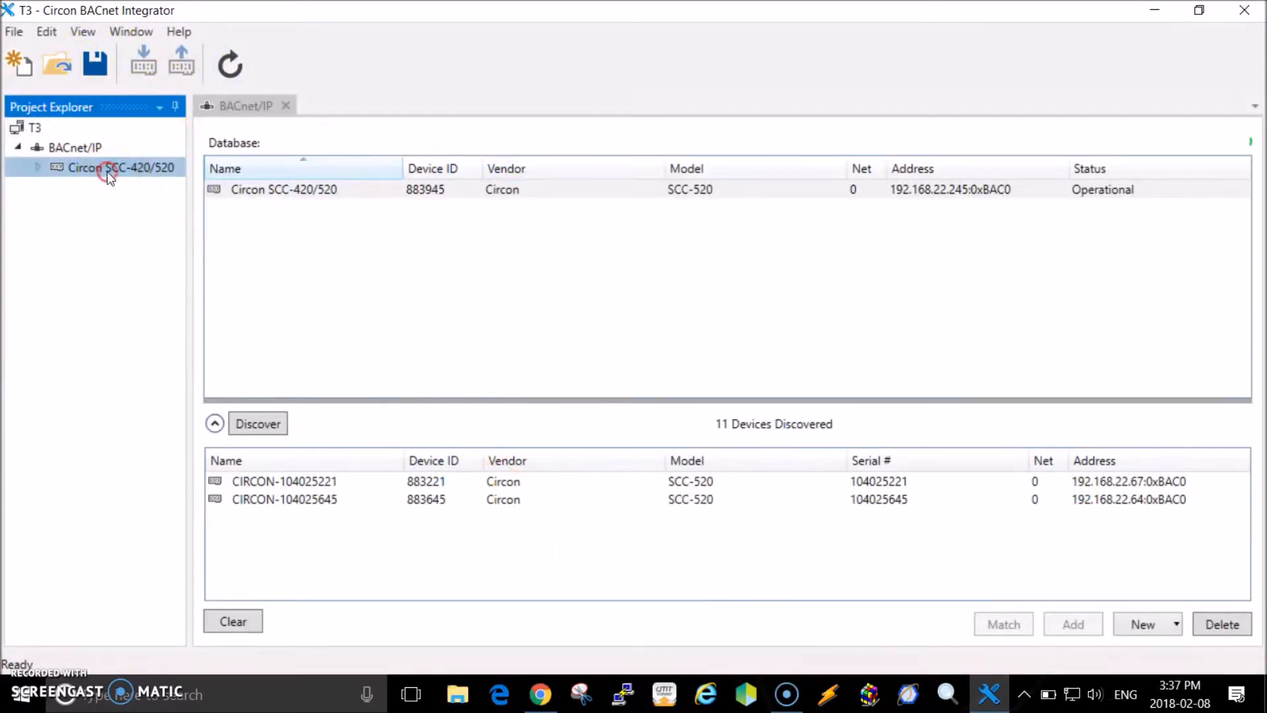
right_click(109, 174)
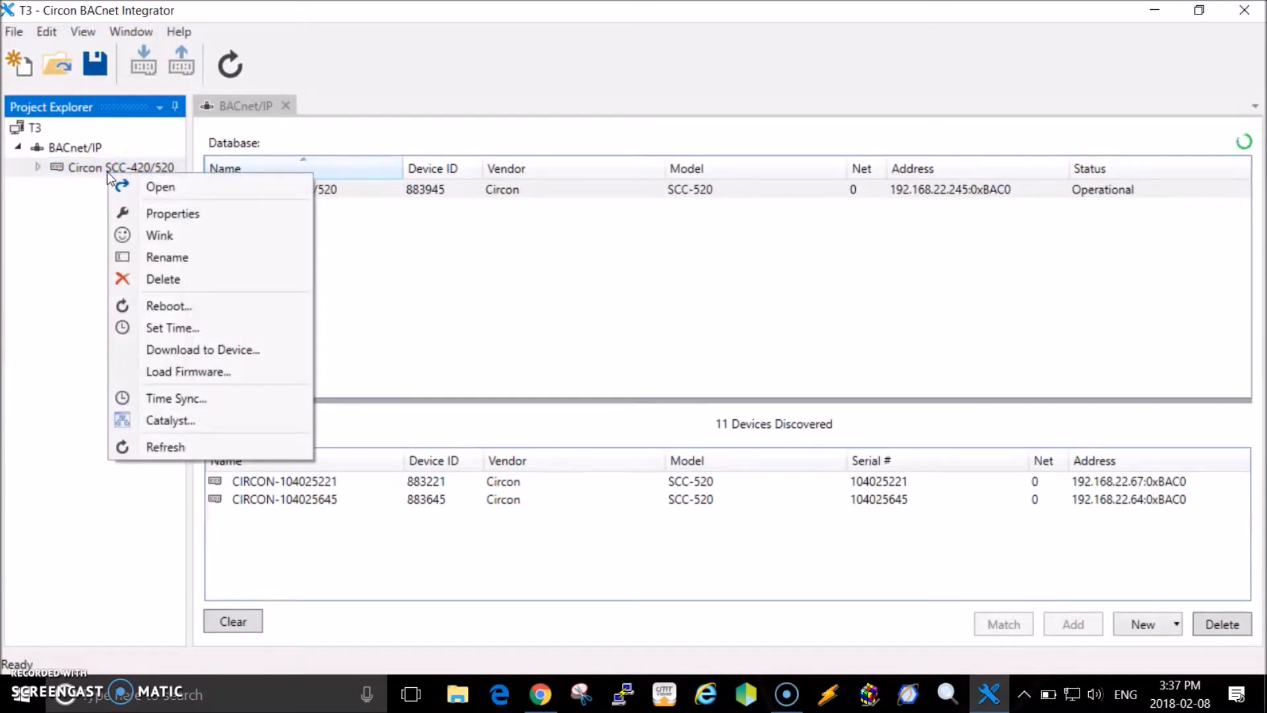
click(169, 421)
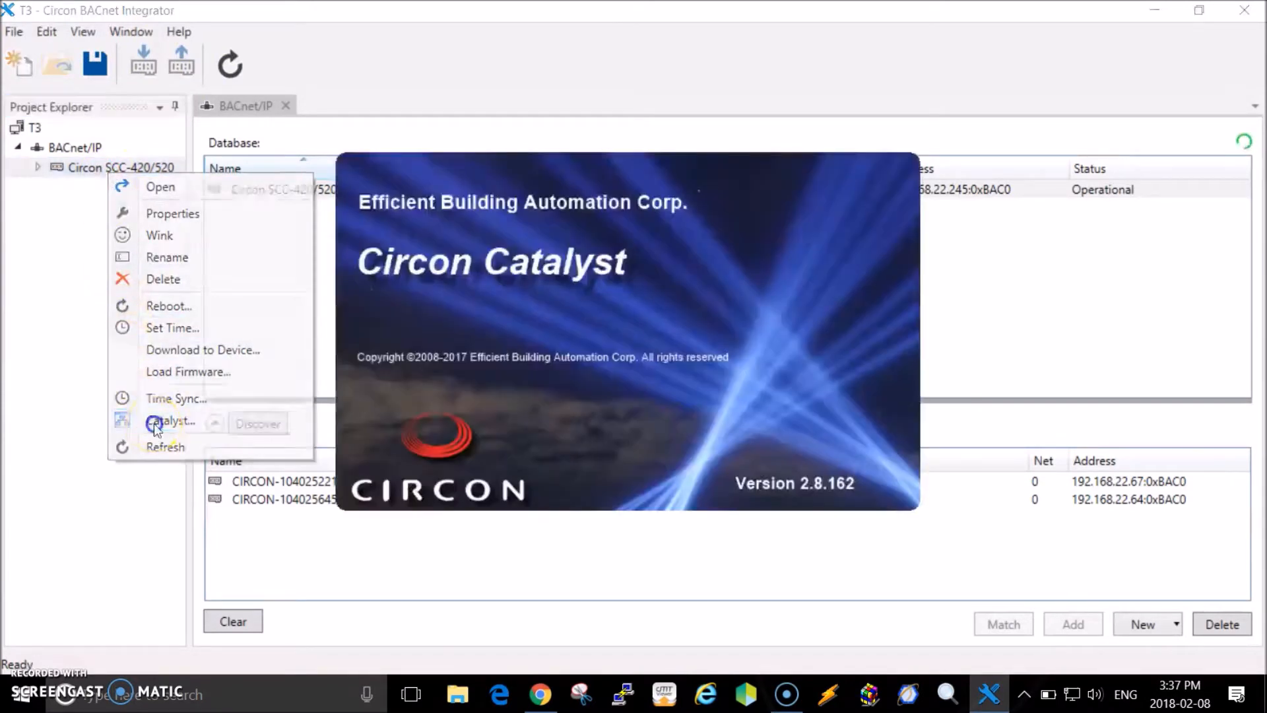
click(170, 421)
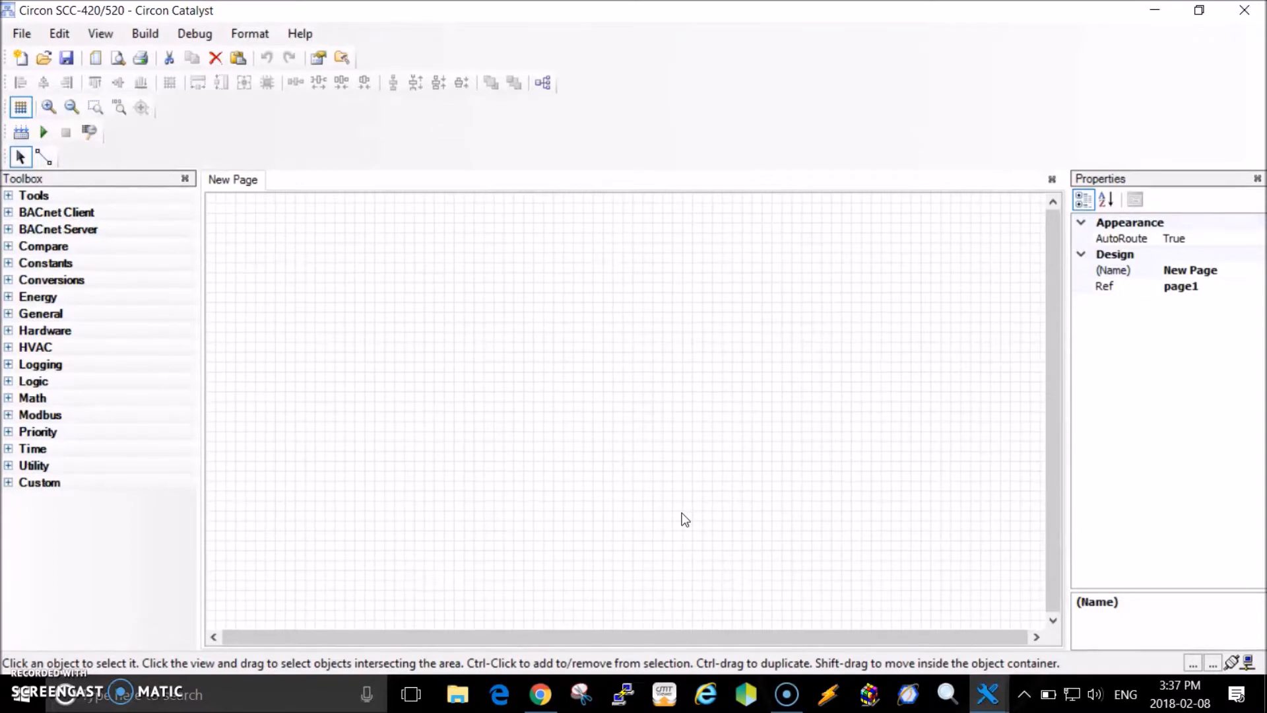
Configure the Modbus serial service at 38400 baud with a 10 ms inter-message delay and confirm.
click(101, 34)
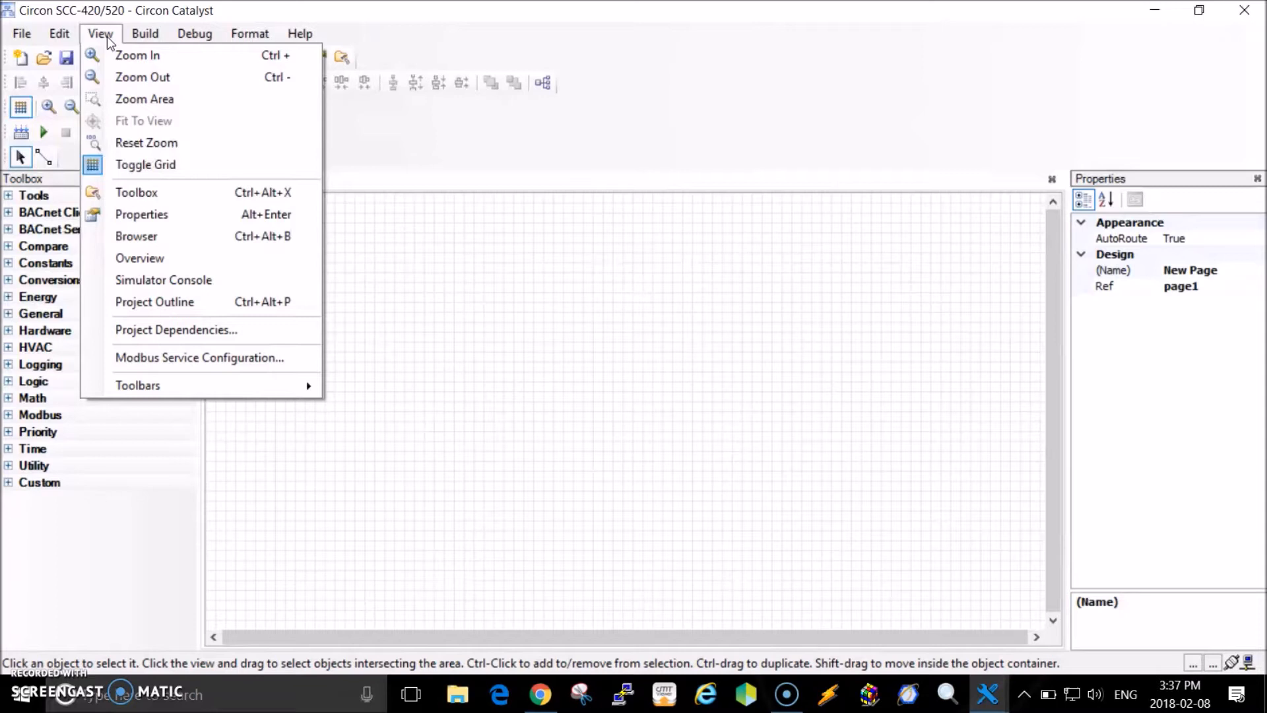
mouse_move(182, 358)
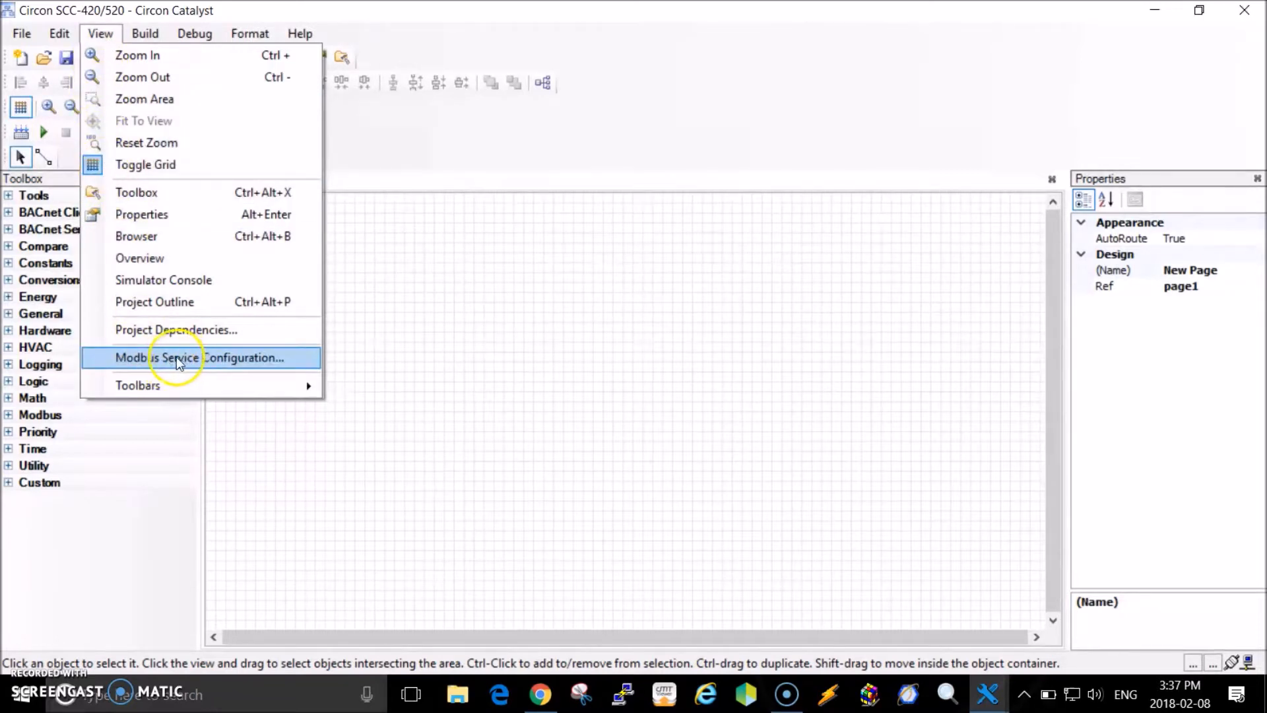
click(174, 358)
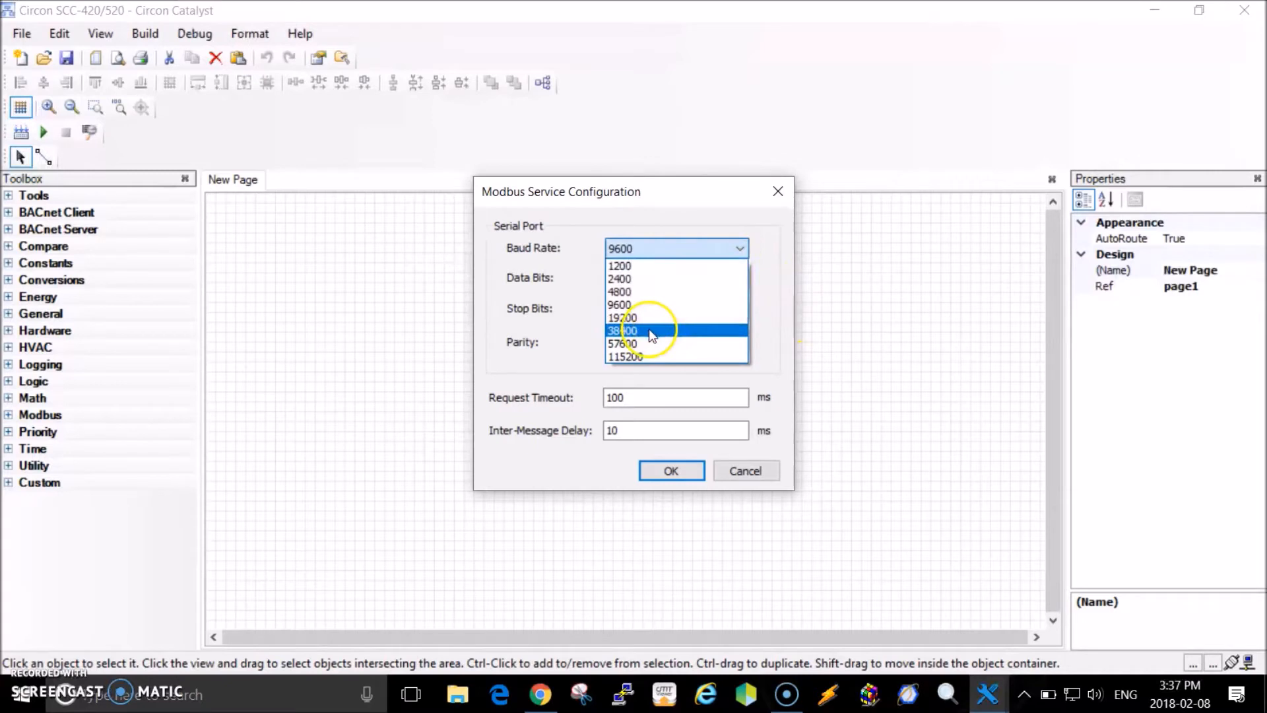
click(625, 330)
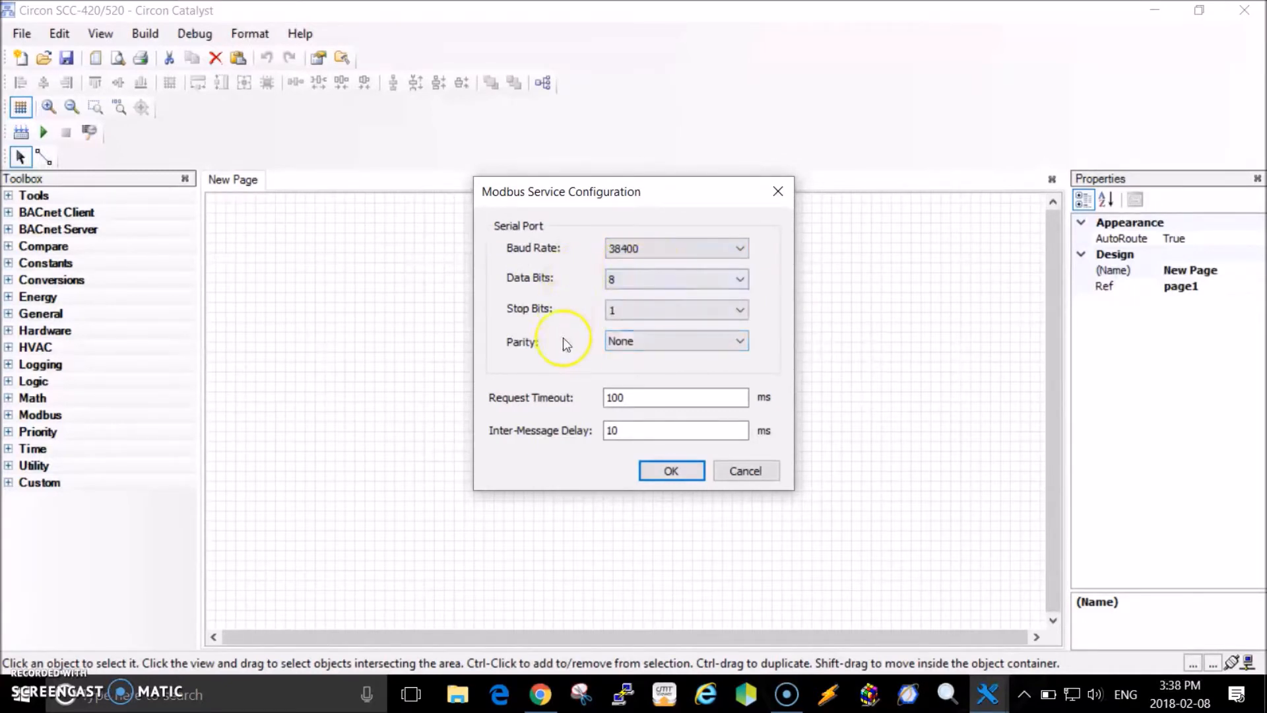
click(674, 341)
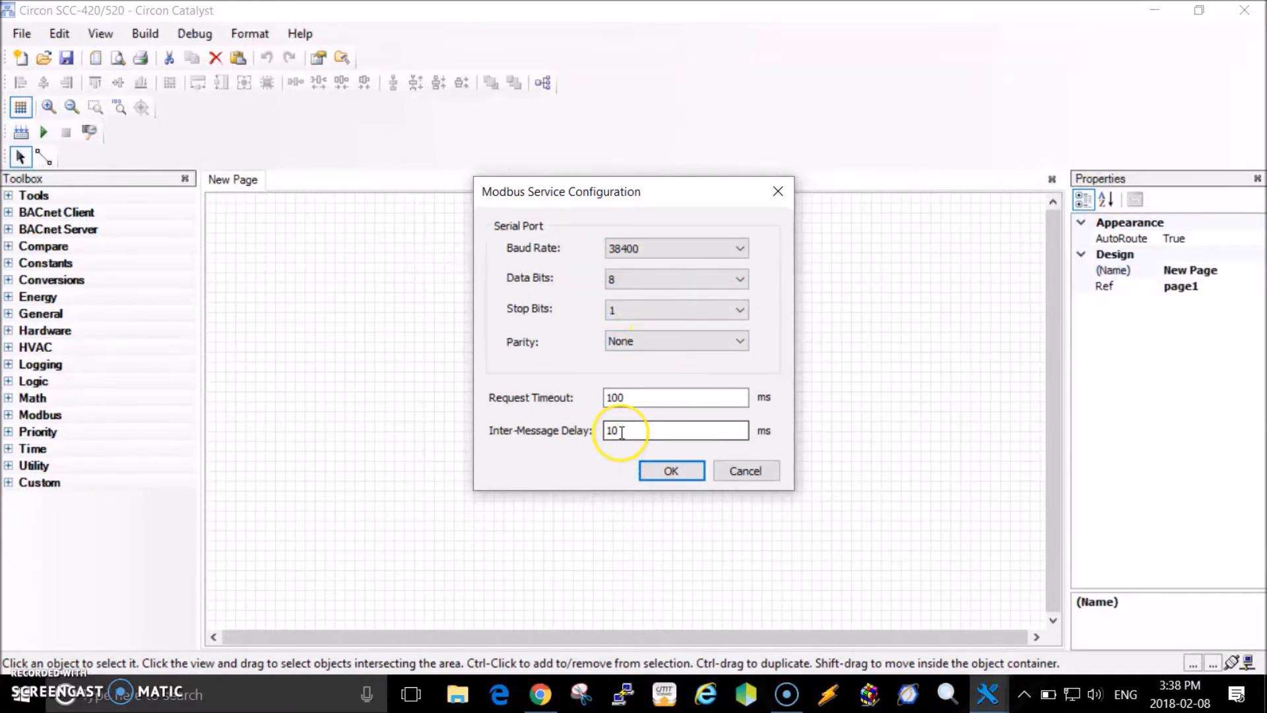
double_click(614, 430)
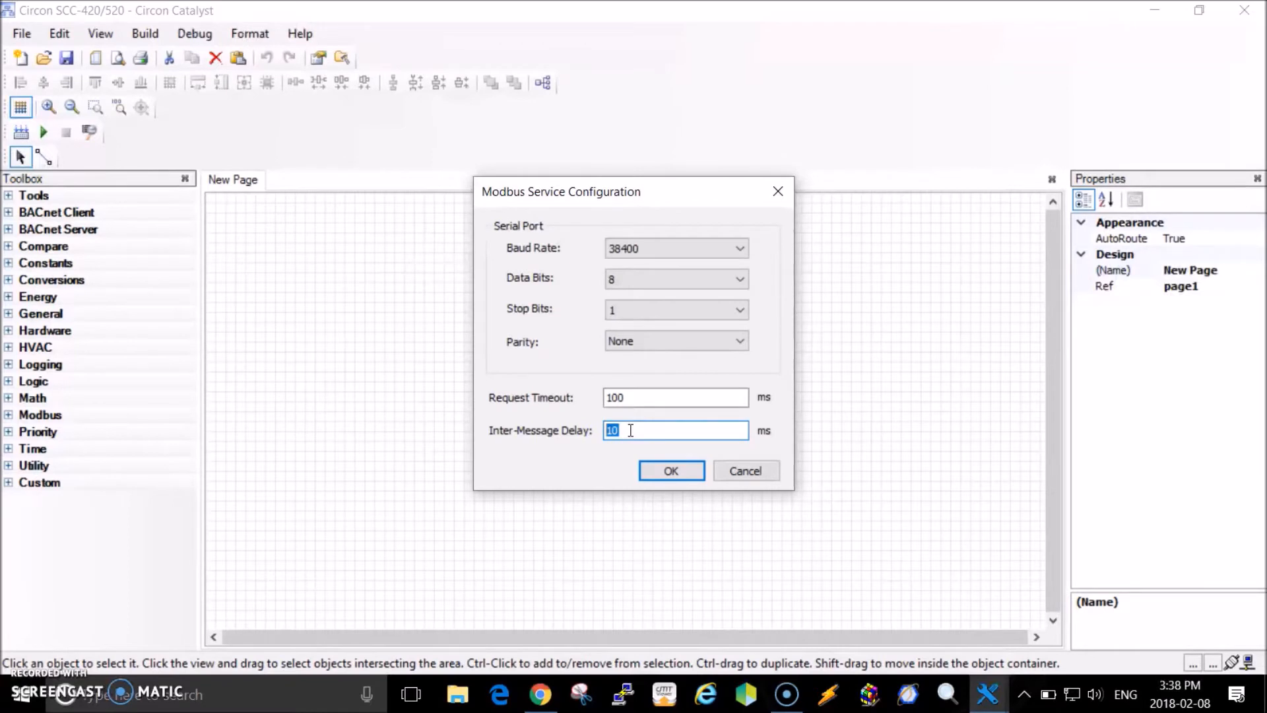
text(50)
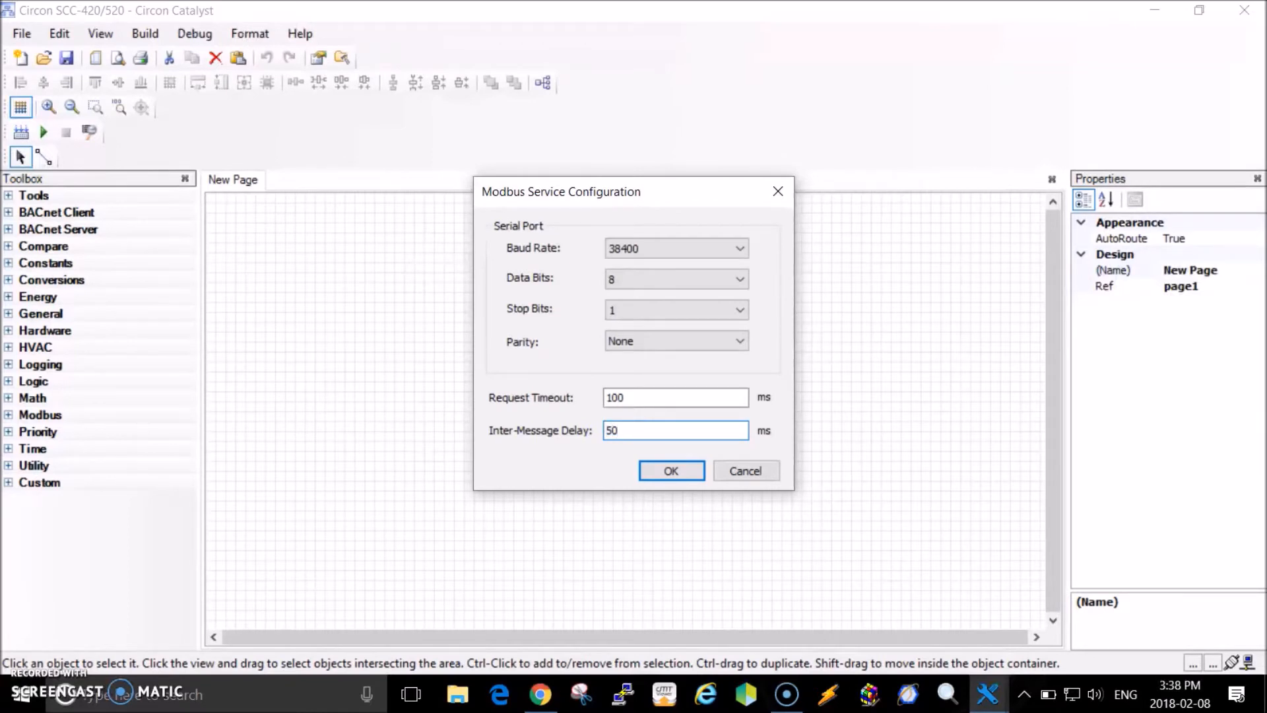
click(621, 430)
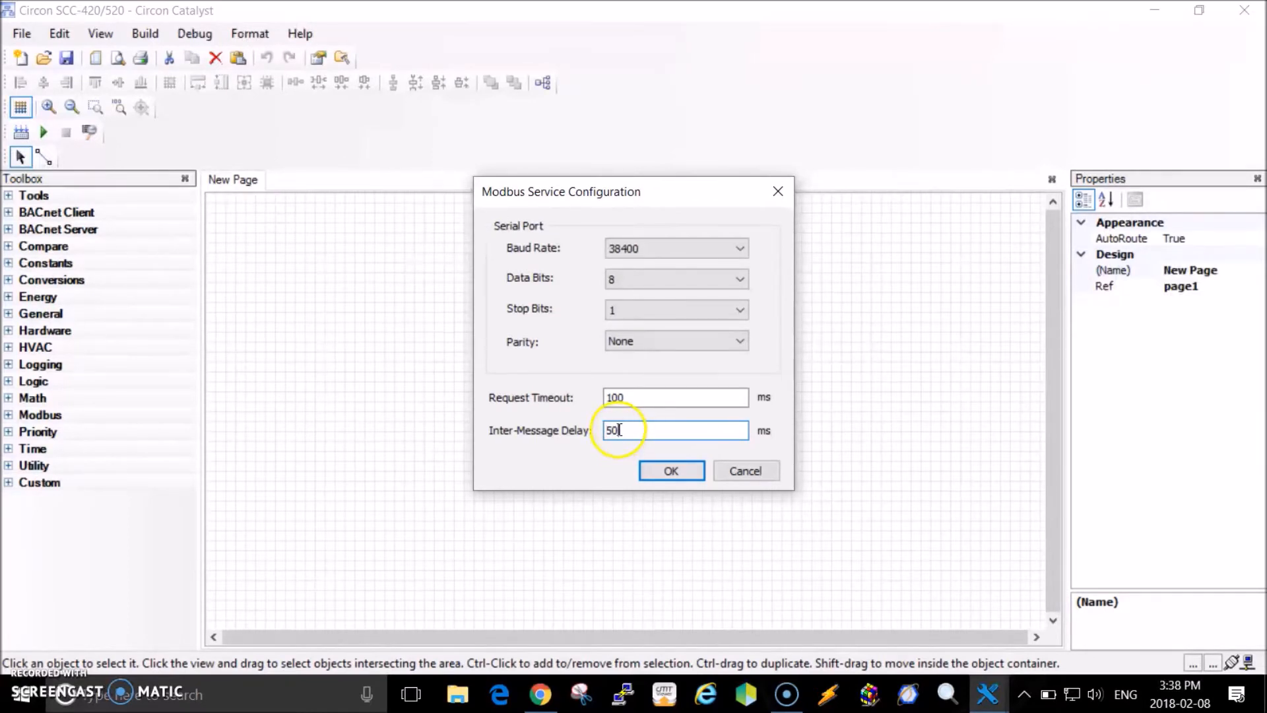
text(1)
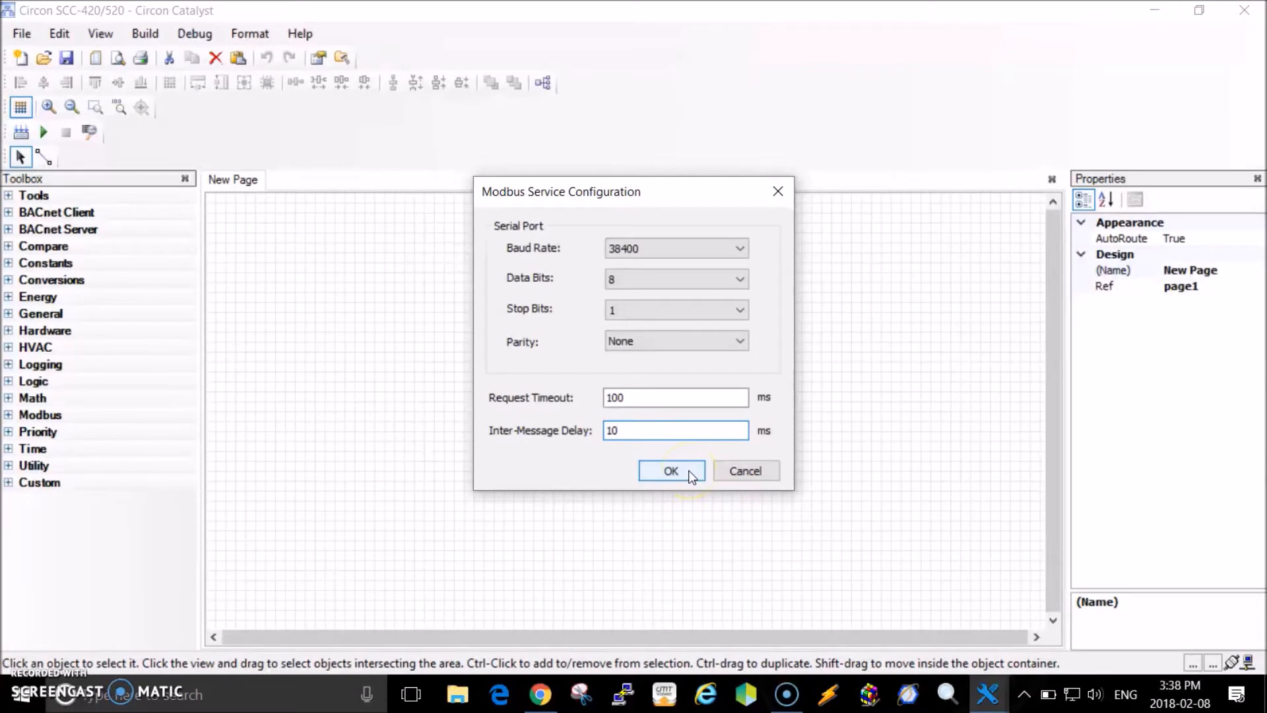
click(670, 470)
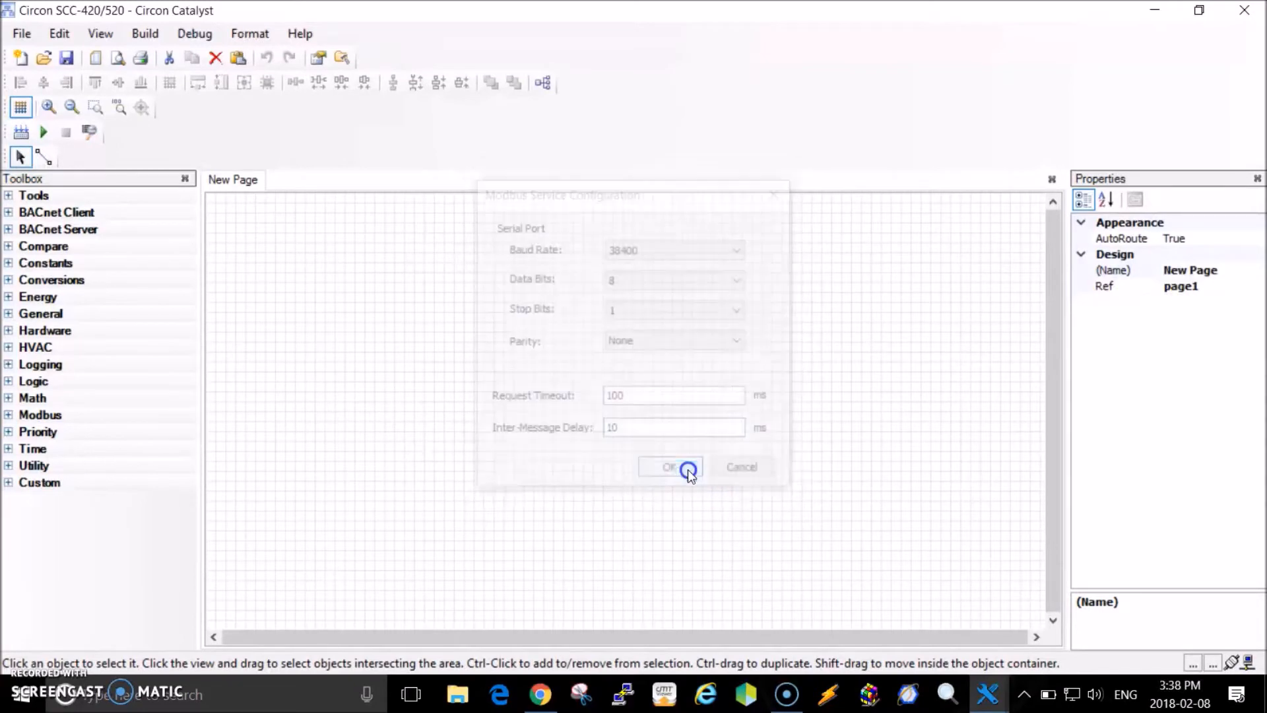
Create a new Modbus device page named 'TT Compressor#1' with slave address 1.
click(670, 467)
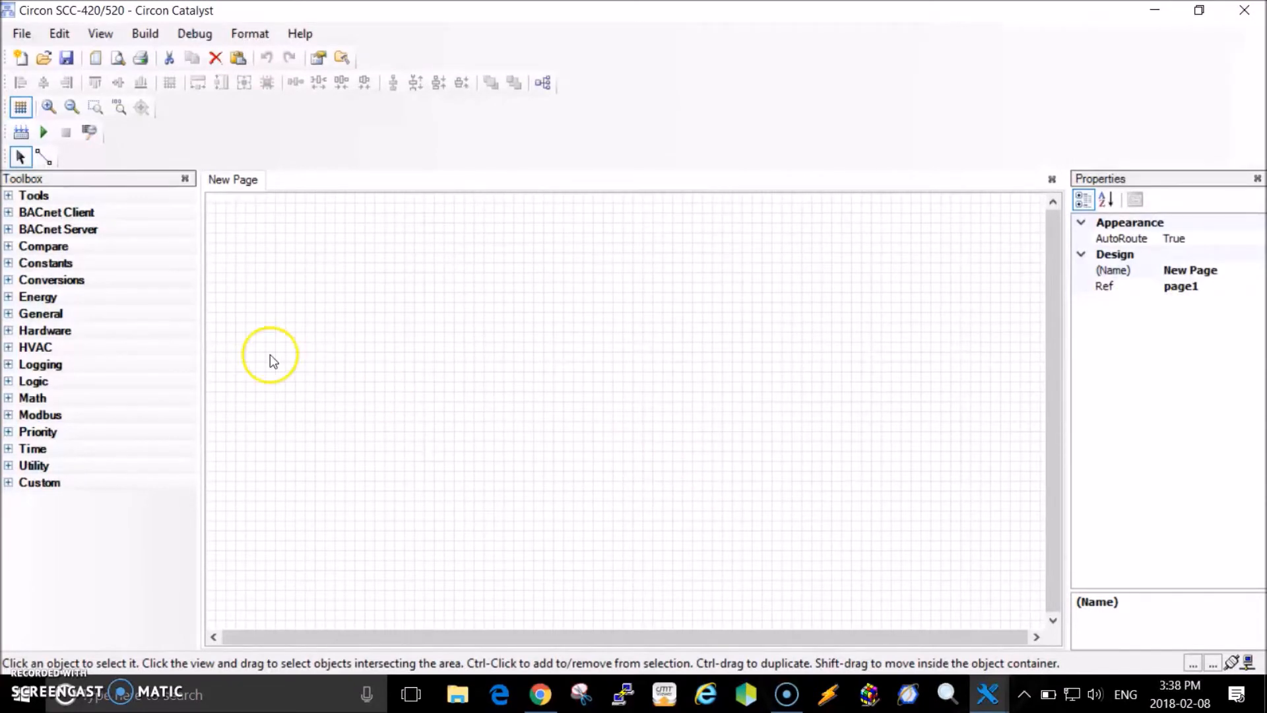
mouse_move(448, 336)
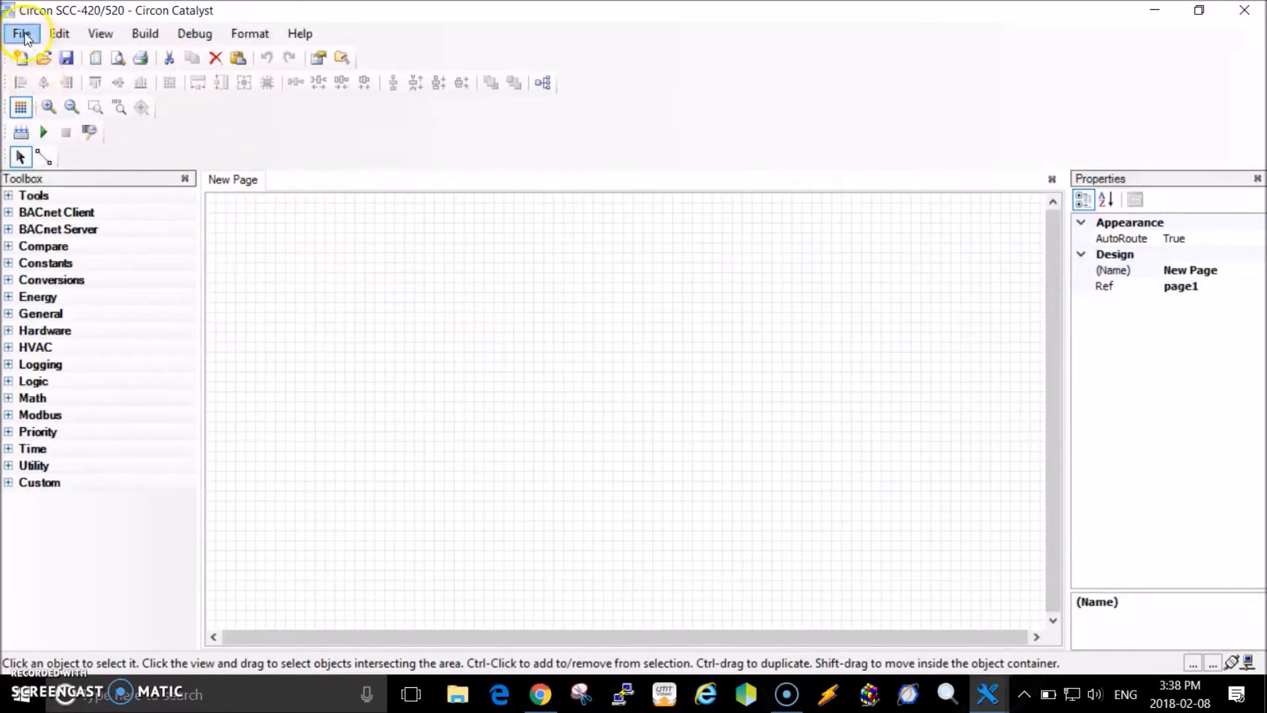
click(20, 35)
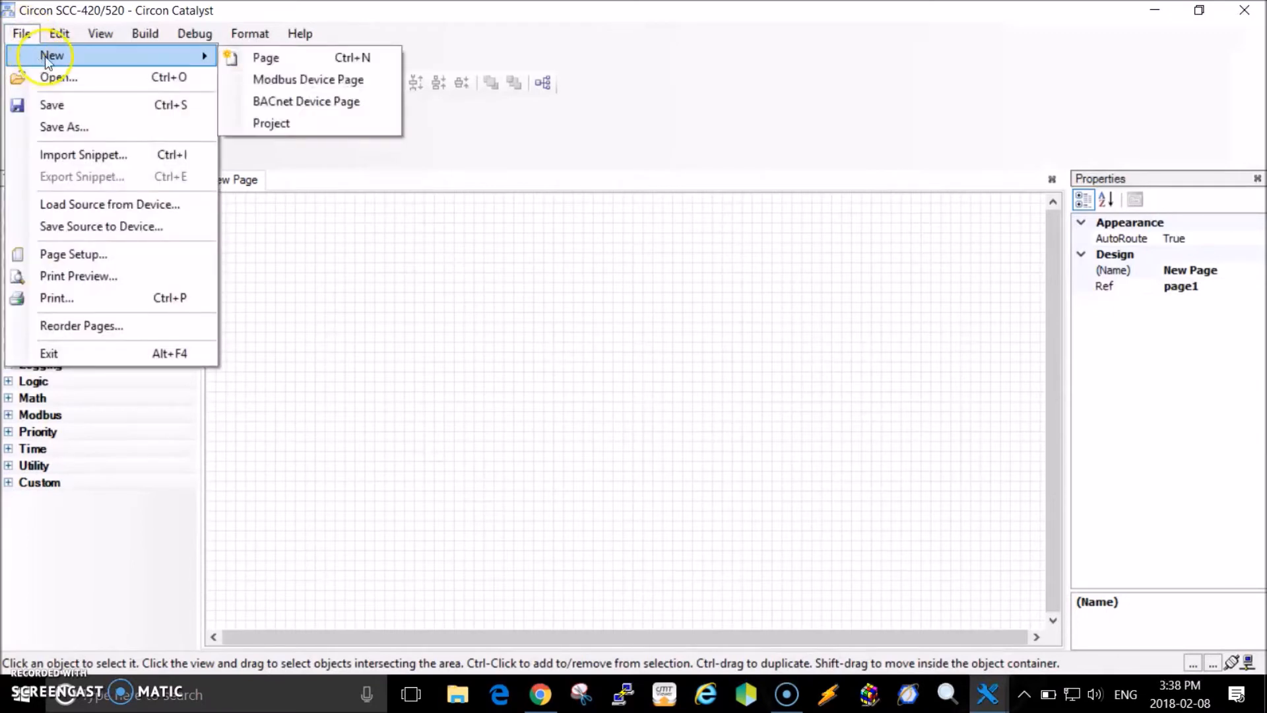
mouse_move(317, 85)
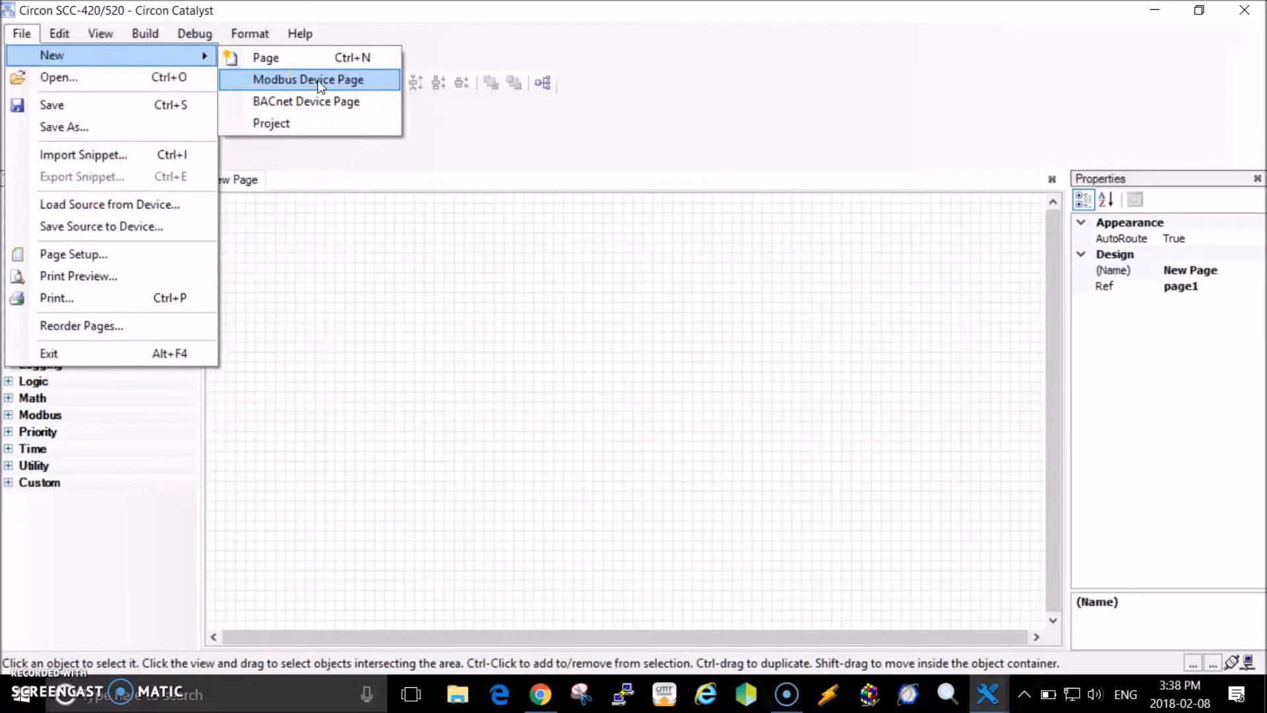
click(308, 79)
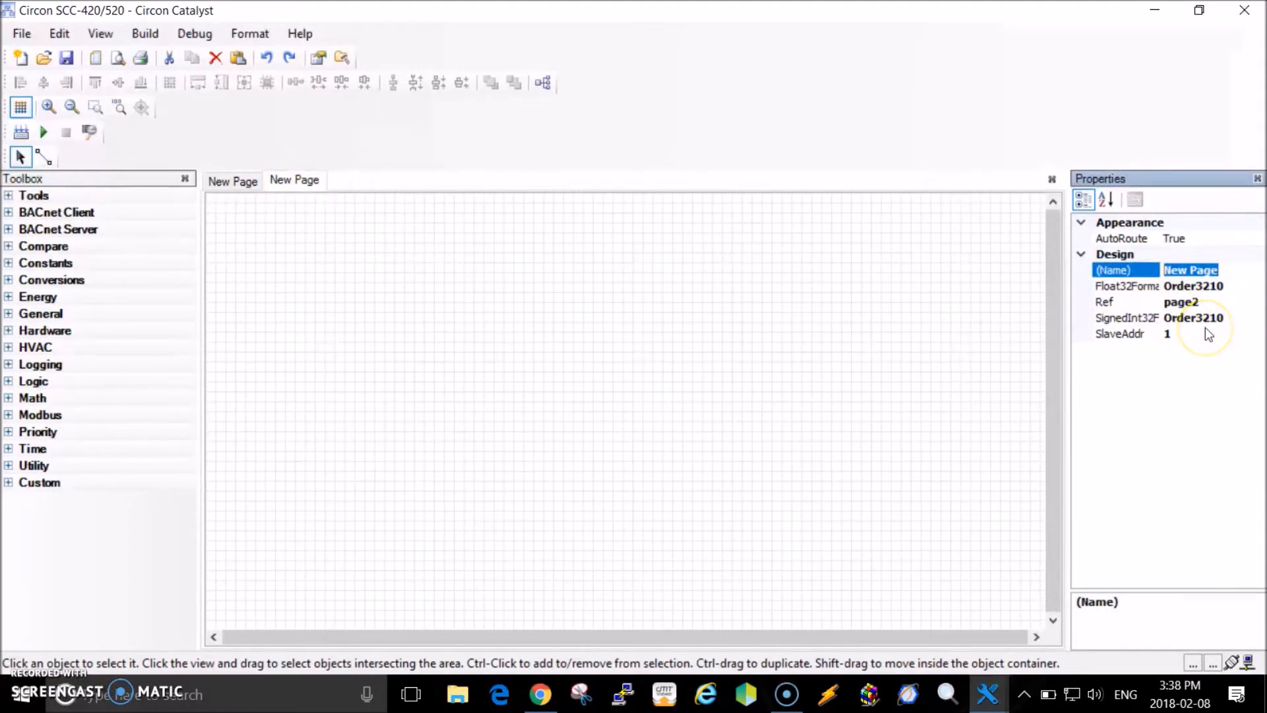
text(TT Compressor)
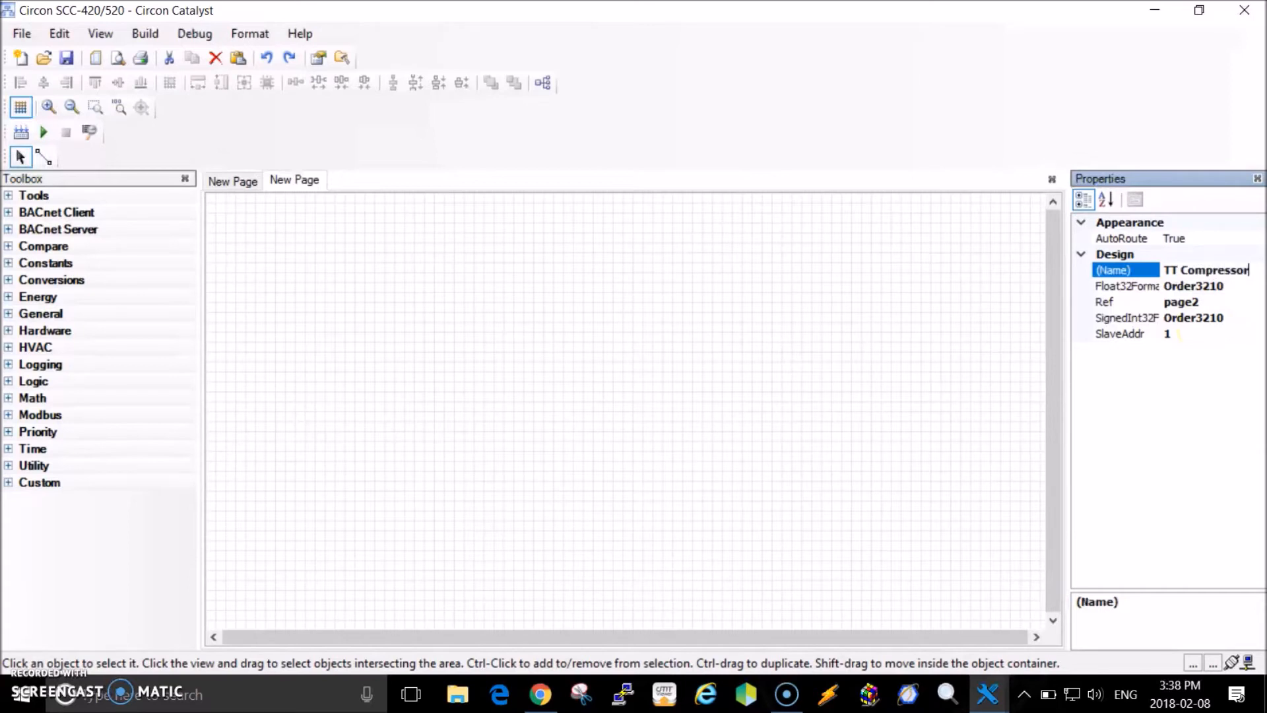
text(#1)
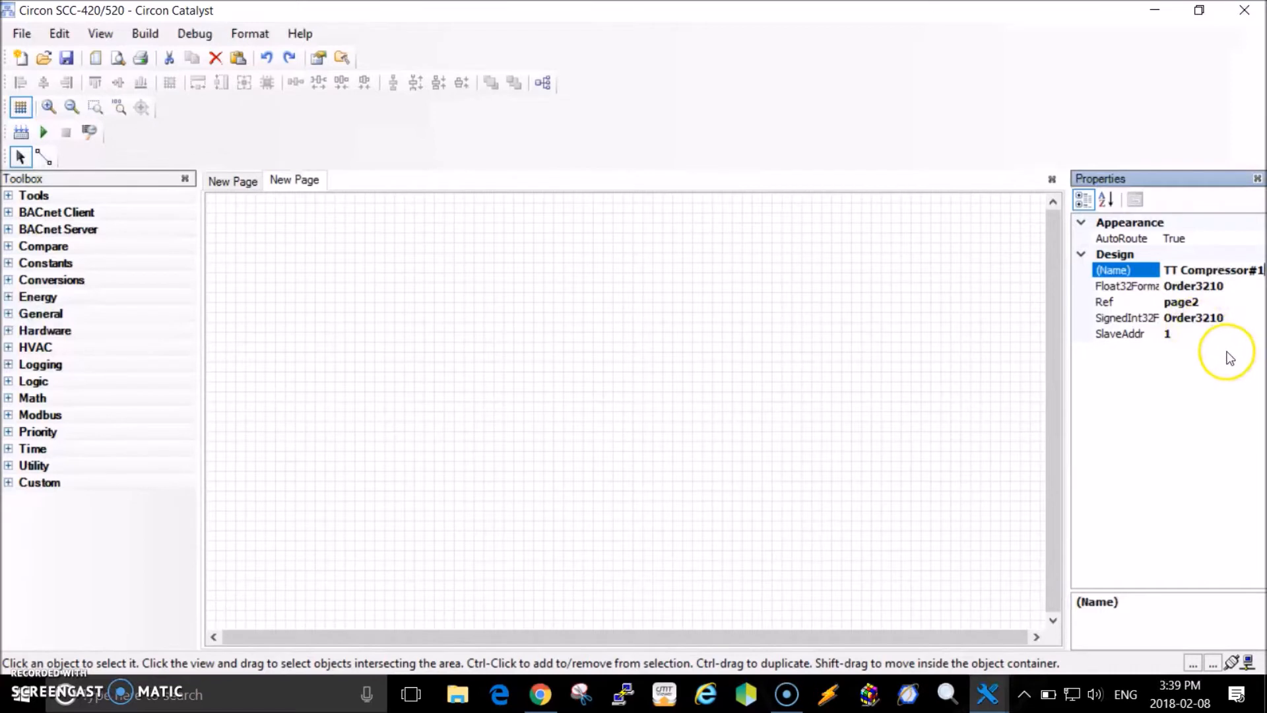
mouse_move(1203, 322)
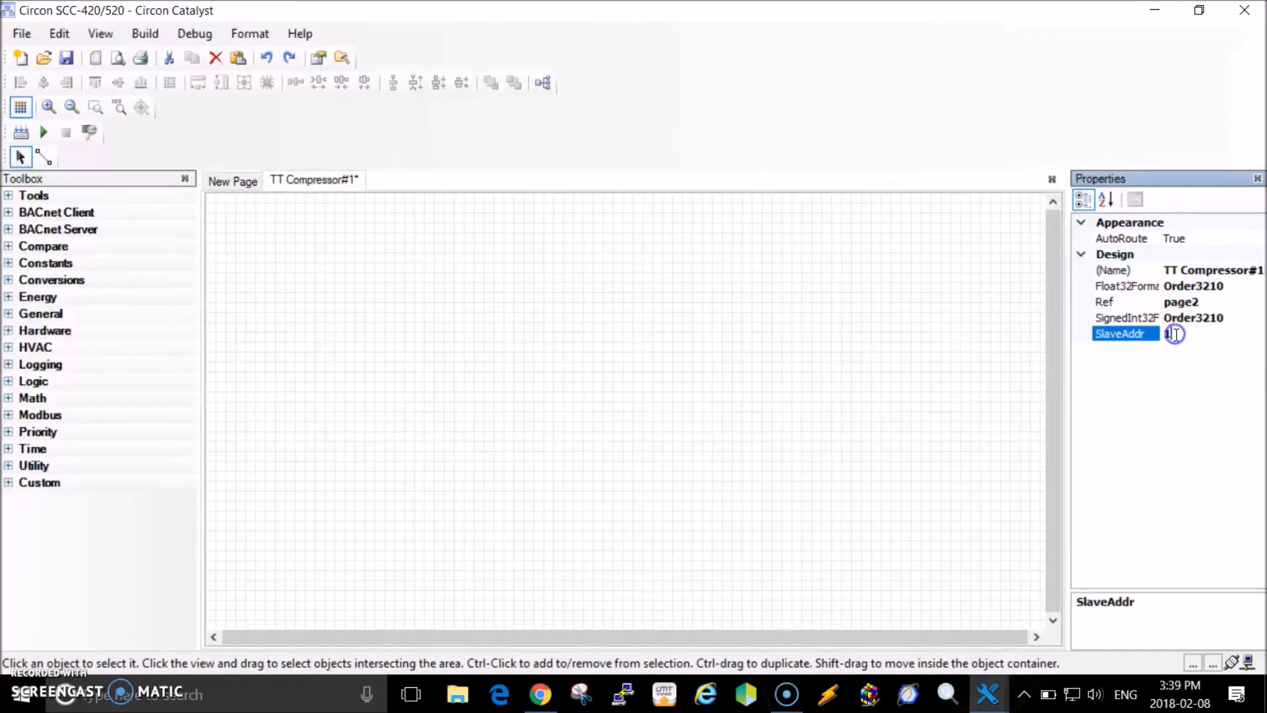
text(1)
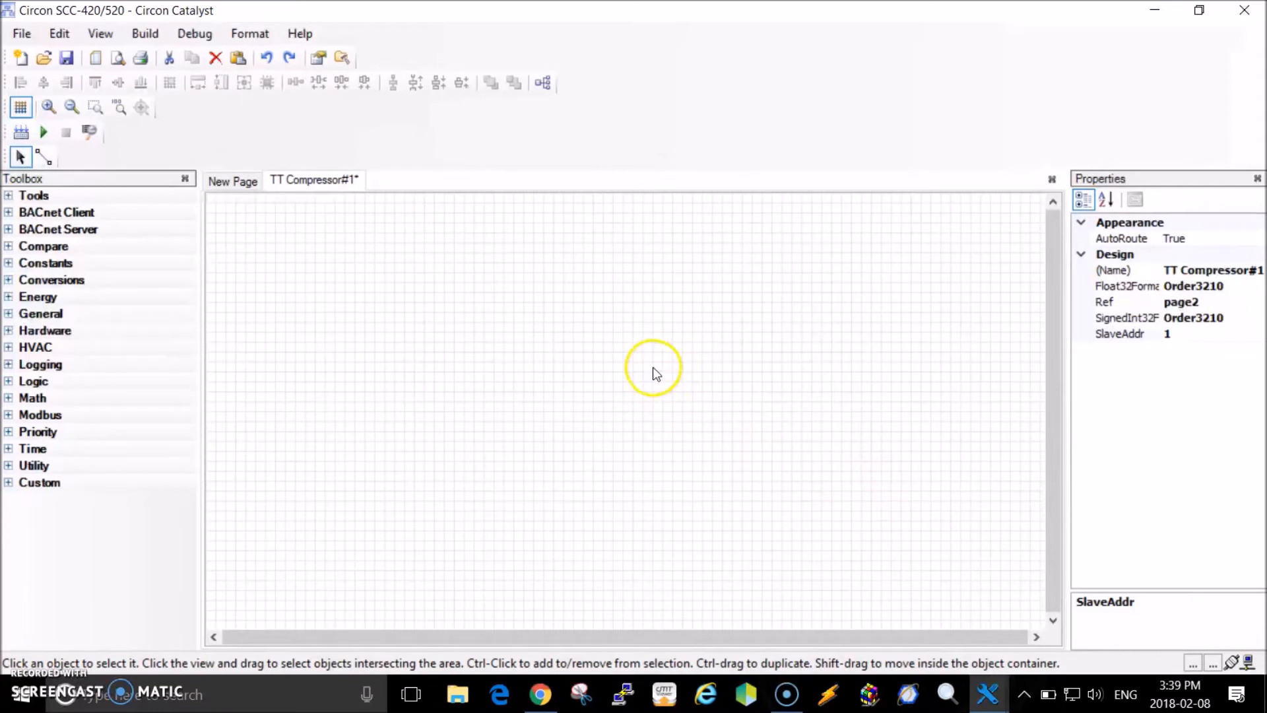
mouse_move(512, 380)
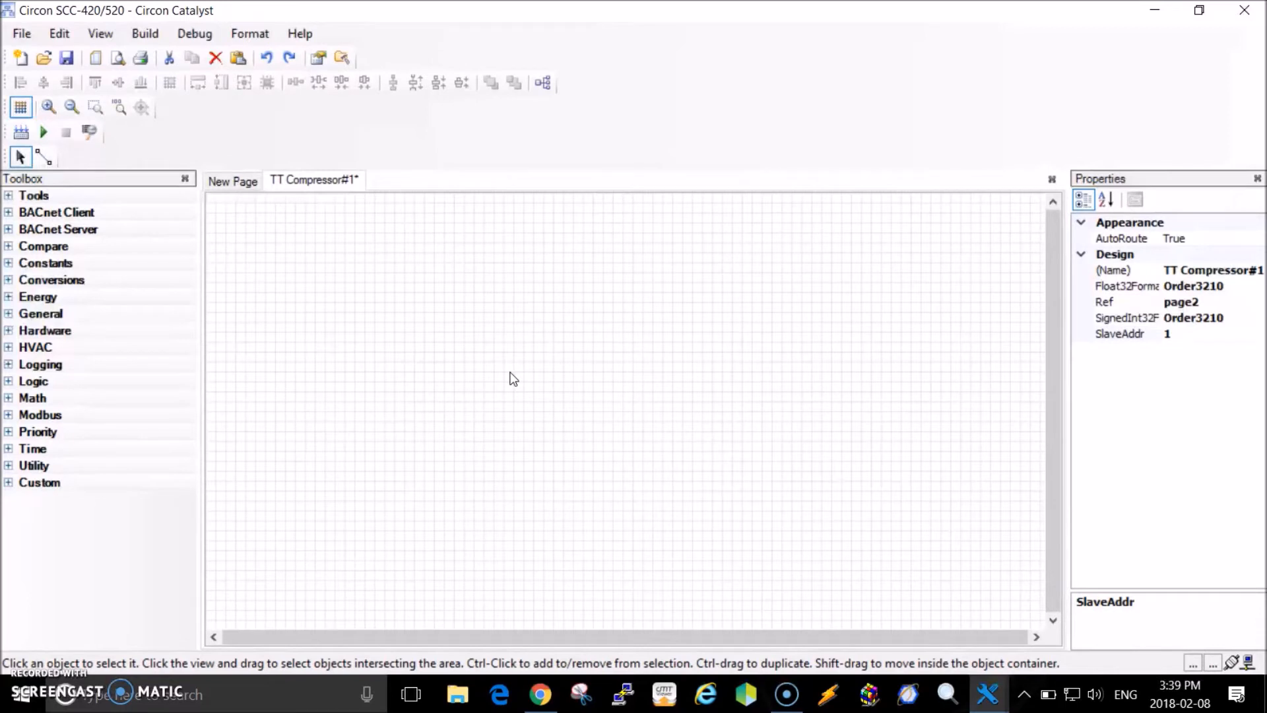
click(694, 351)
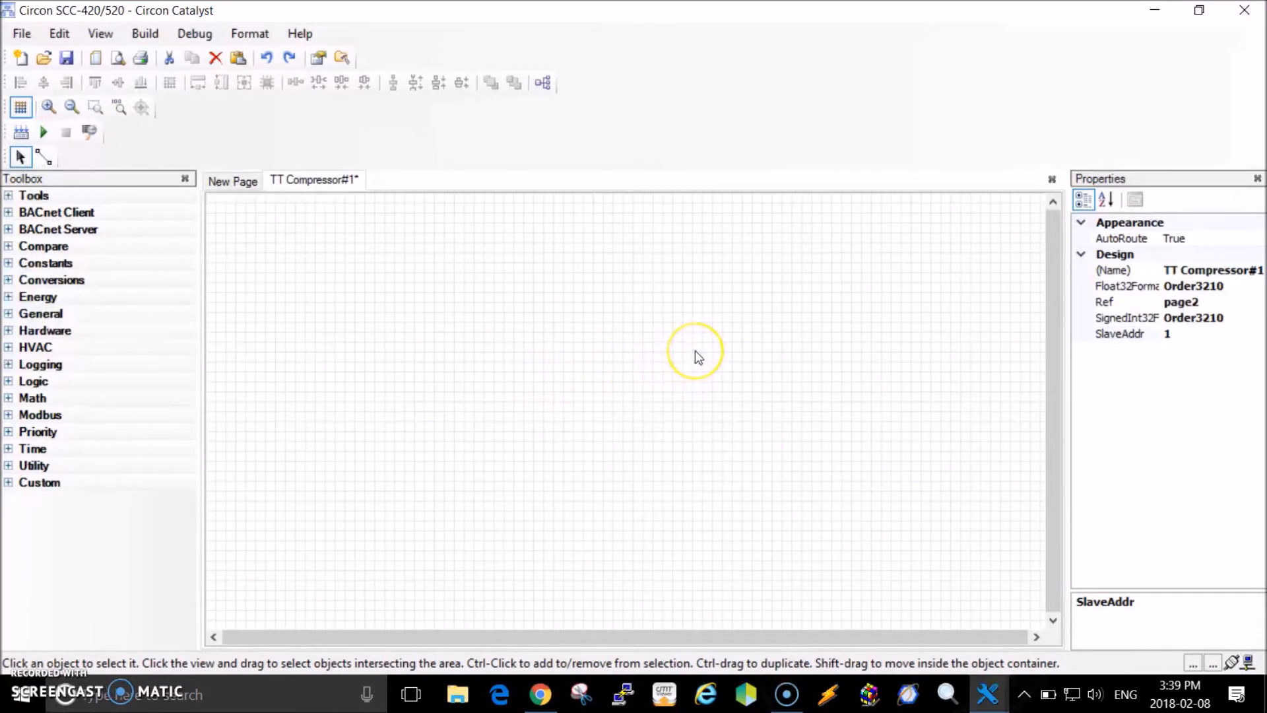
mouse_move(418, 287)
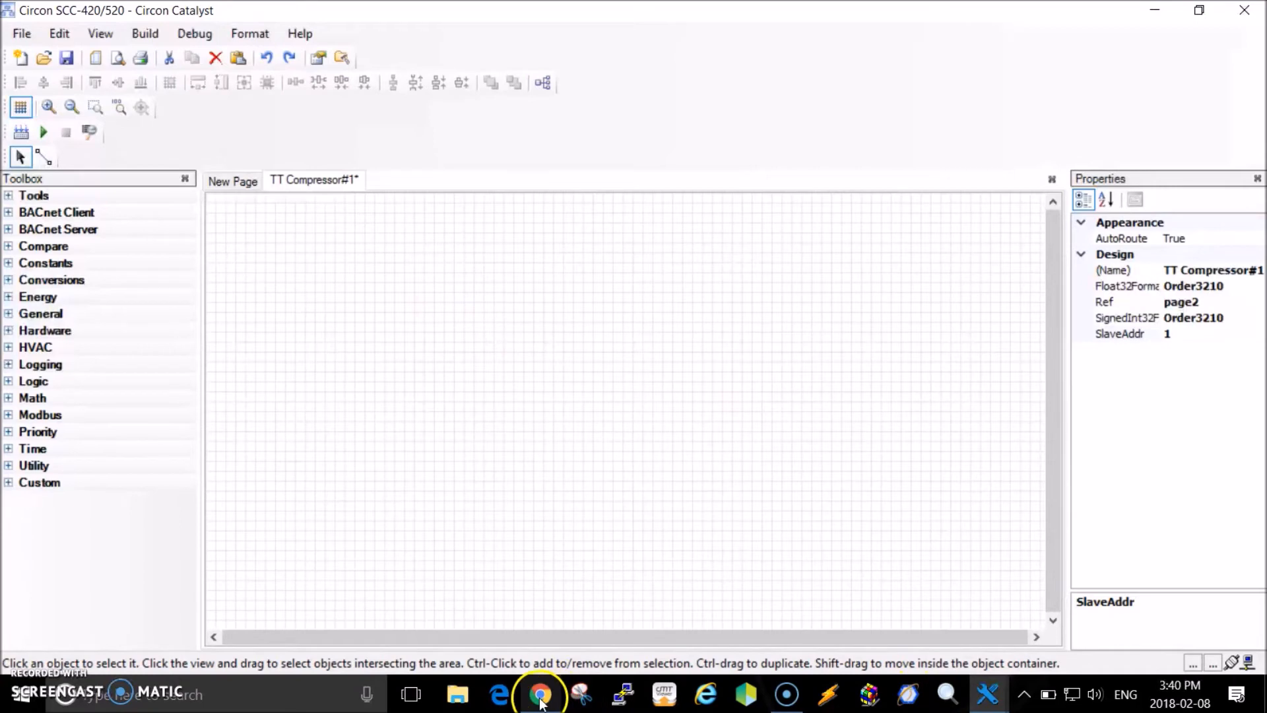
Switch to Chrome to view Table 3 listing regUIF_Mode in the Turbocor Modbus PDF.
click(539, 694)
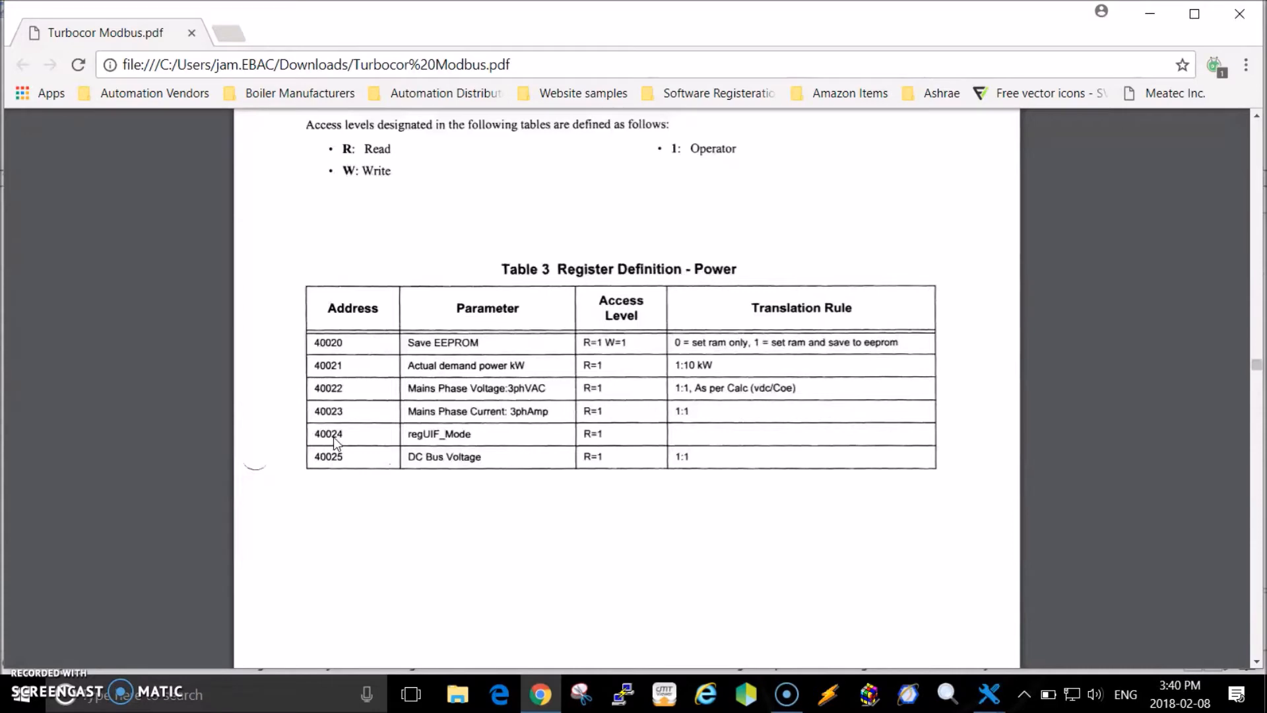
mouse_move(345, 444)
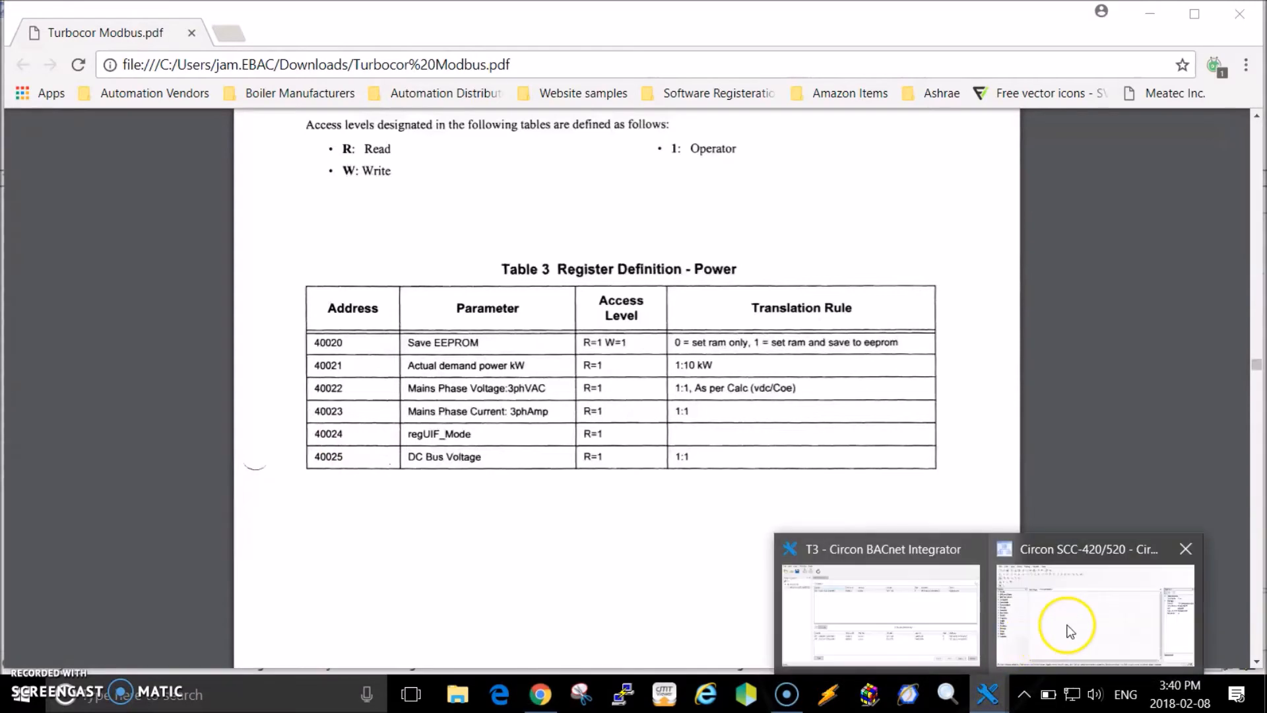
Place a ModbusNumericWritable block from the Modbus toolbox on the page and widen it.
click(1069, 627)
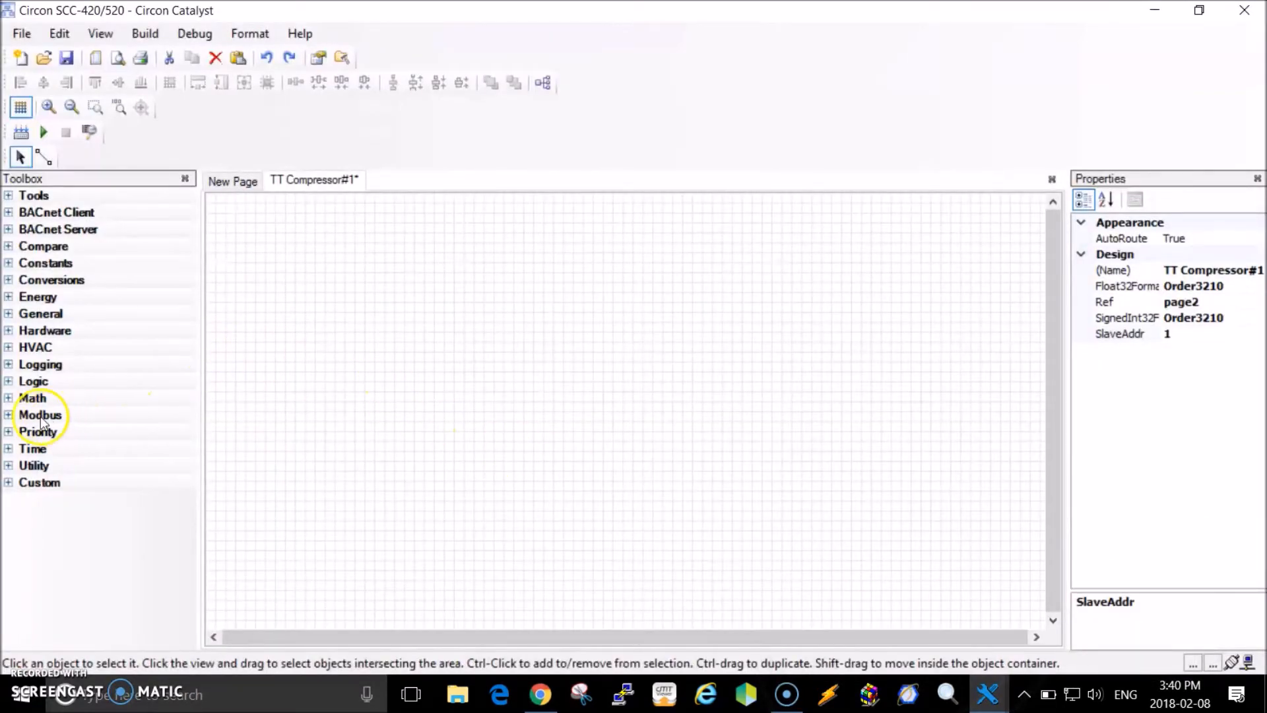
click(8, 414)
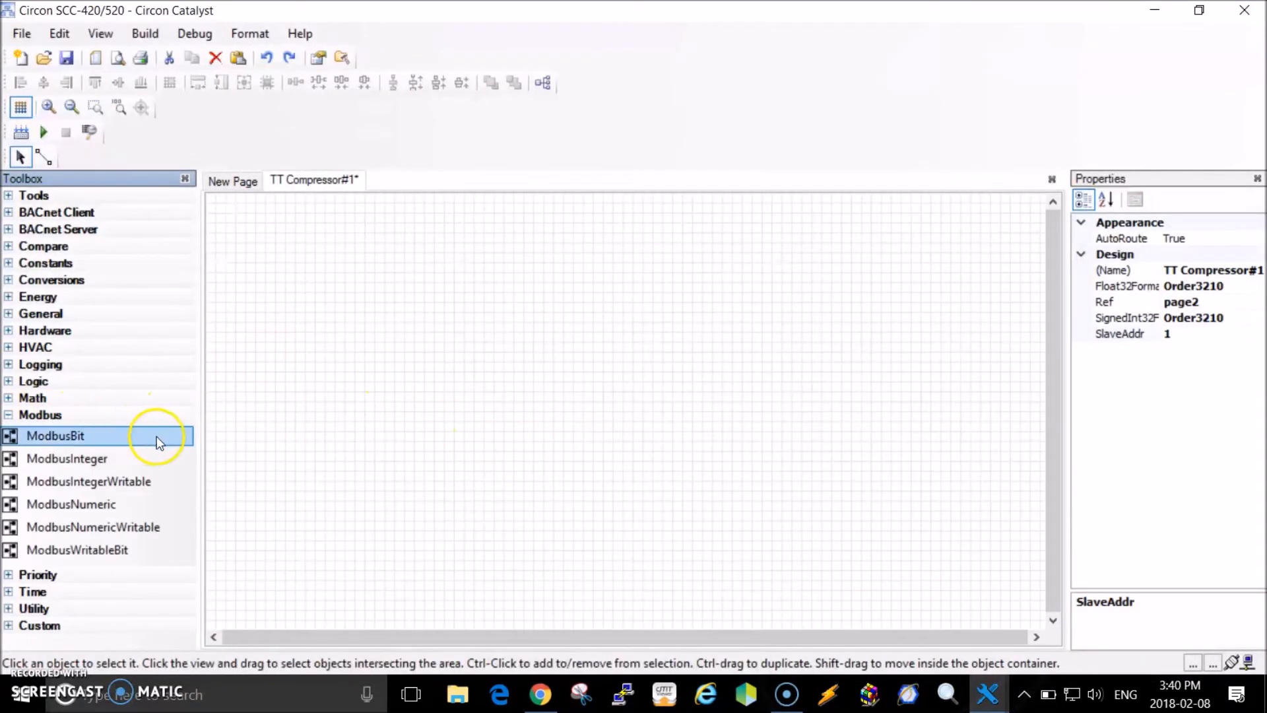
click(94, 527)
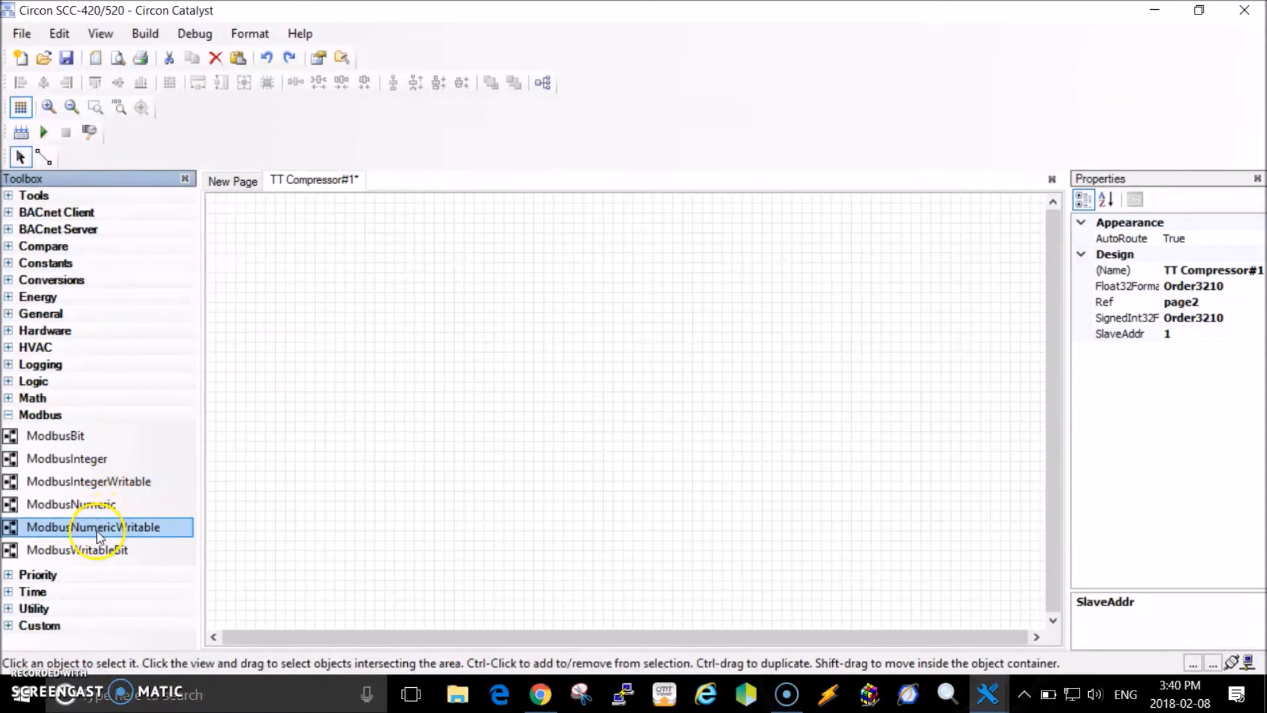
mouse_move(98, 535)
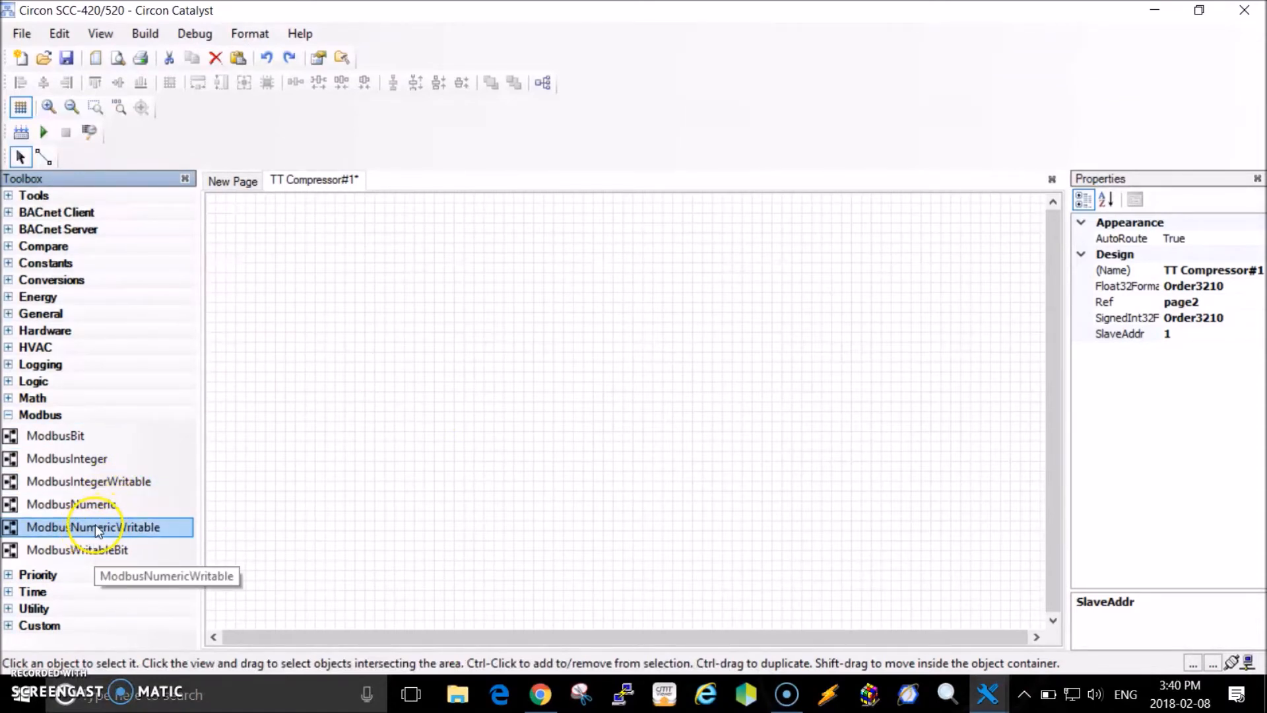
drag(96, 527, 412, 315)
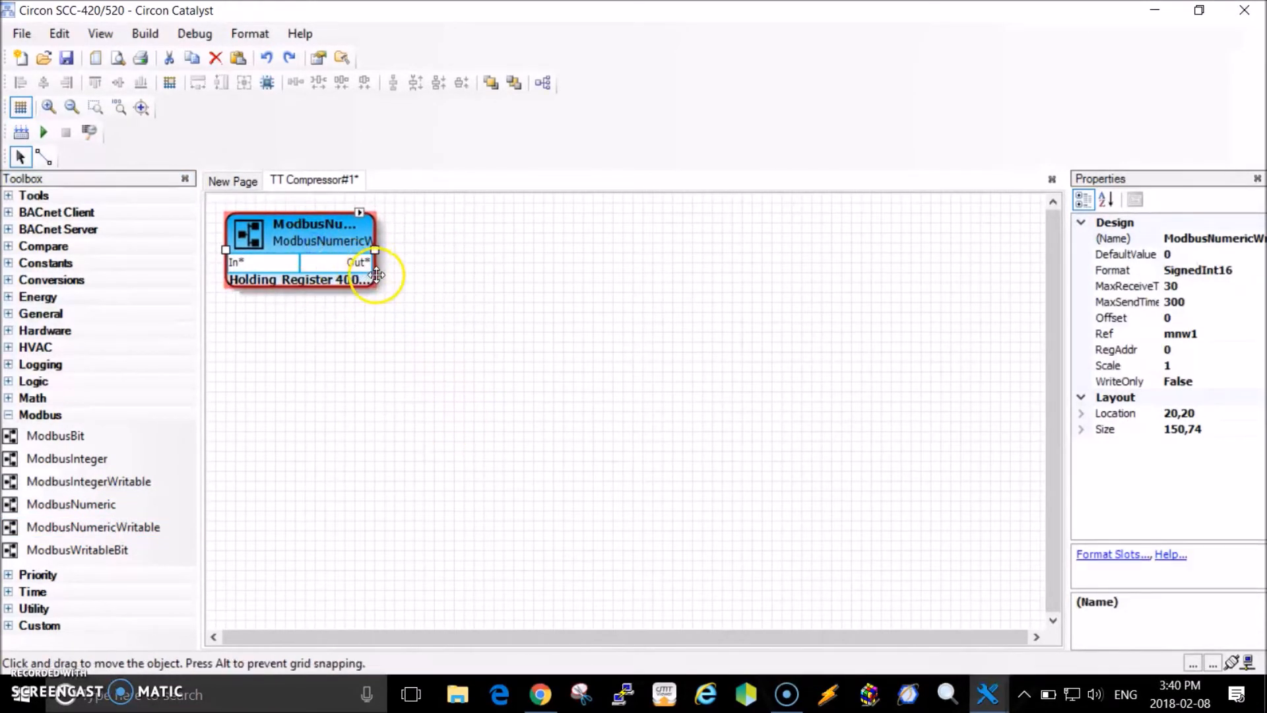
drag(372, 271, 423, 248)
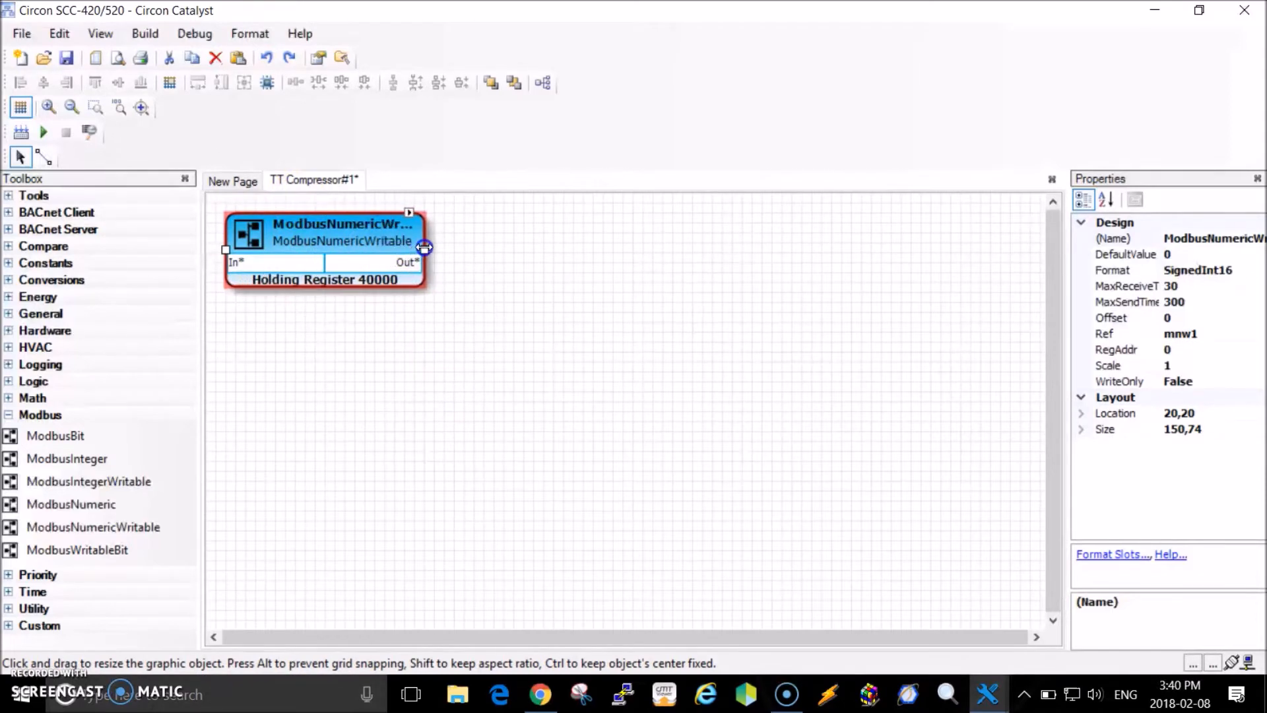
drag(426, 246, 453, 245)
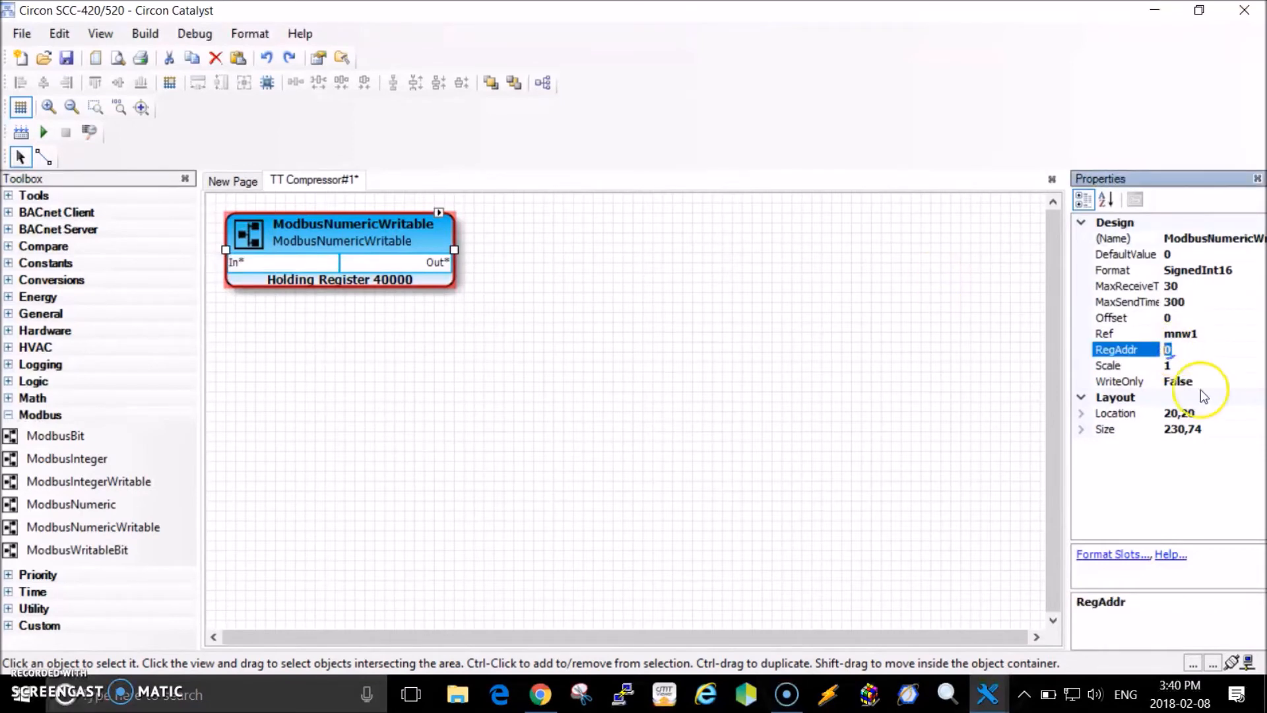
Set the block to register address 23, name it UIF_Mode, and keep format SignedInt16.
text(23)
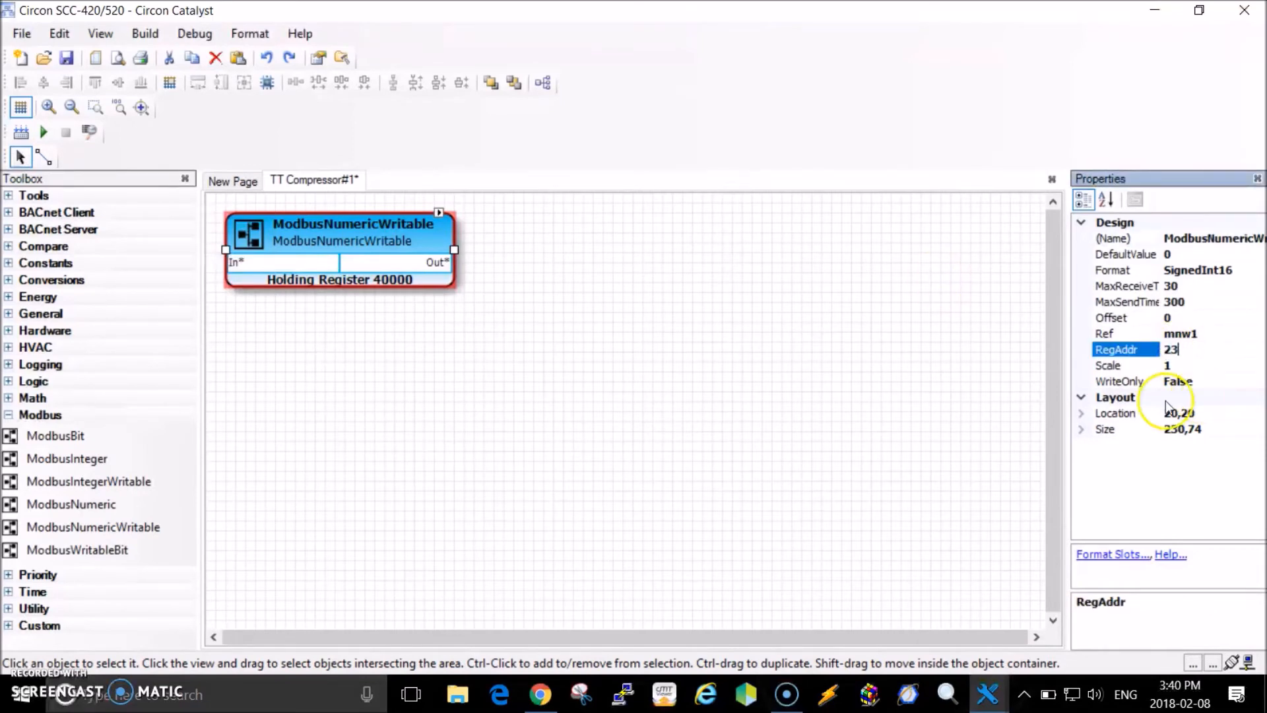
click(398, 285)
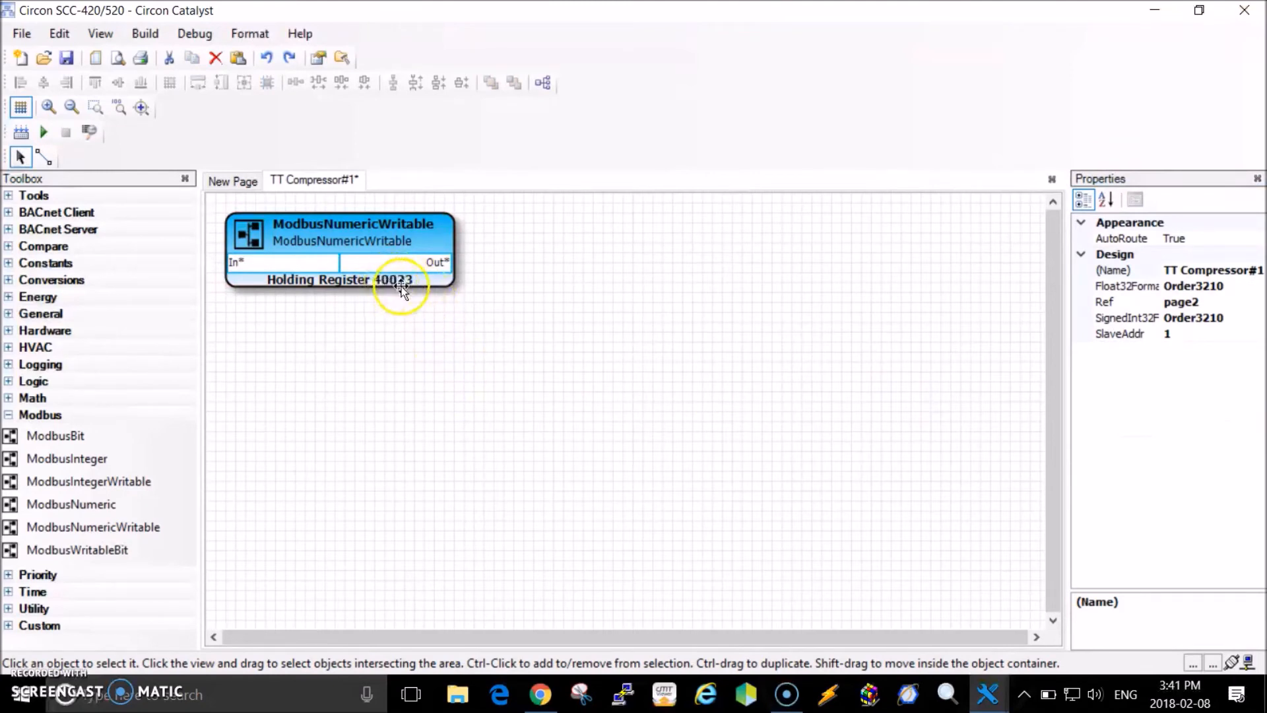
mouse_move(481, 320)
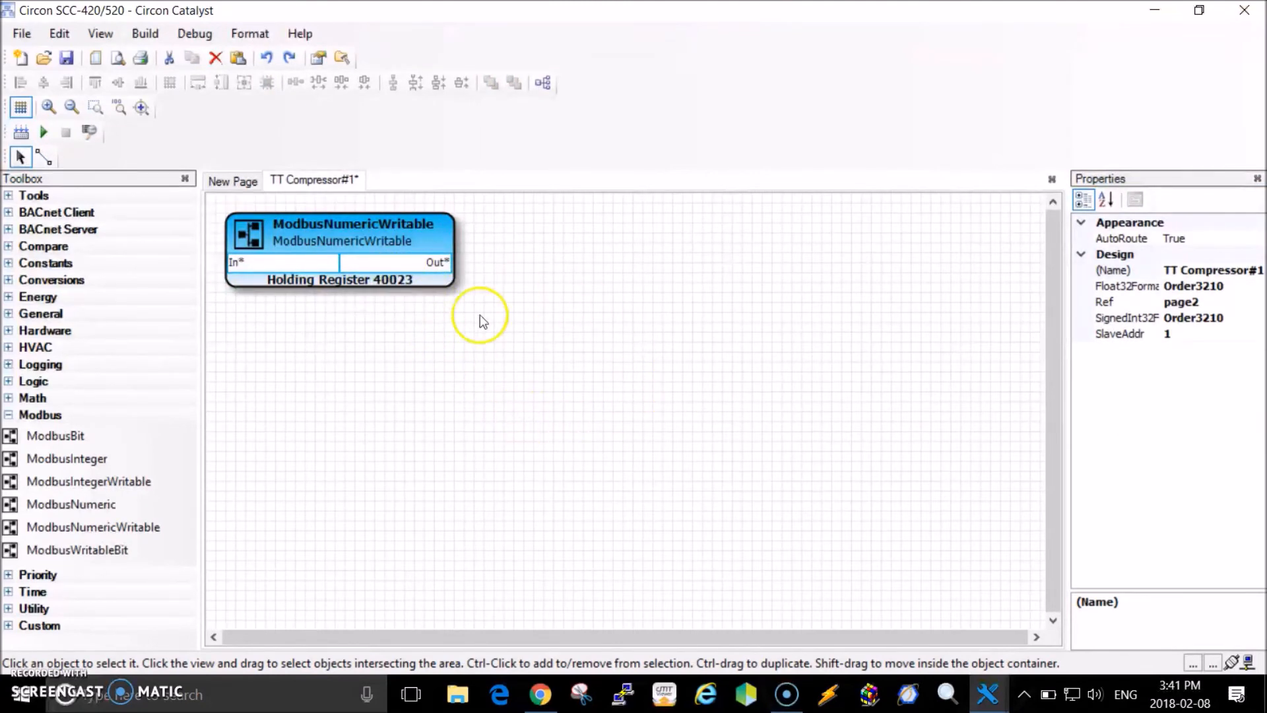
mouse_move(400, 261)
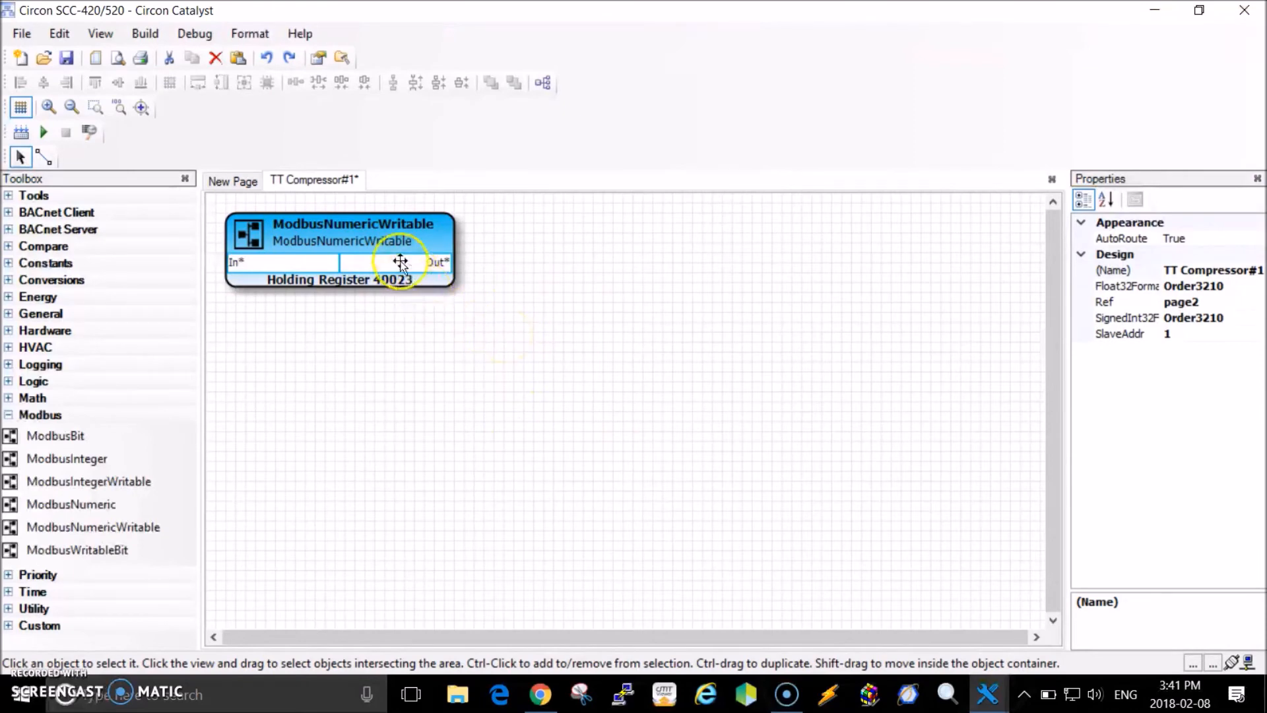
click(399, 260)
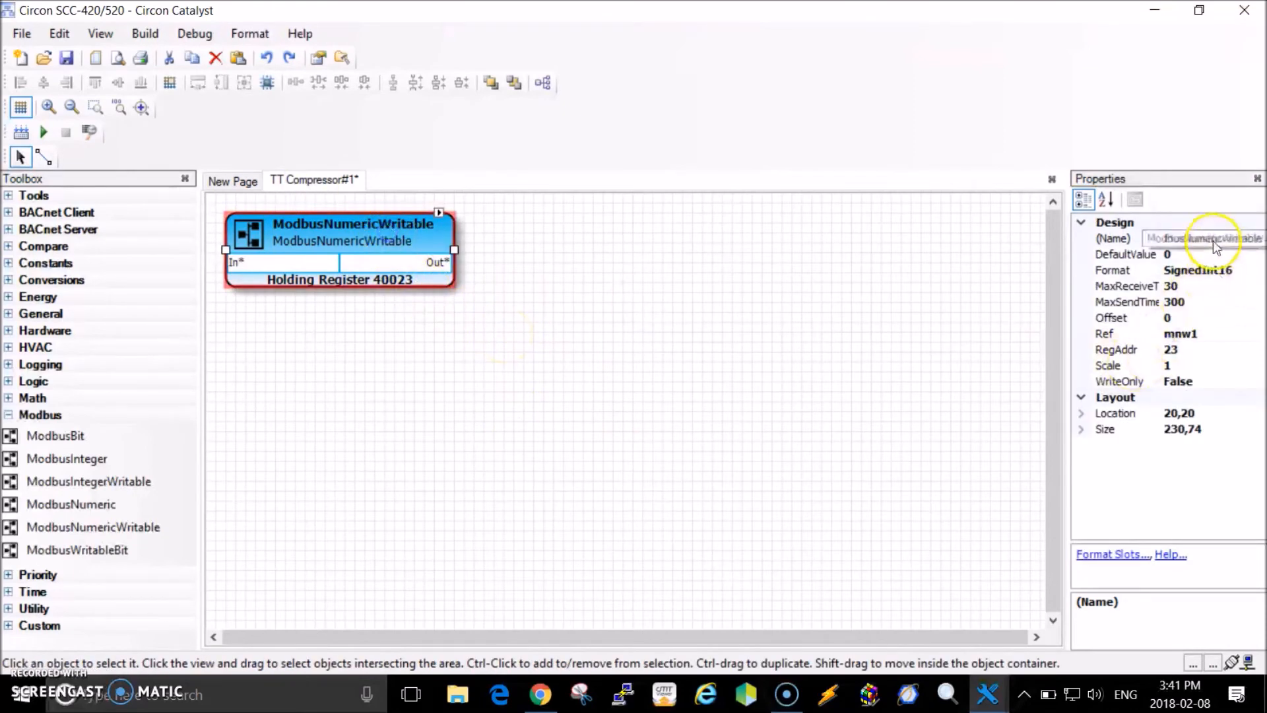
click(1203, 237)
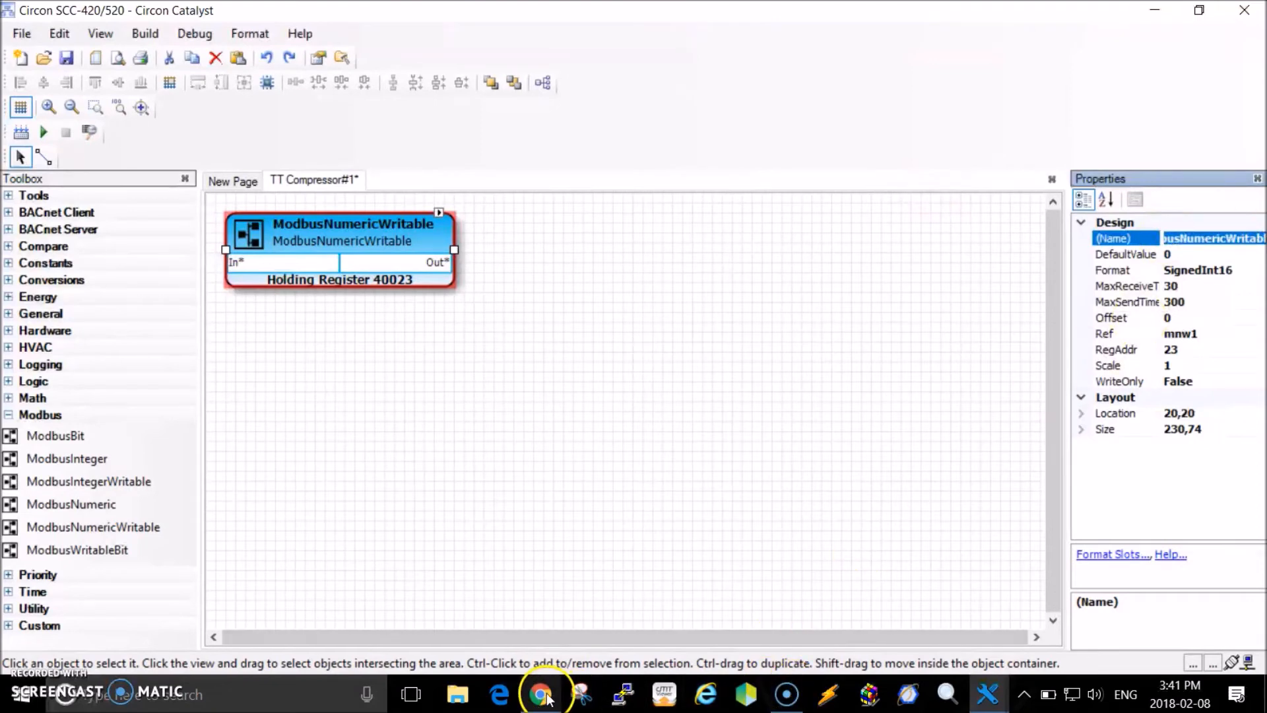
click(540, 694)
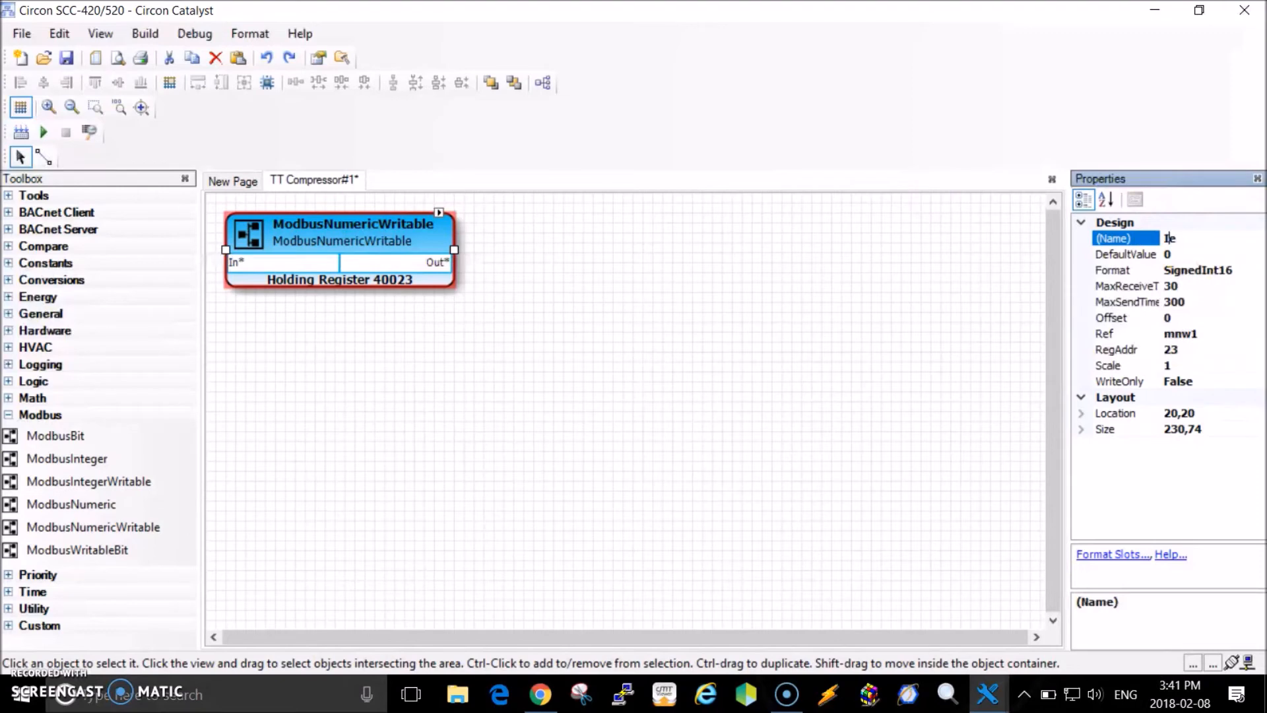
text(UIF)
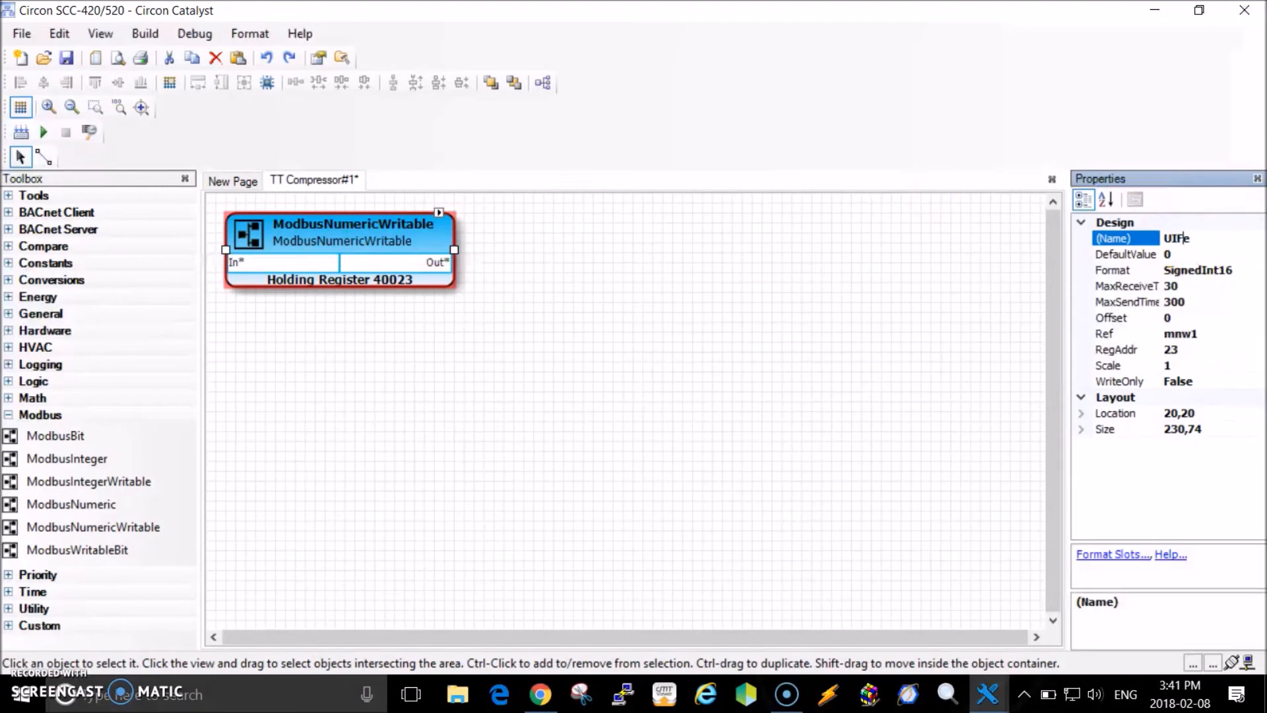
text(_Mode)
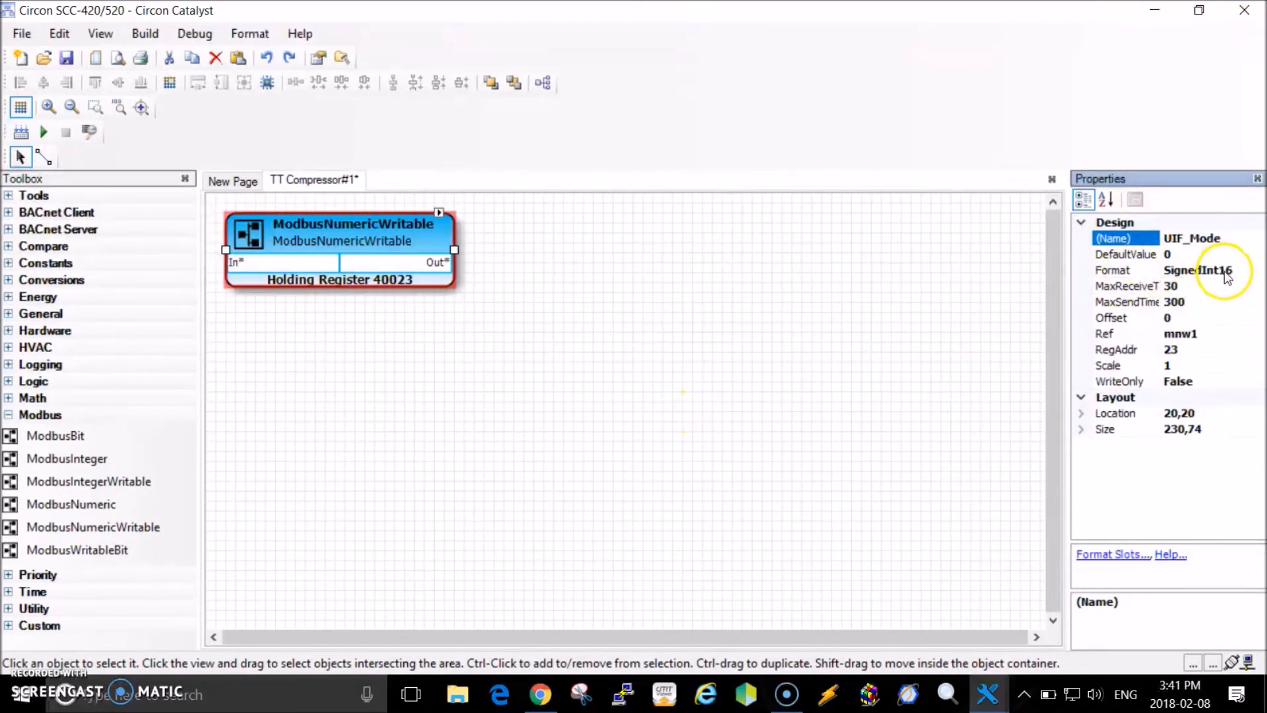
mouse_move(1232, 273)
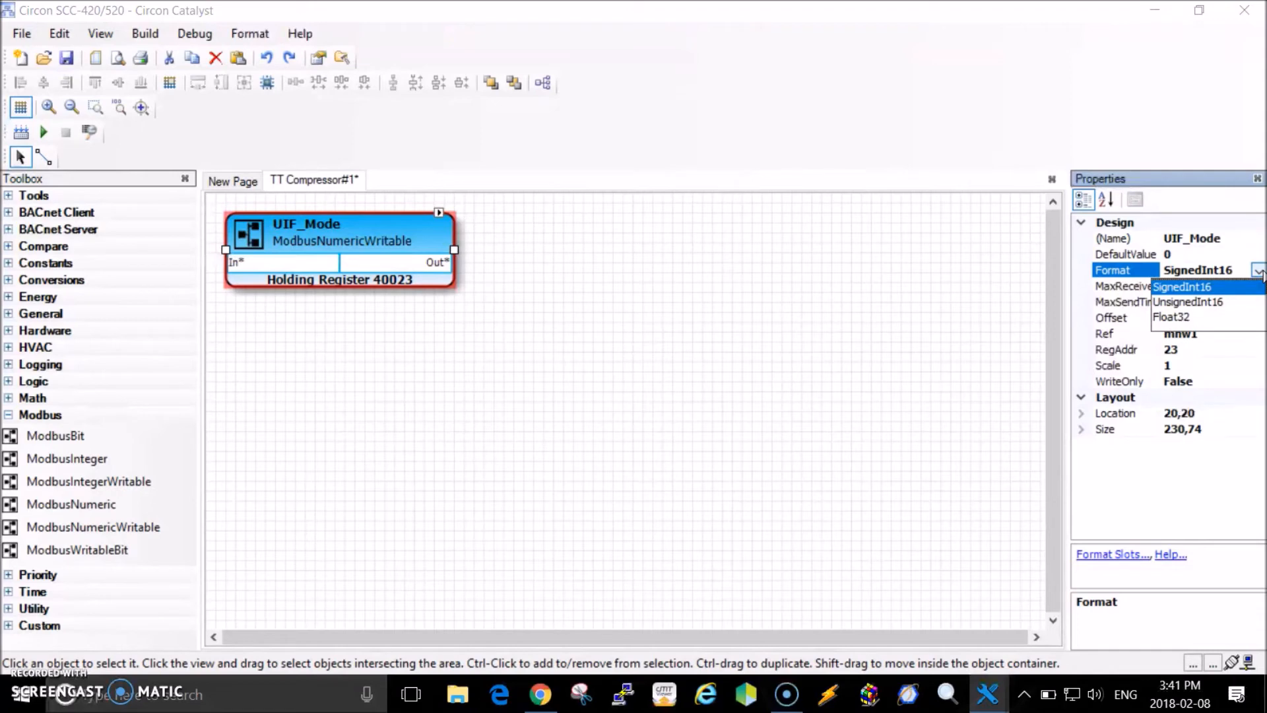
click(1190, 288)
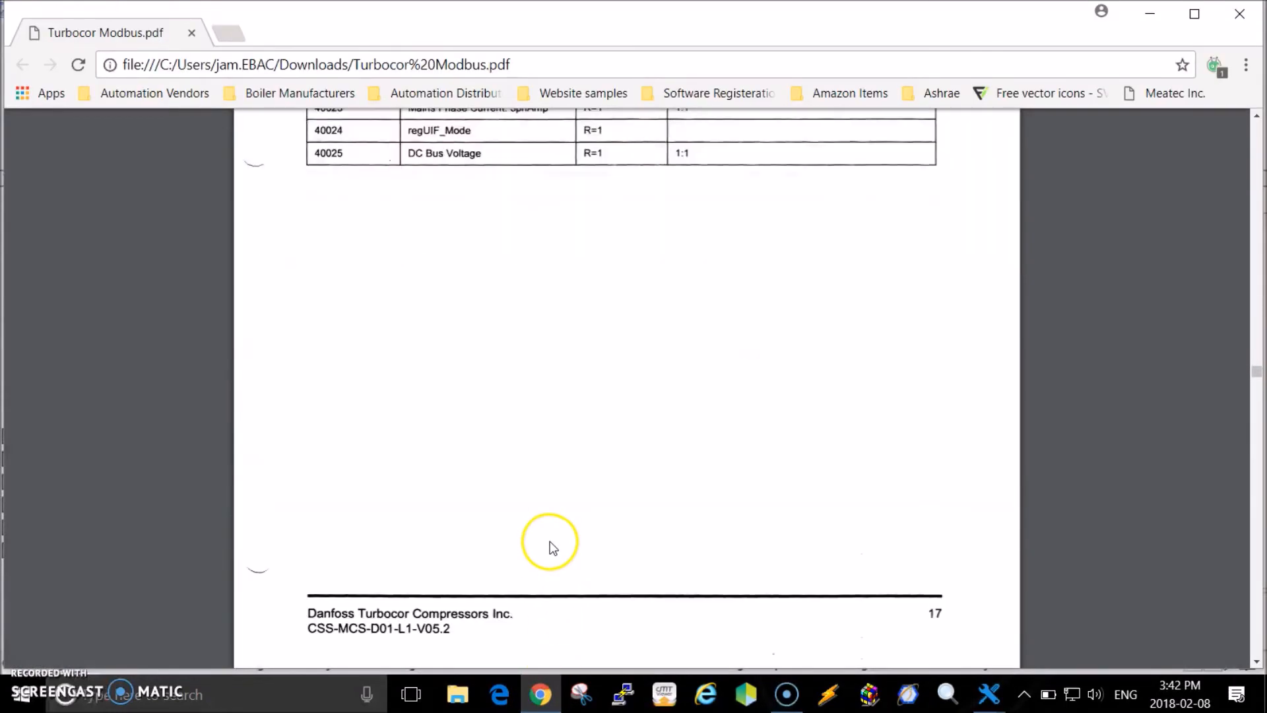
Scroll the PDF to Table 4 showing the Fault register at 40026 and its bits.
scroll(down, 3)
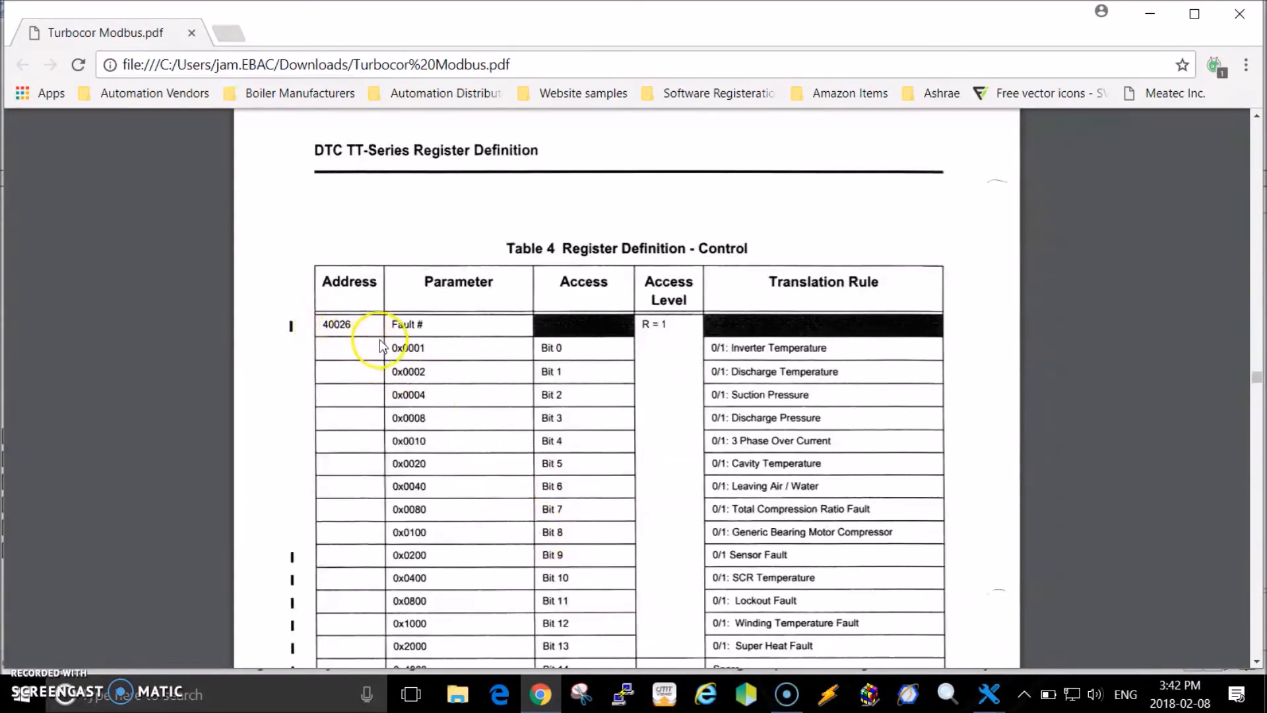
mouse_move(398, 436)
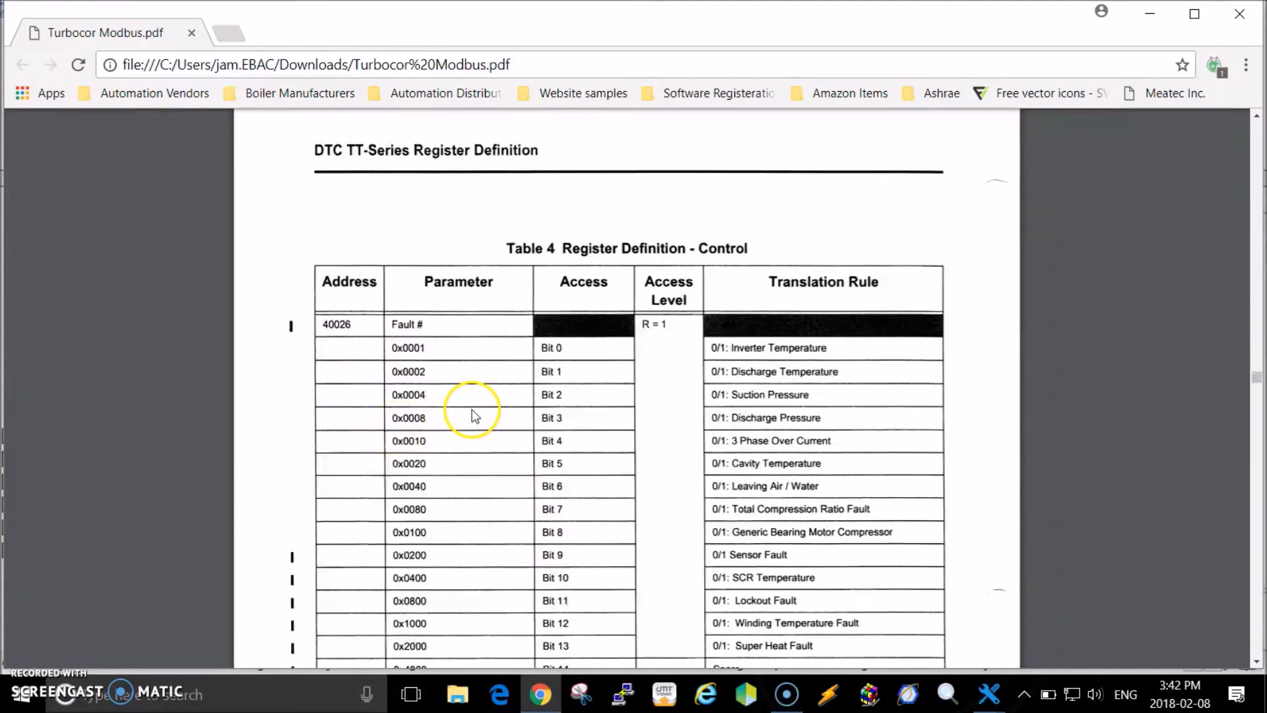
scroll(down, 3)
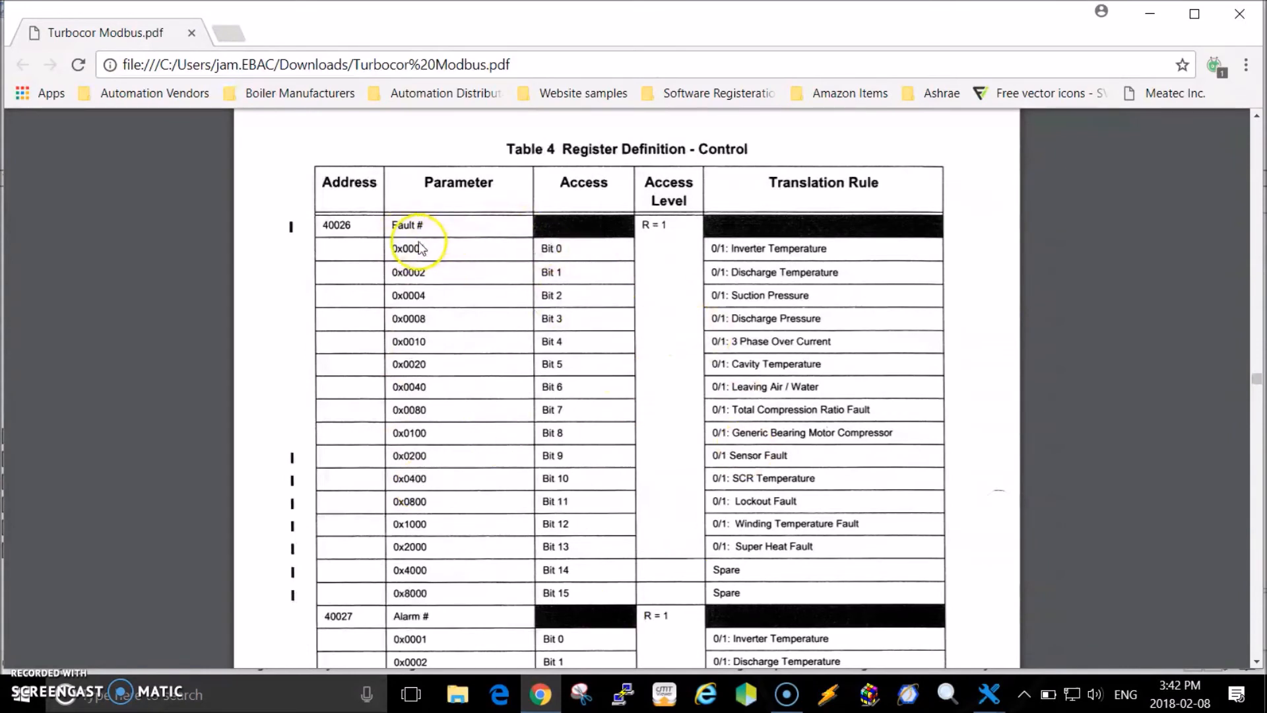
mouse_move(556, 257)
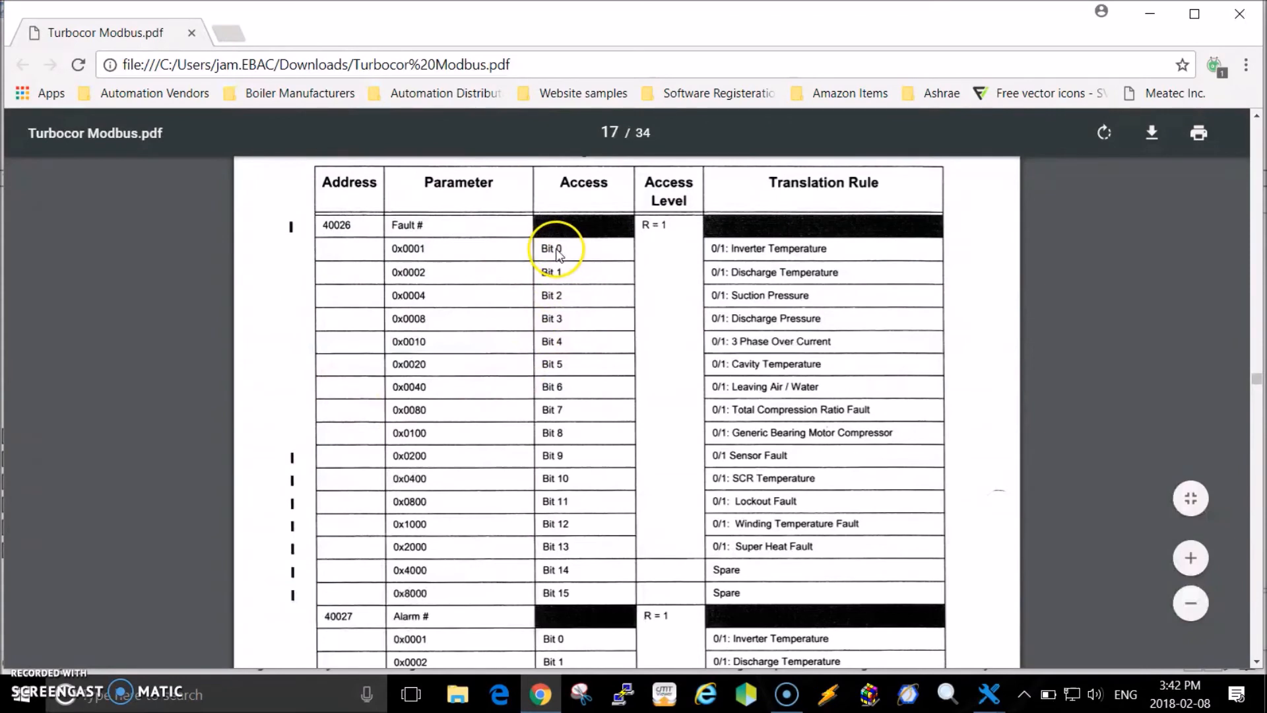
mouse_move(578, 567)
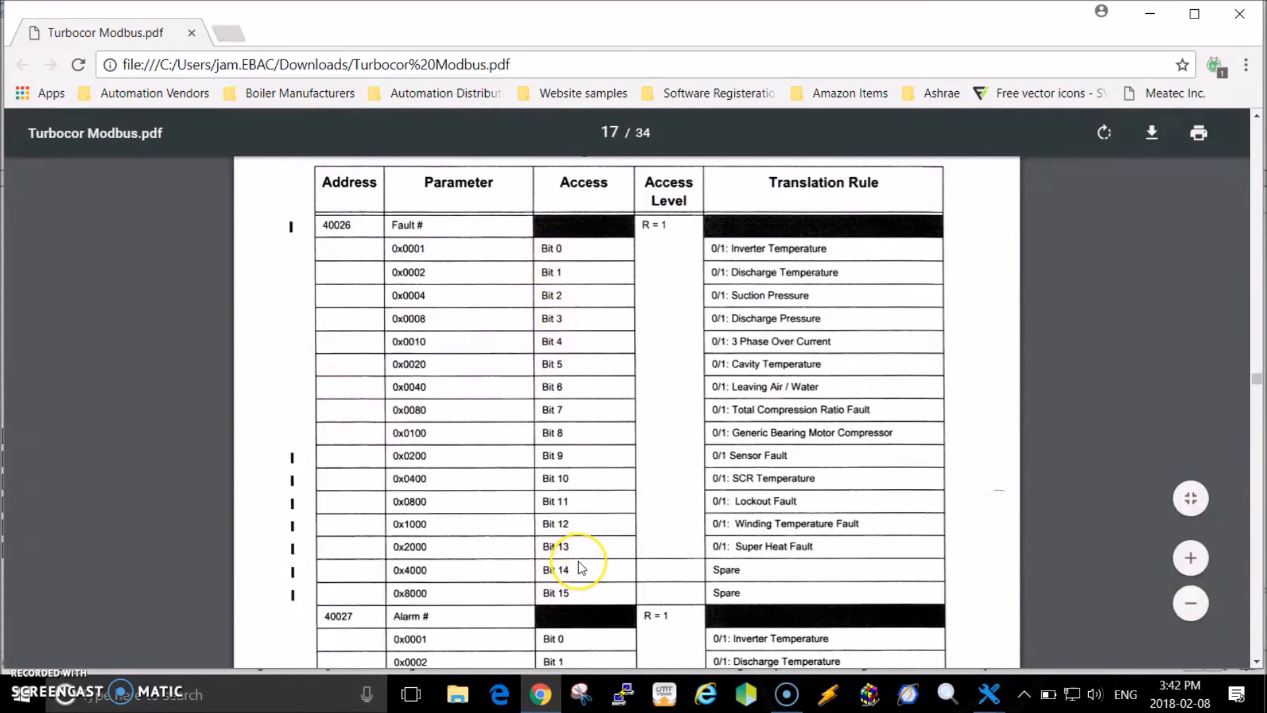
mouse_move(440, 288)
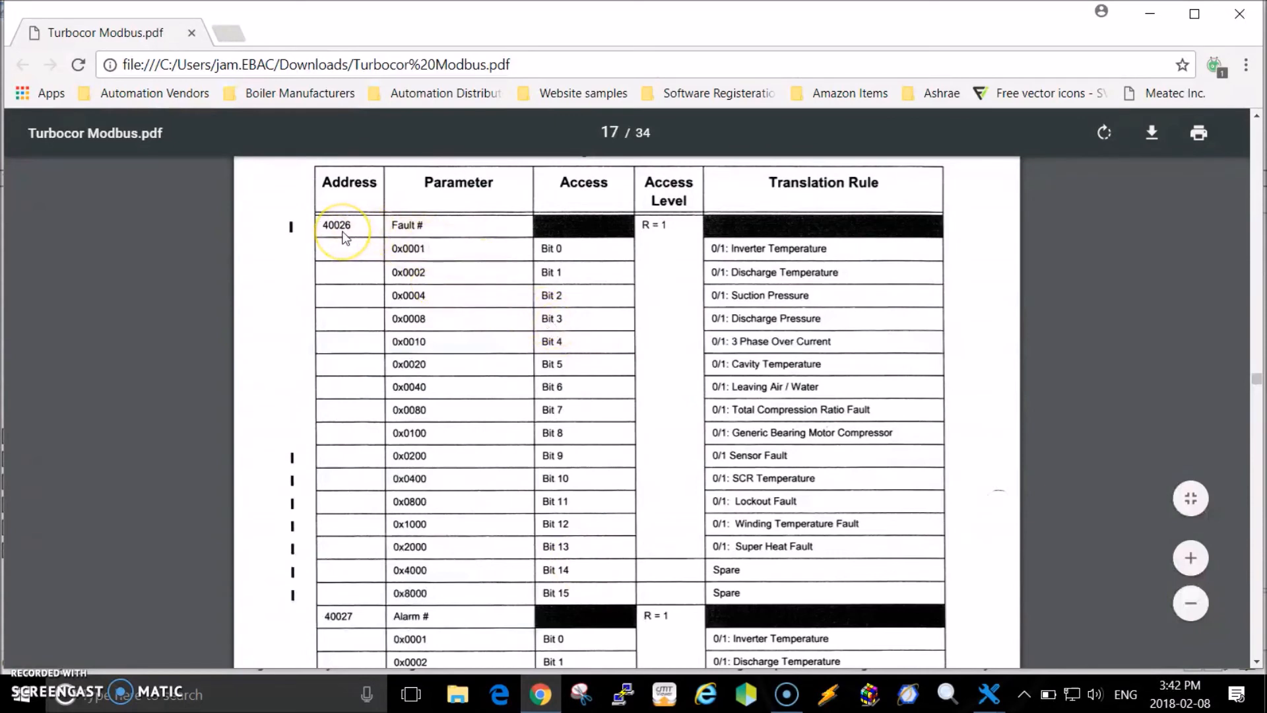
mouse_move(551, 254)
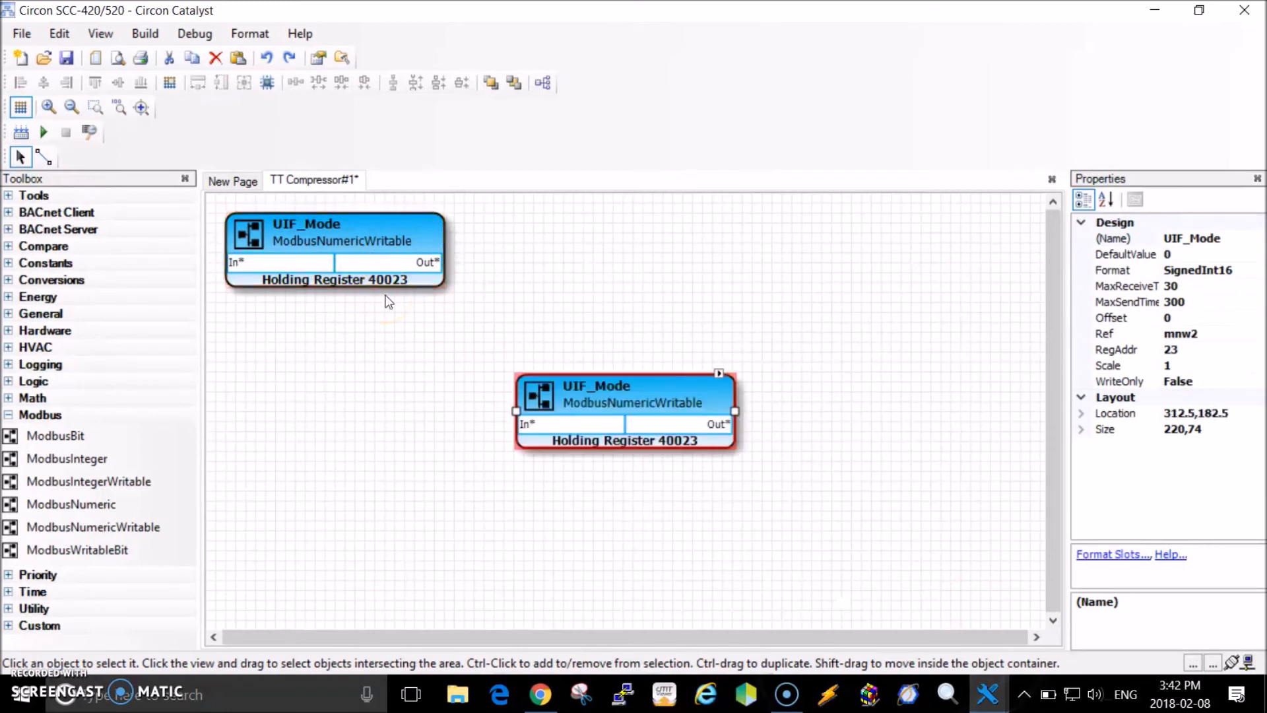
Duplicate UIF_Mode below itself, renaming the copy Fault with register address 25.
drag(625, 407, 354, 347)
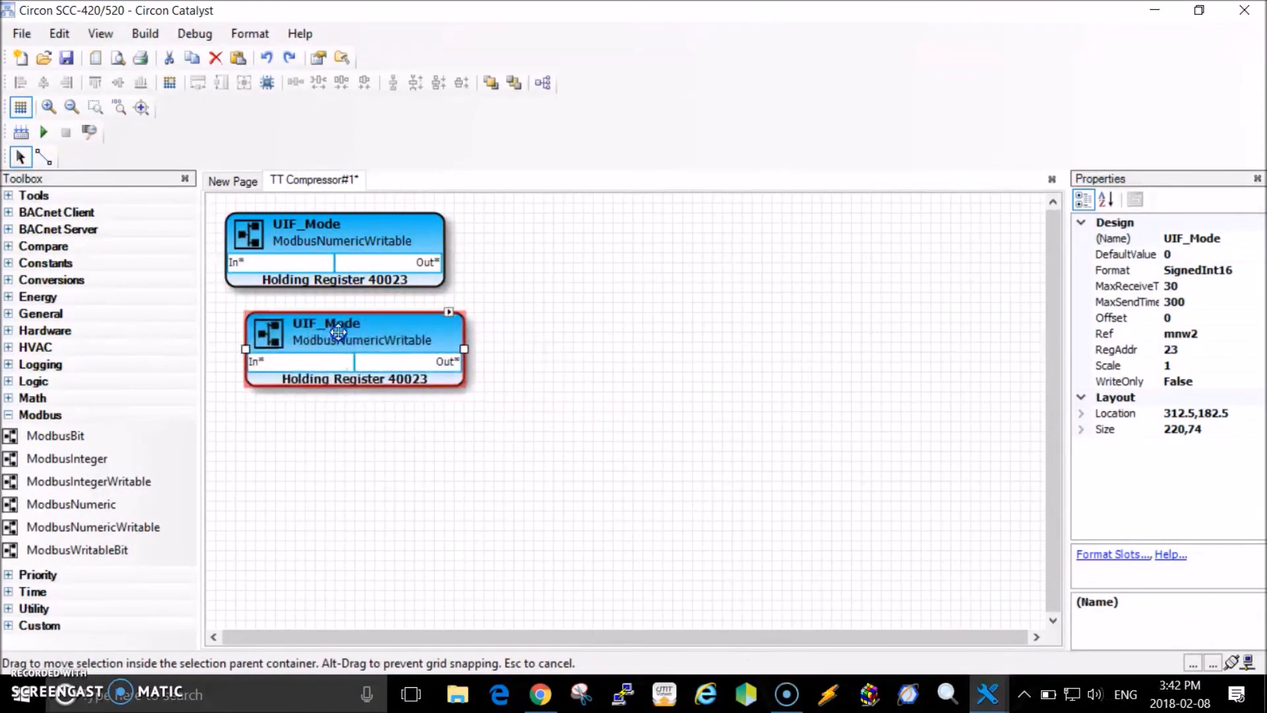
drag(351, 332, 333, 327)
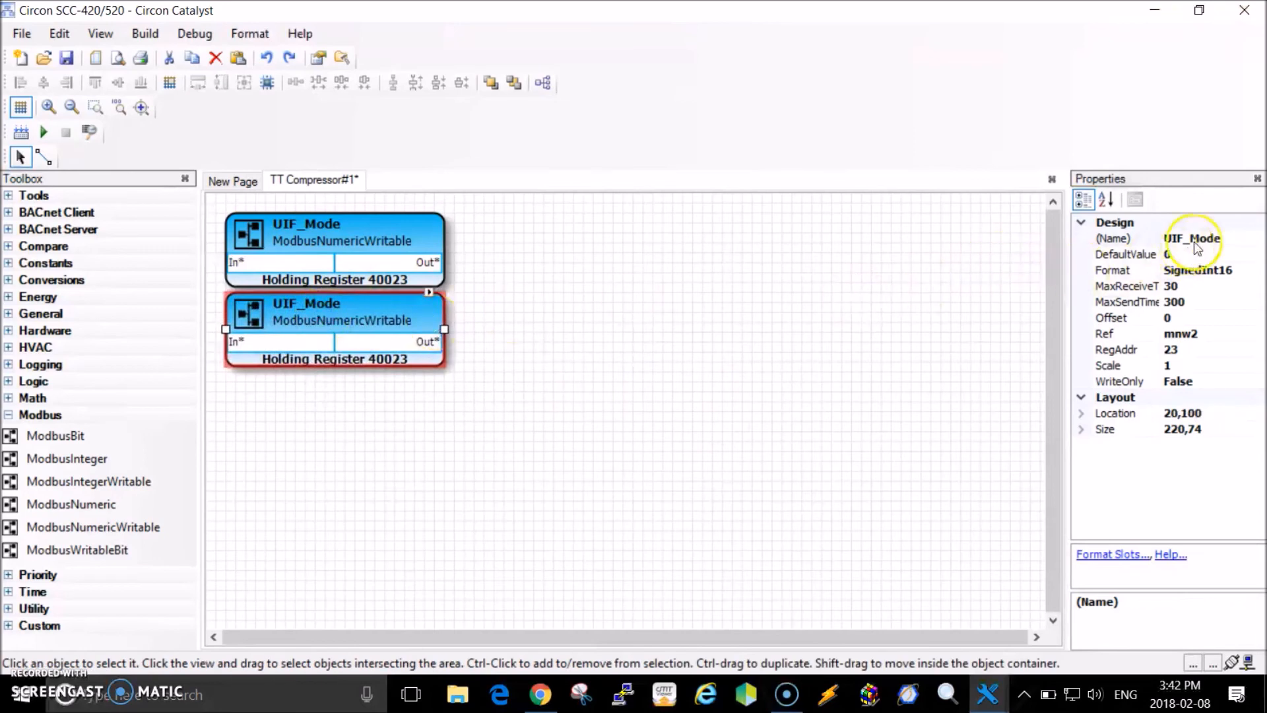
click(1189, 237)
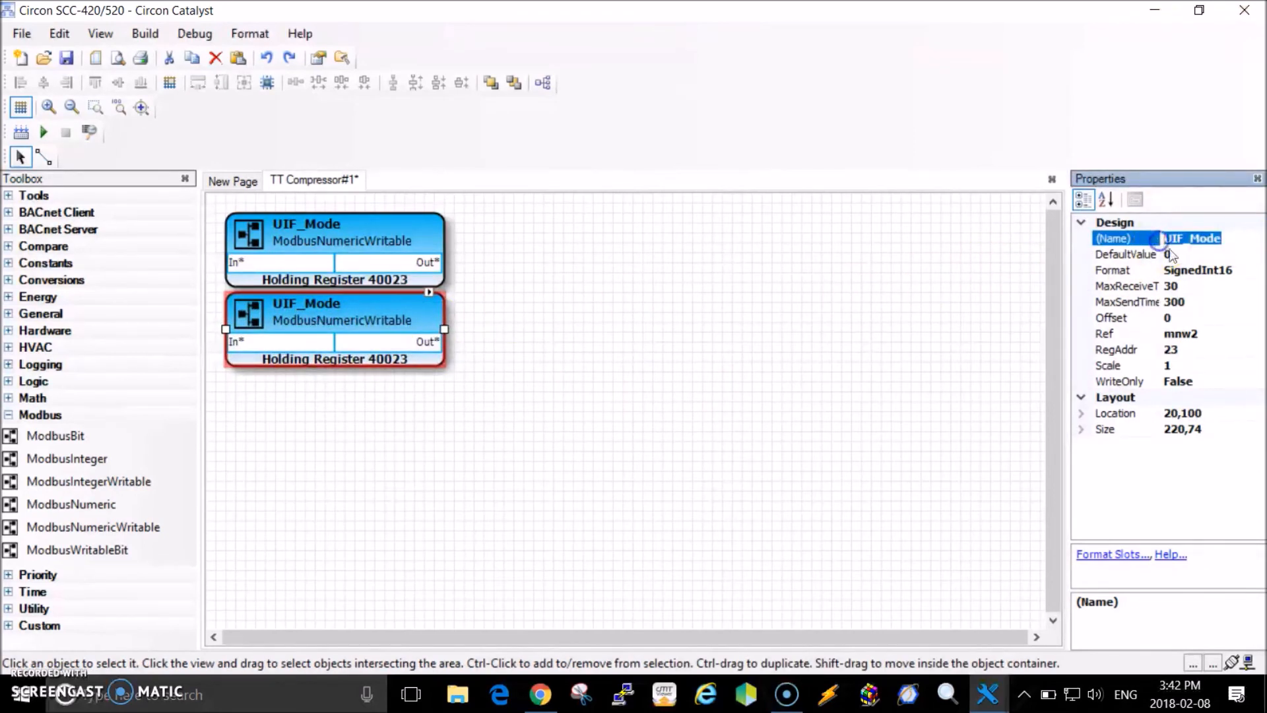
text(Fault)
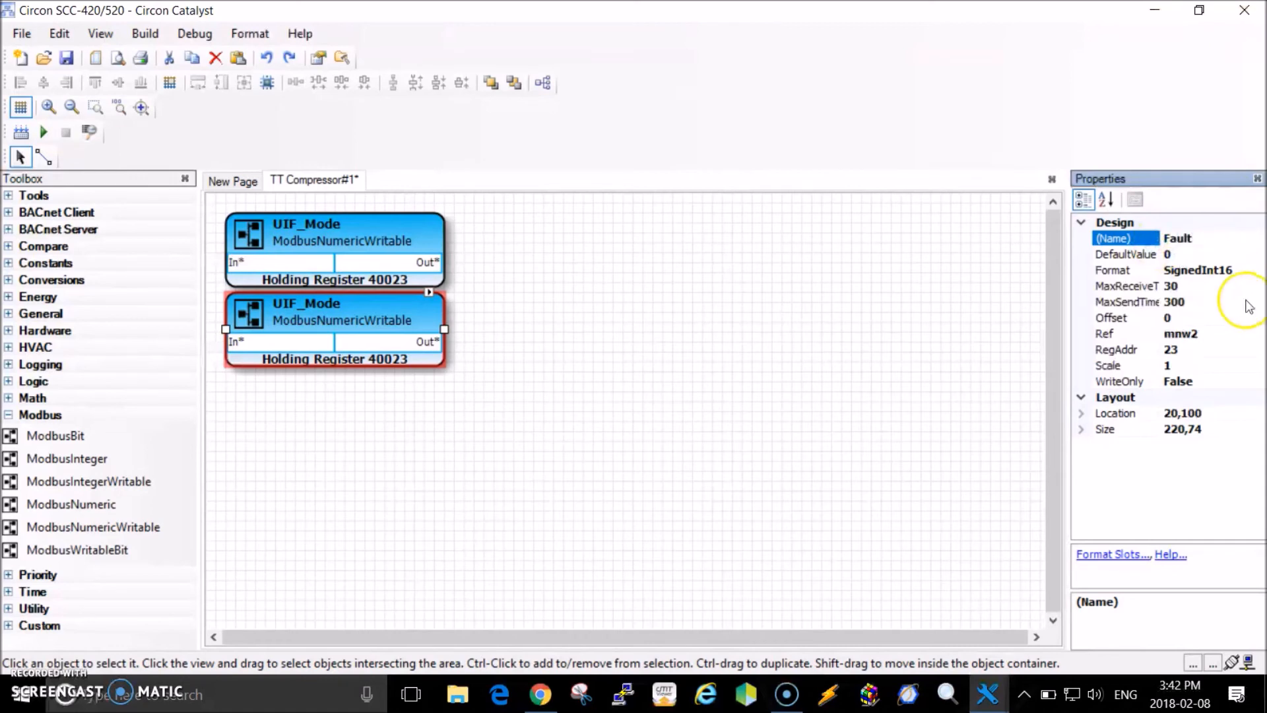
click(1179, 350)
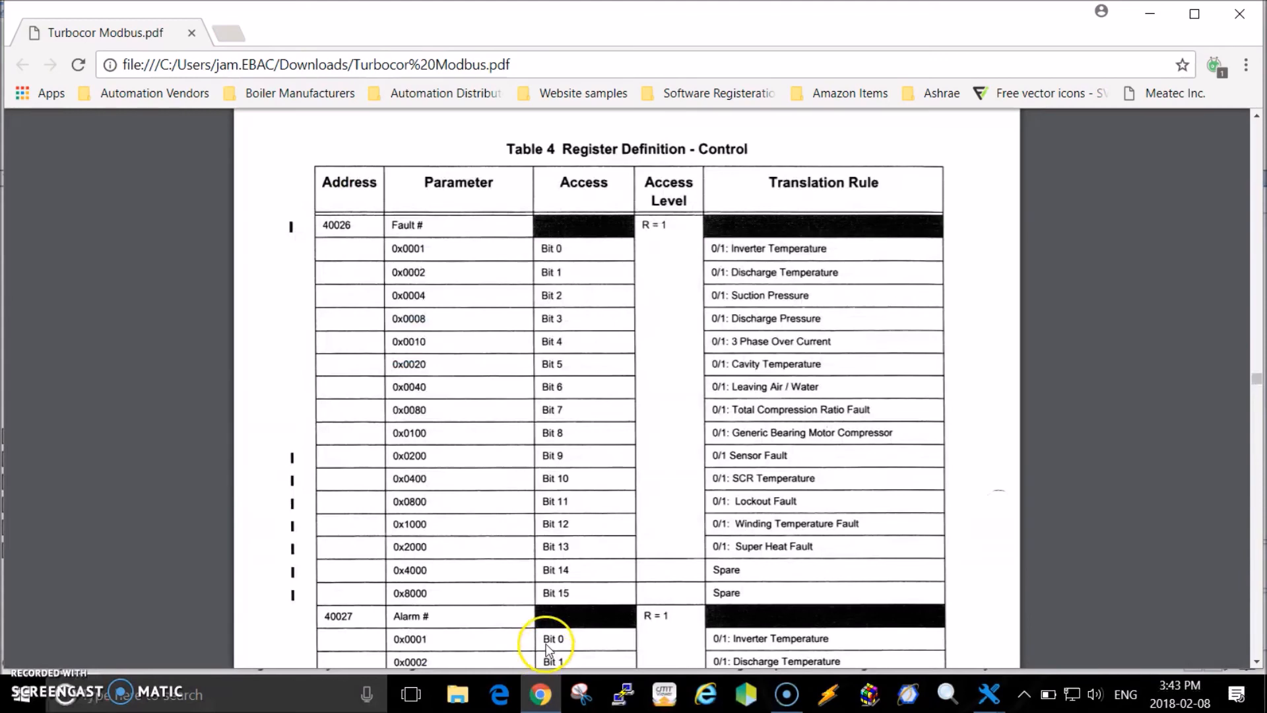
mouse_move(995, 693)
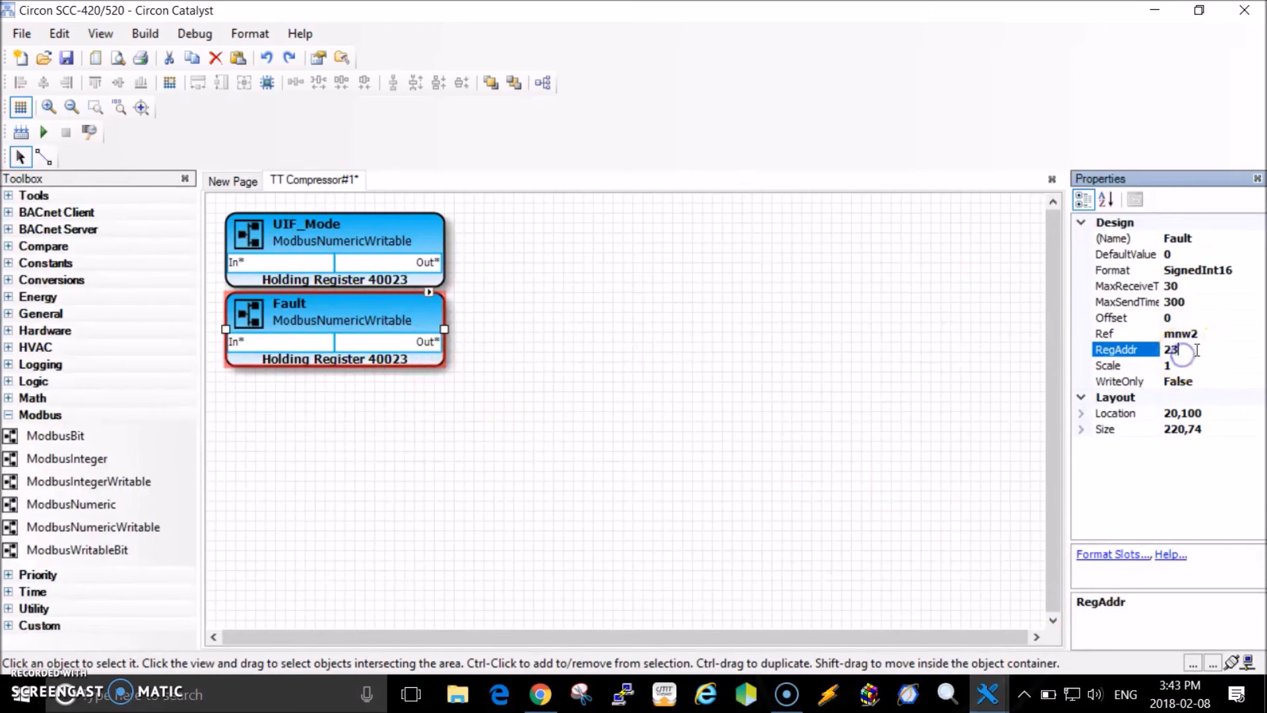
text(25)
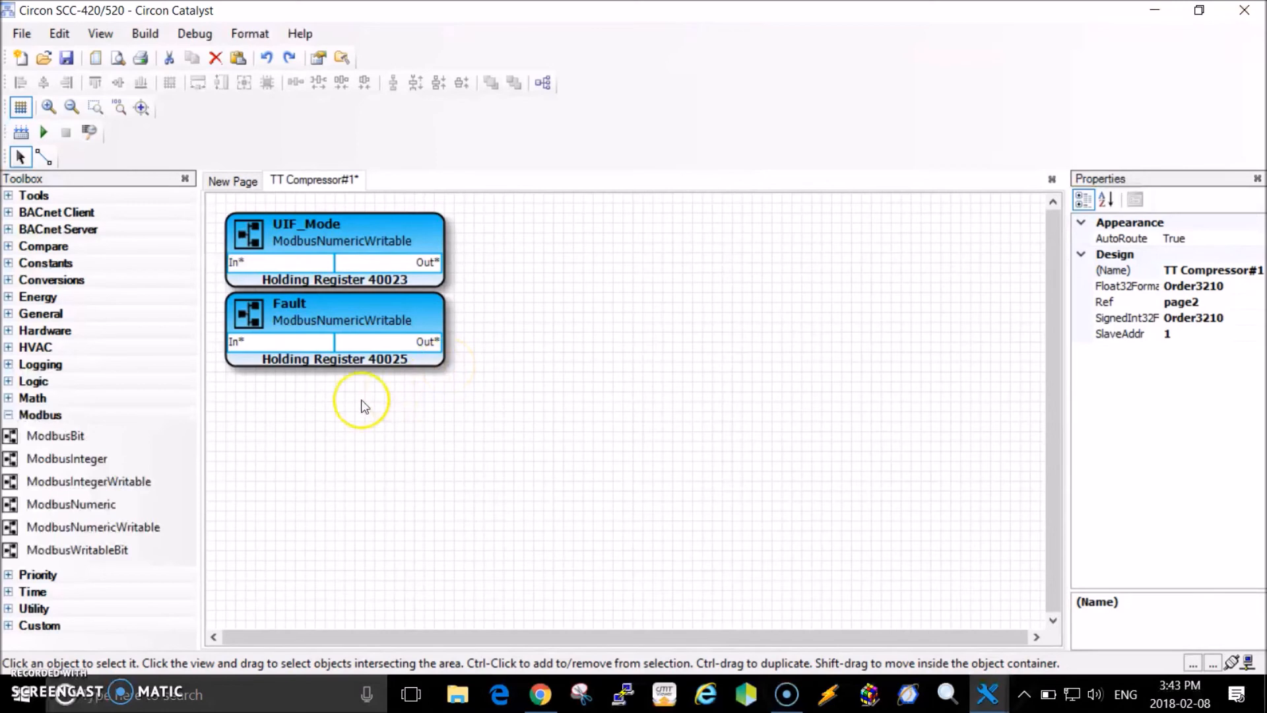
mouse_move(26, 414)
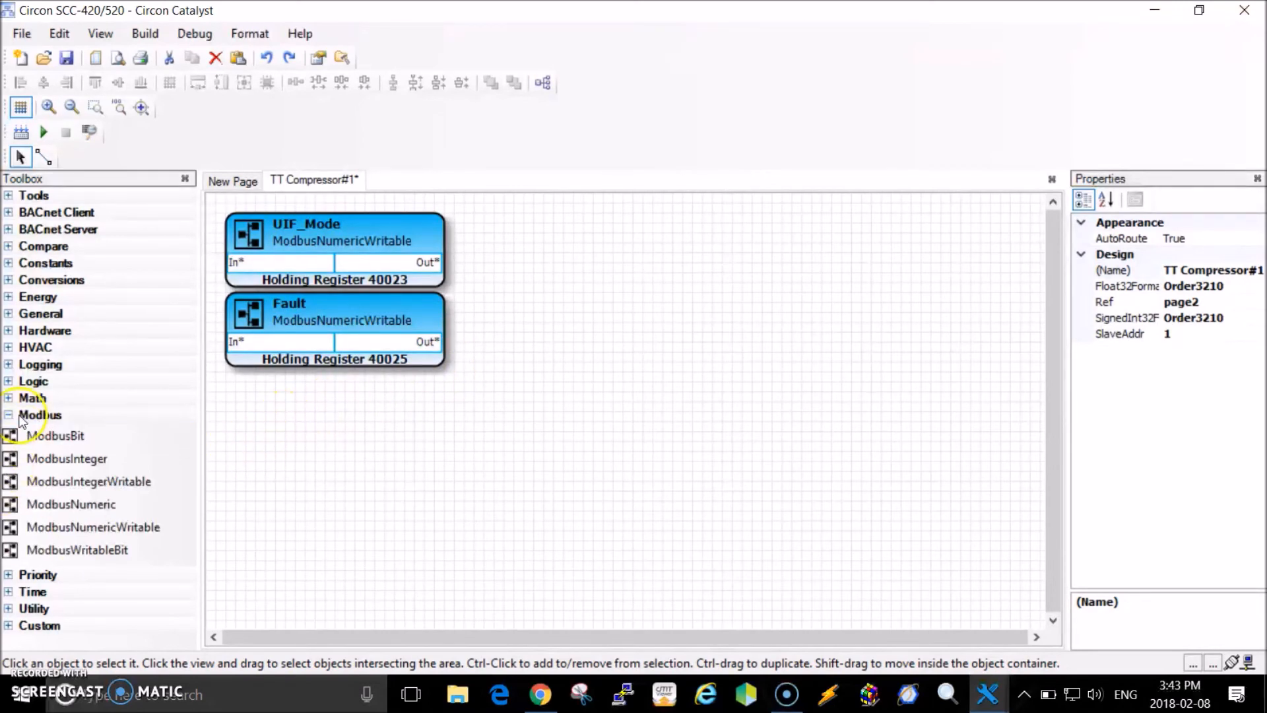
Add a BitwiseDecoder block from the Logic toolbox beside the Fault block.
click(8, 415)
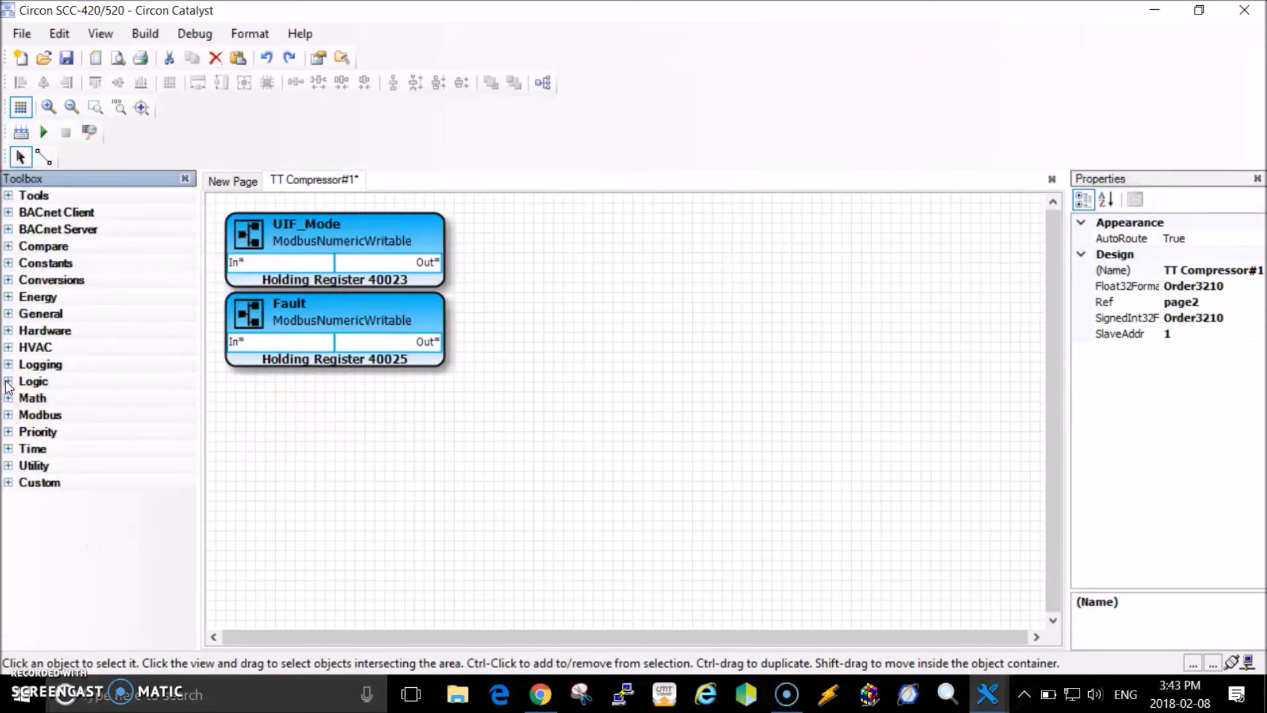
click(9, 380)
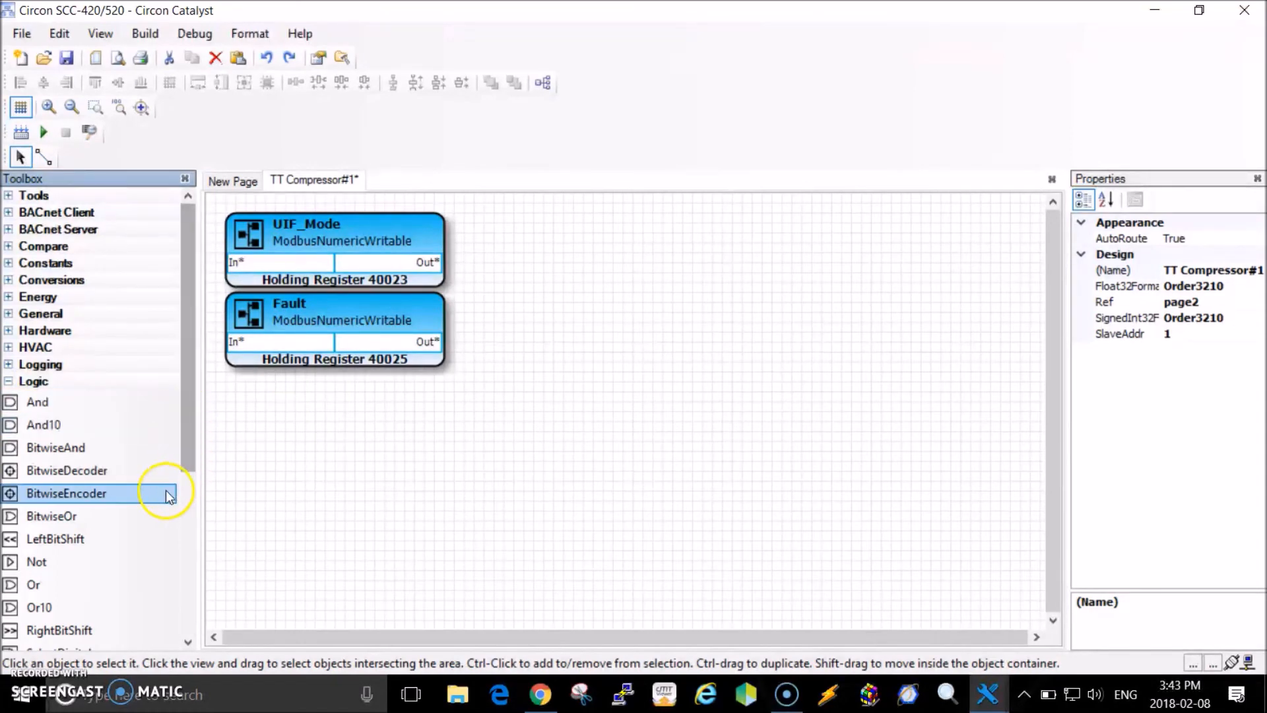
mouse_move(66, 470)
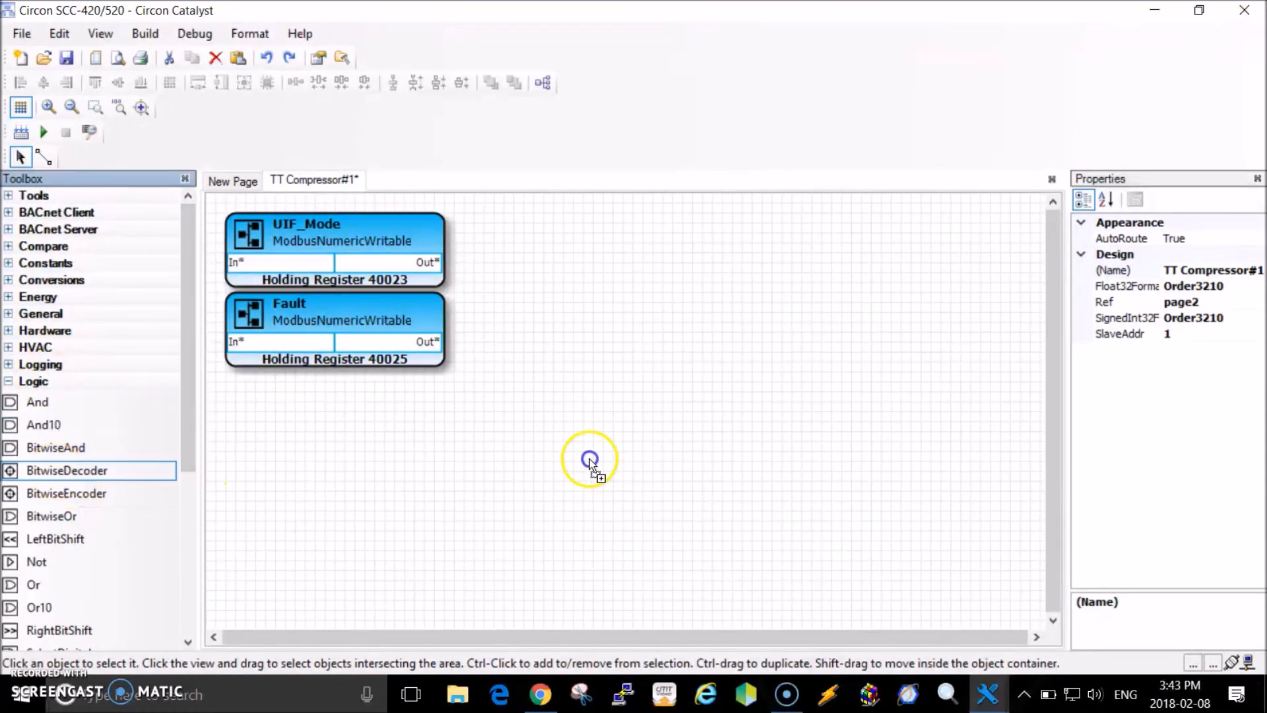
drag(67, 469, 677, 347)
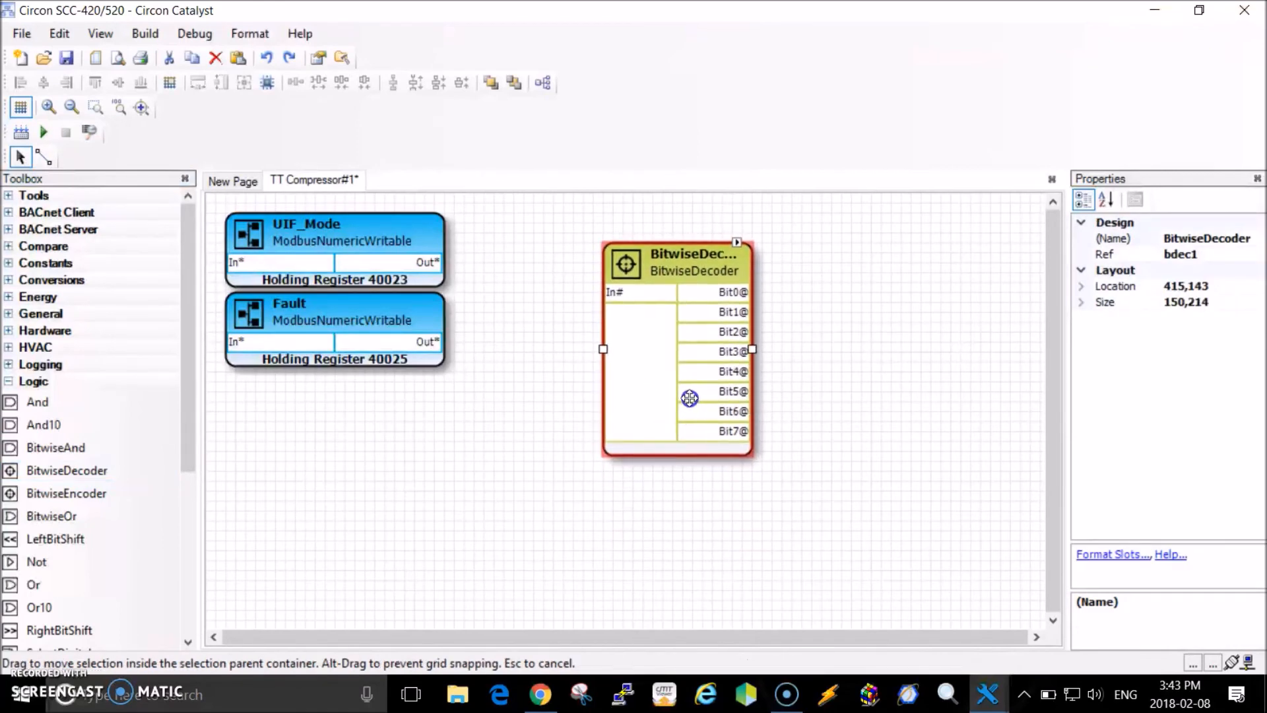
drag(688, 399, 623, 426)
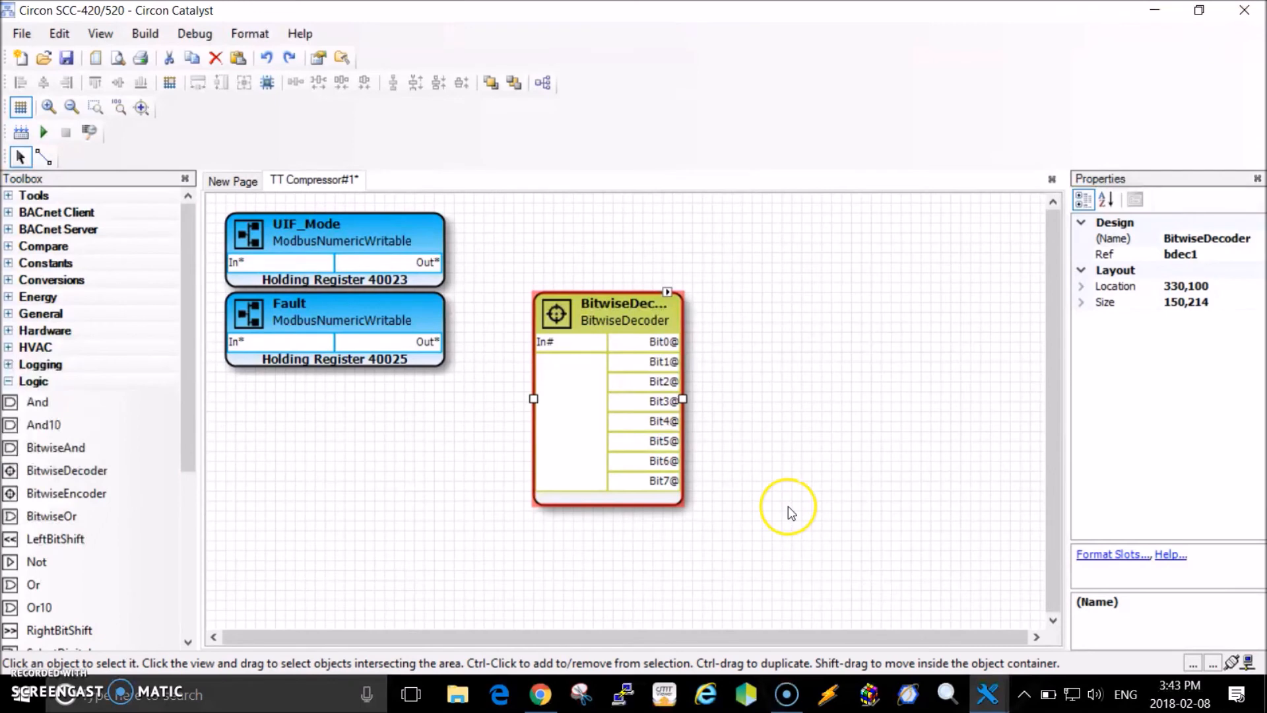
Link the Fault block's output to the BitwiseDecoder's input.
click(44, 156)
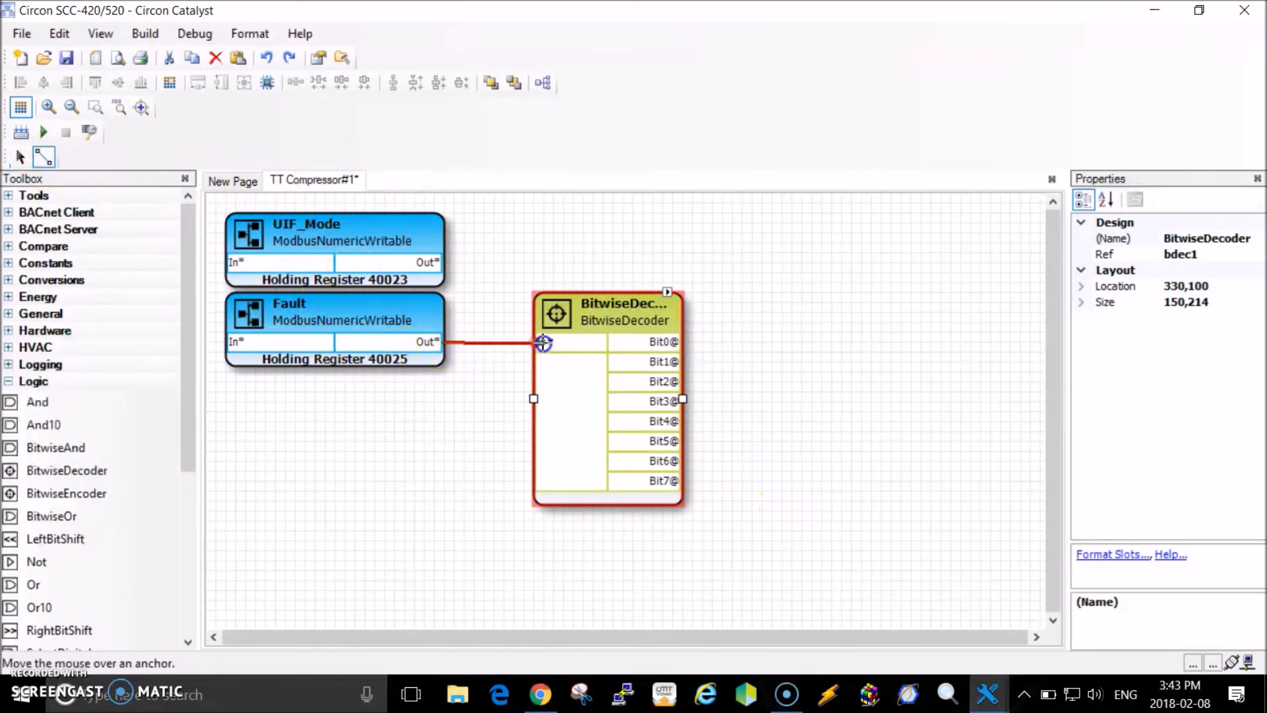
drag(443, 342, 538, 341)
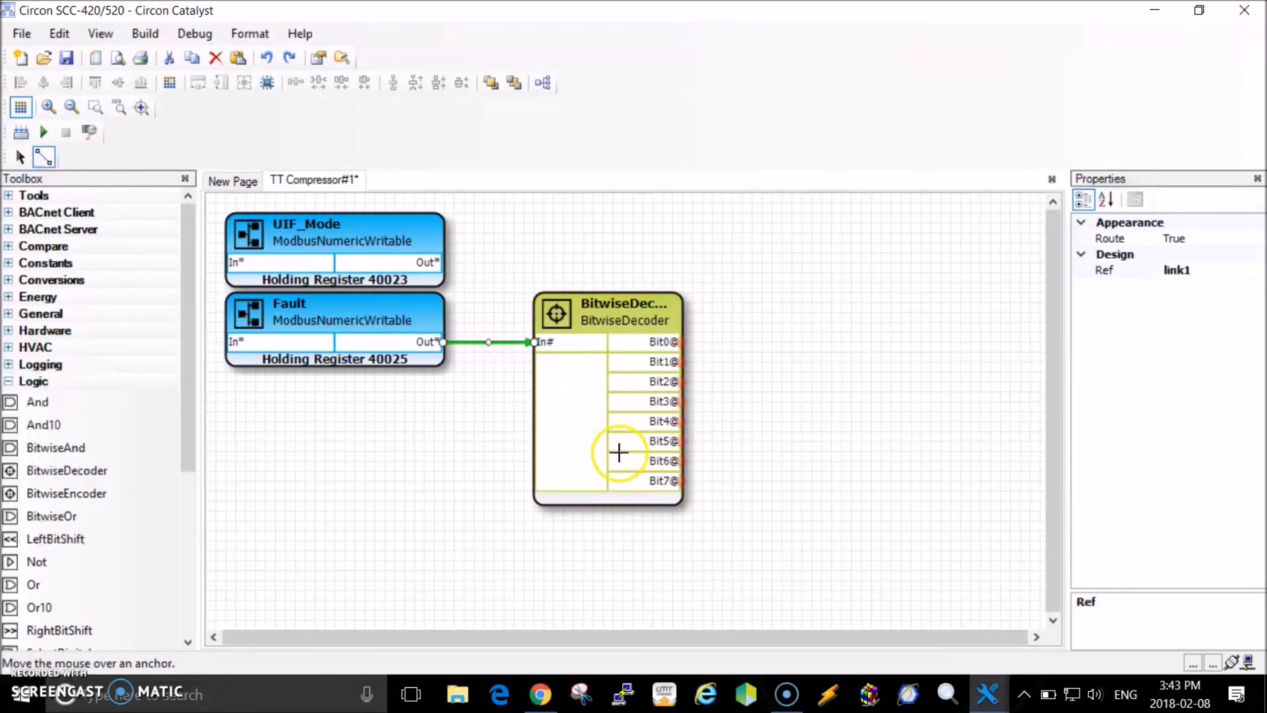
mouse_move(671, 494)
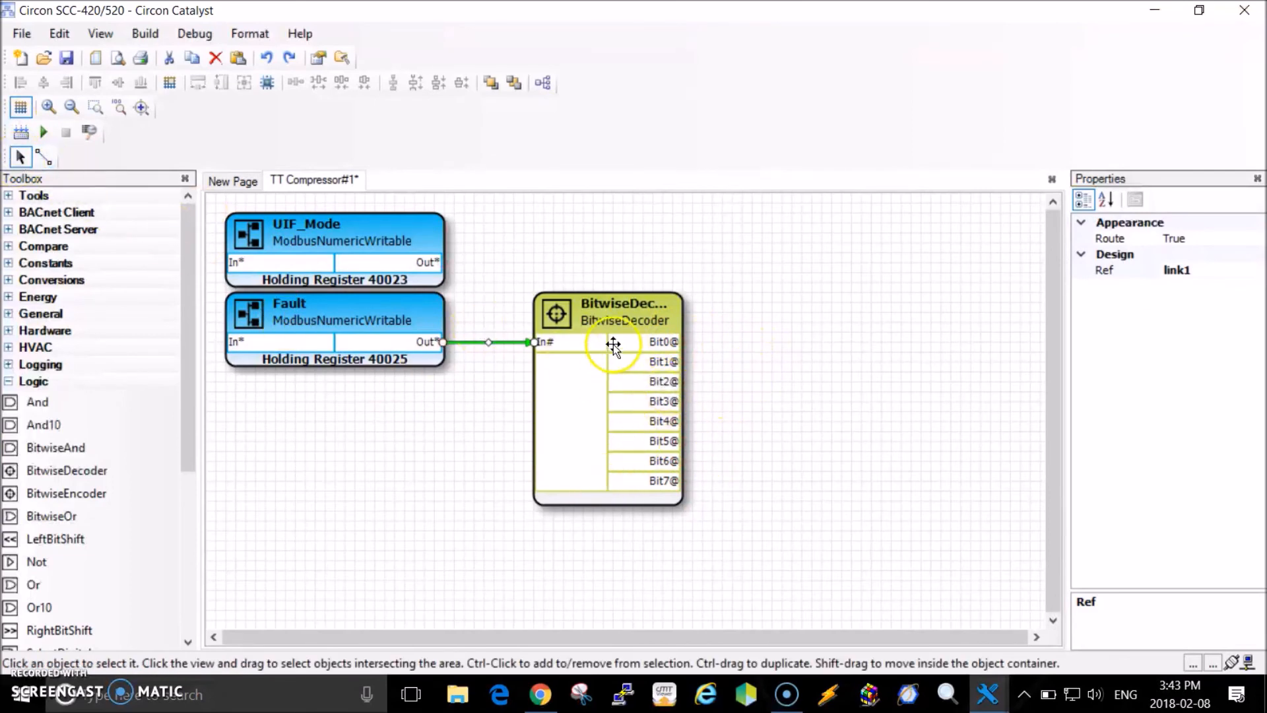
click(613, 343)
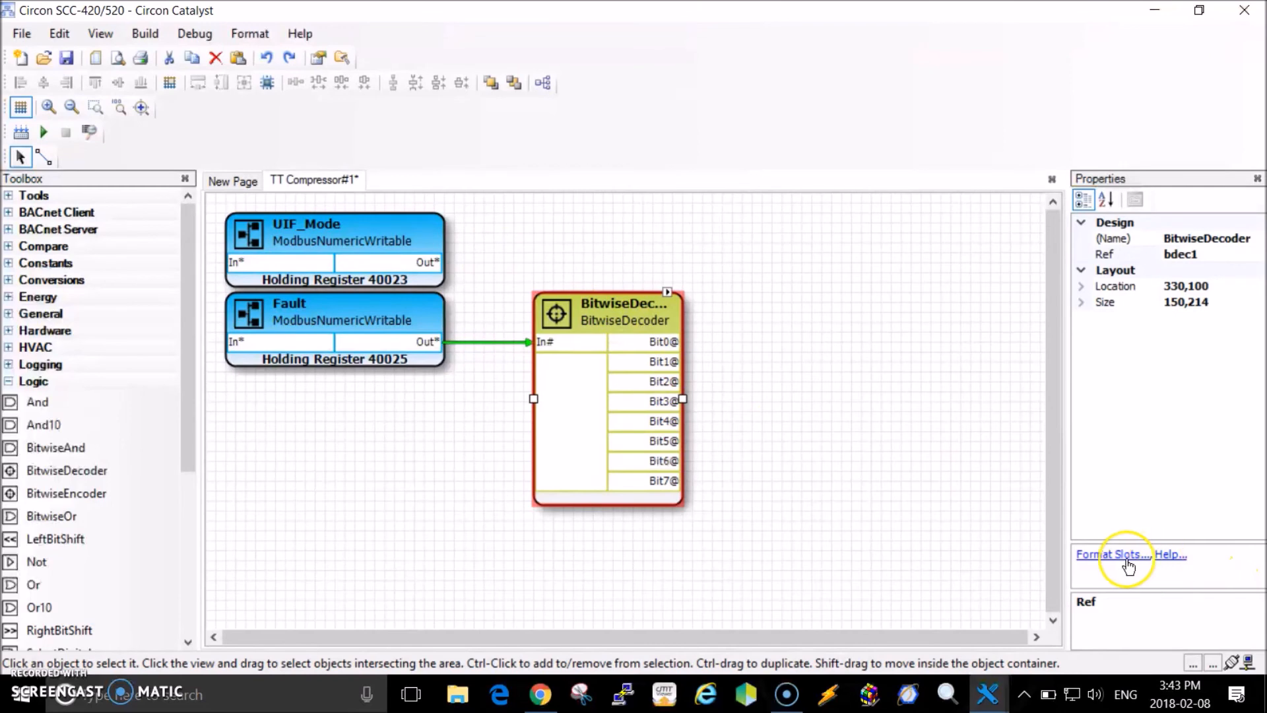
Enable decoder outputs Bit8 through Bit12 in Format Slots, giving thirteen outputs Bit0–Bit12.
click(1112, 554)
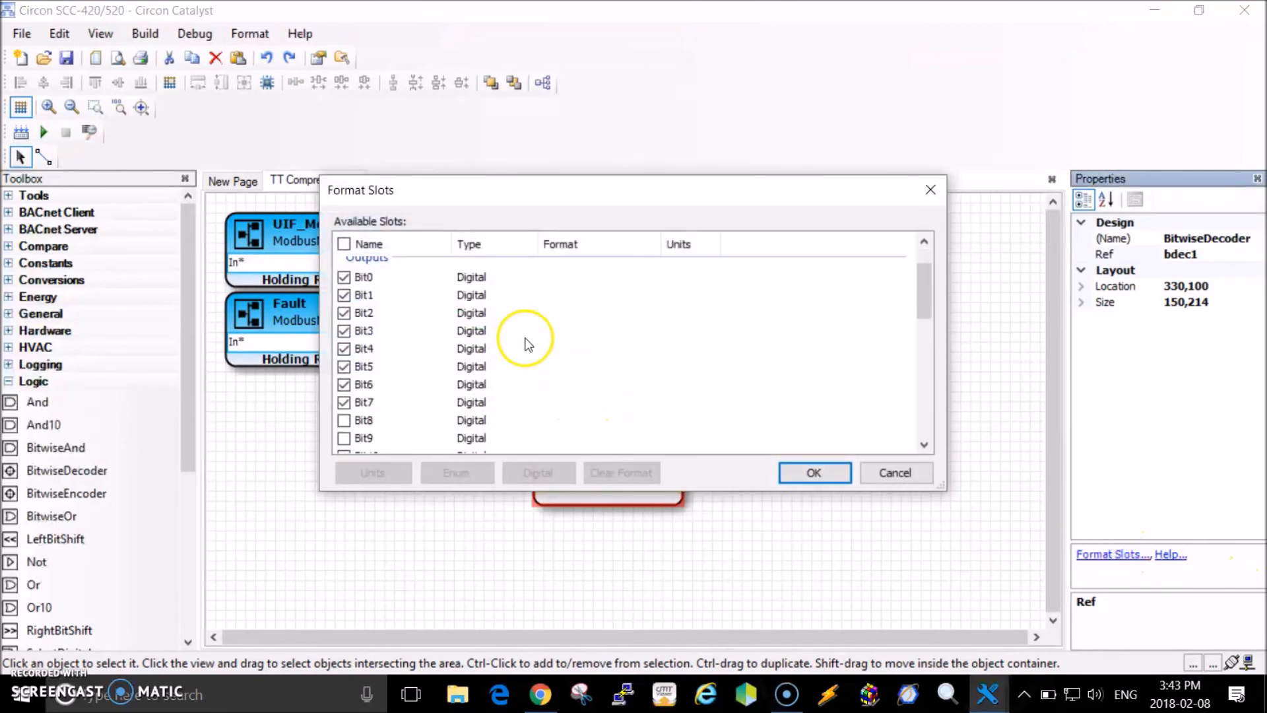
click(343, 369)
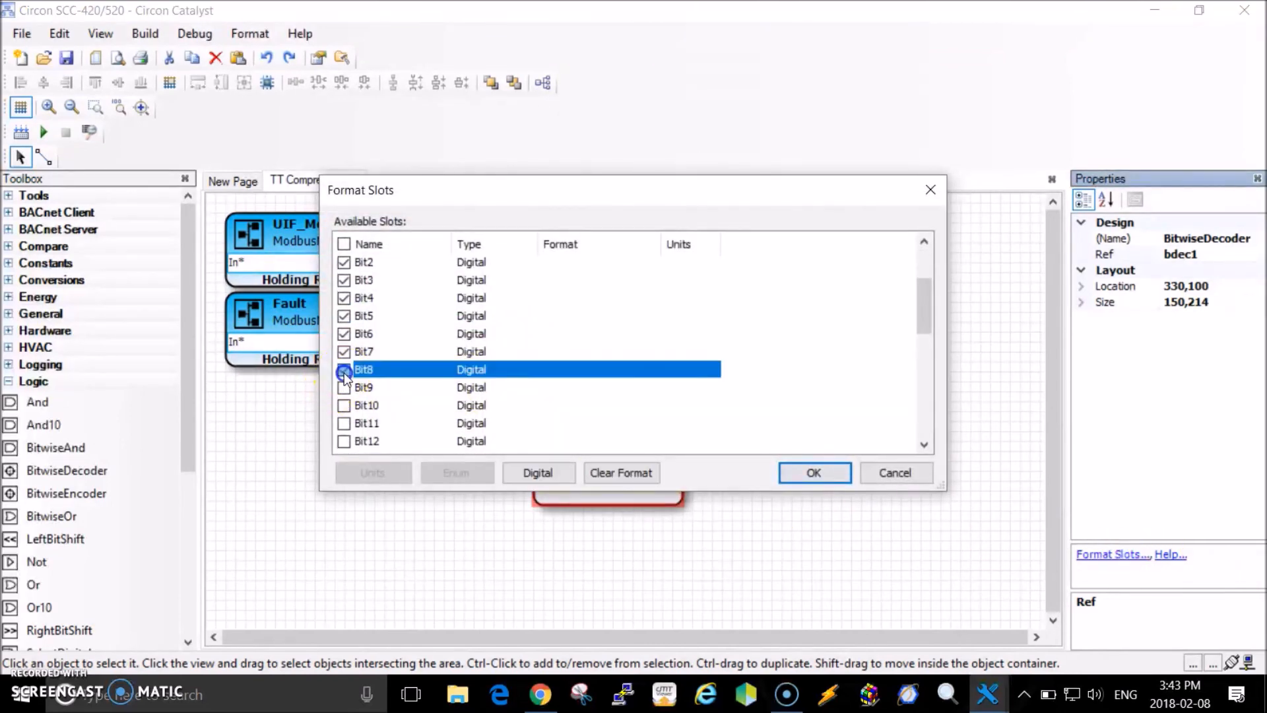
click(344, 406)
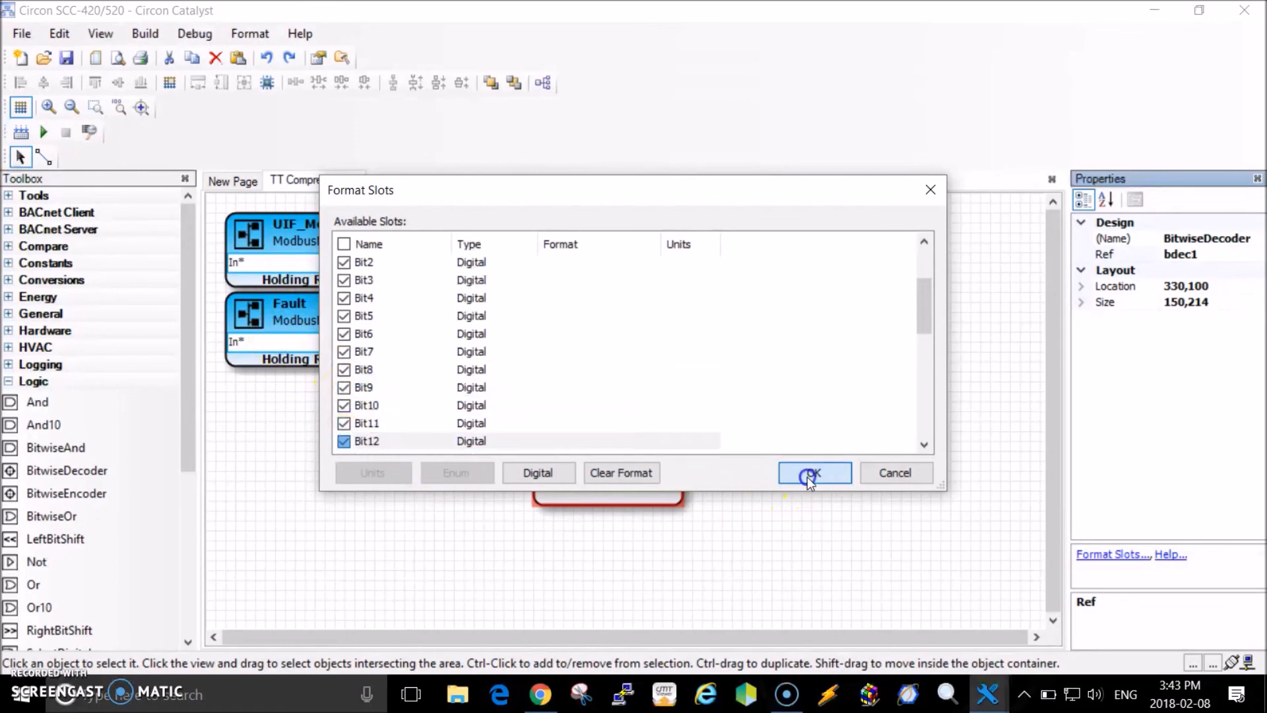
click(814, 473)
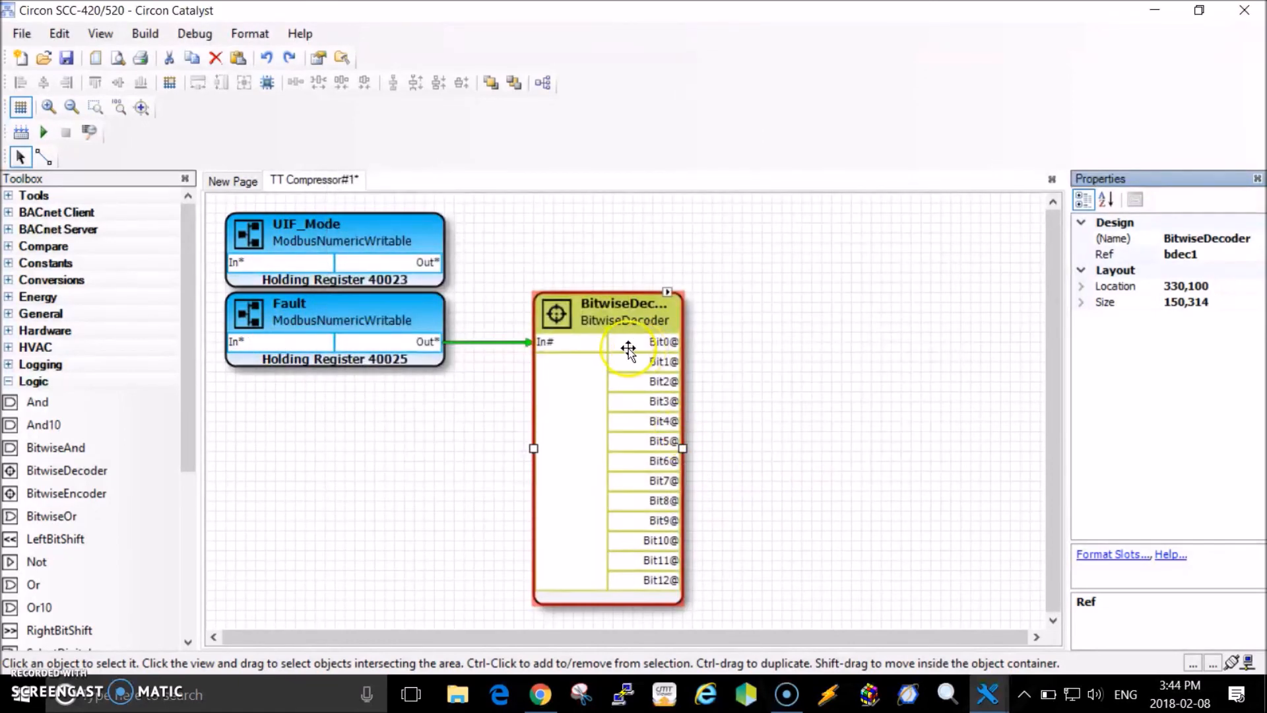
click(541, 694)
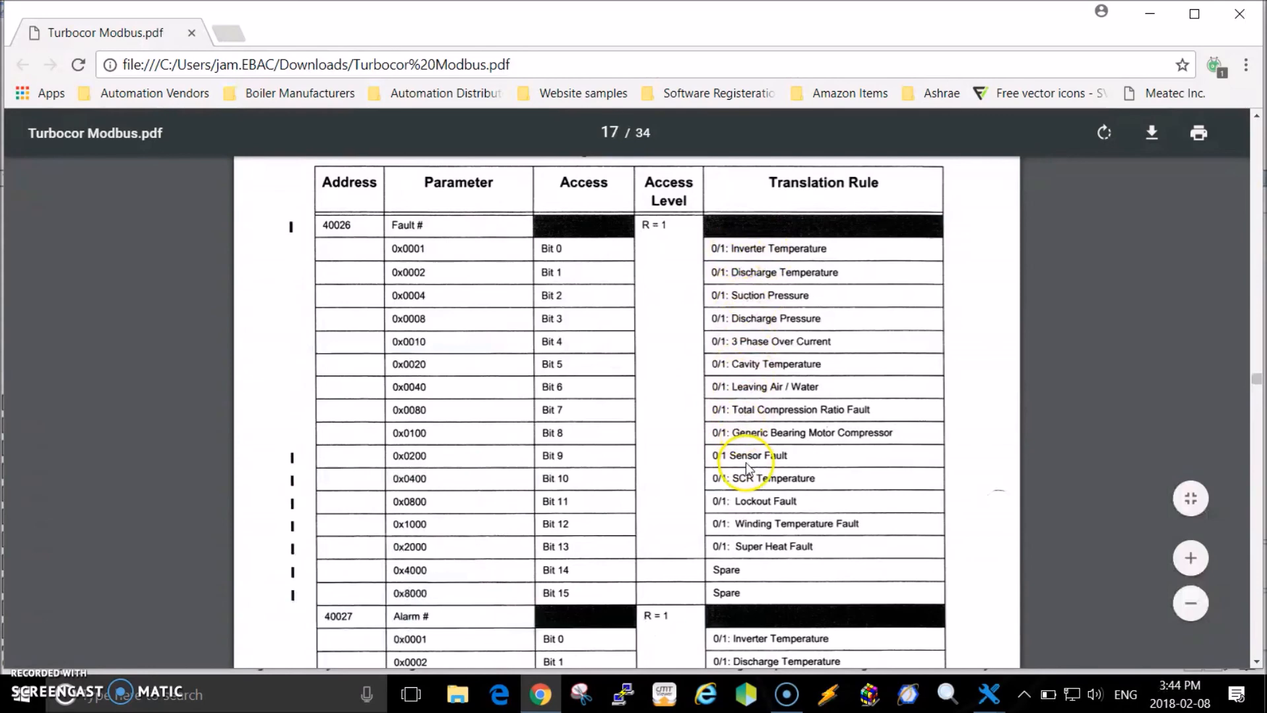
click(979, 692)
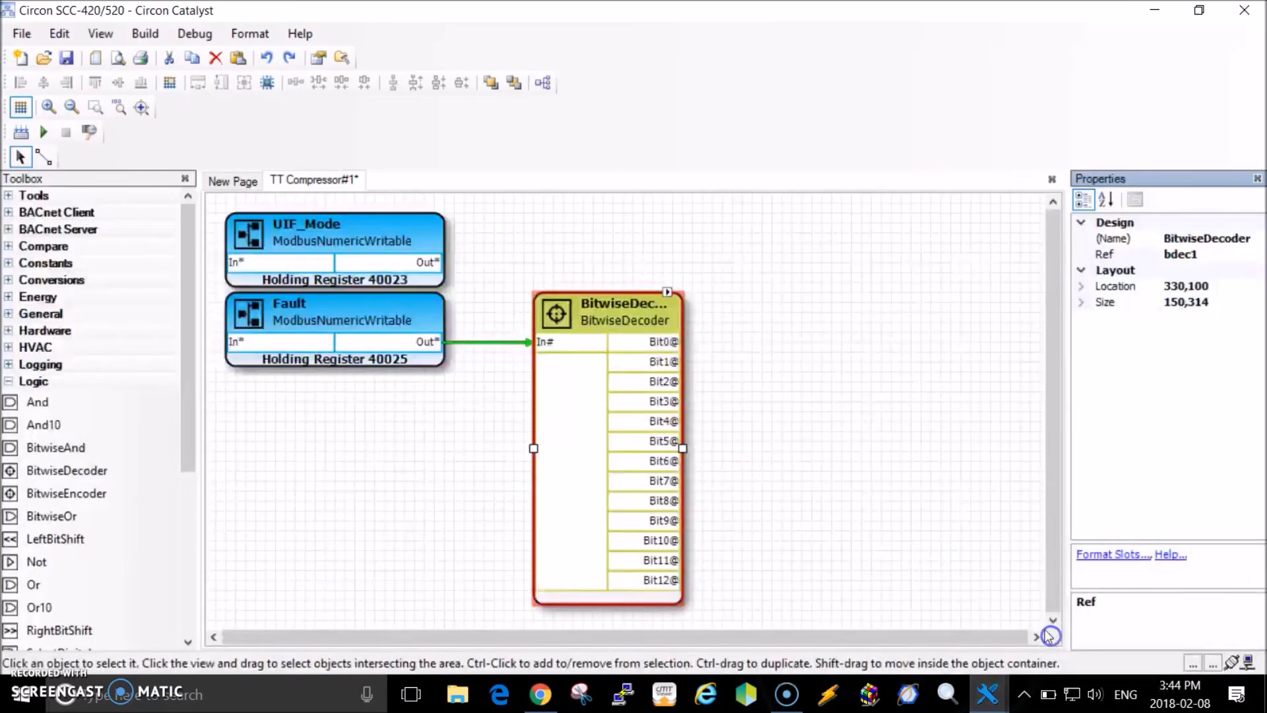
mouse_move(763, 367)
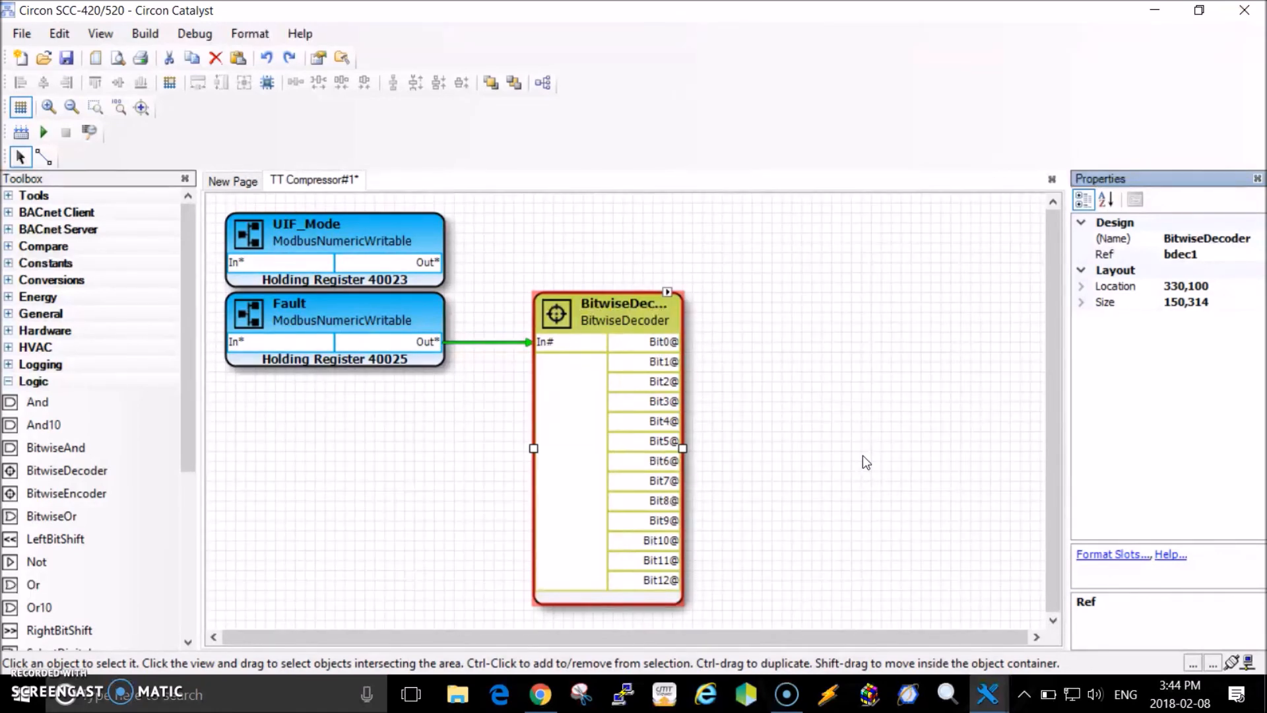
mouse_move(715, 412)
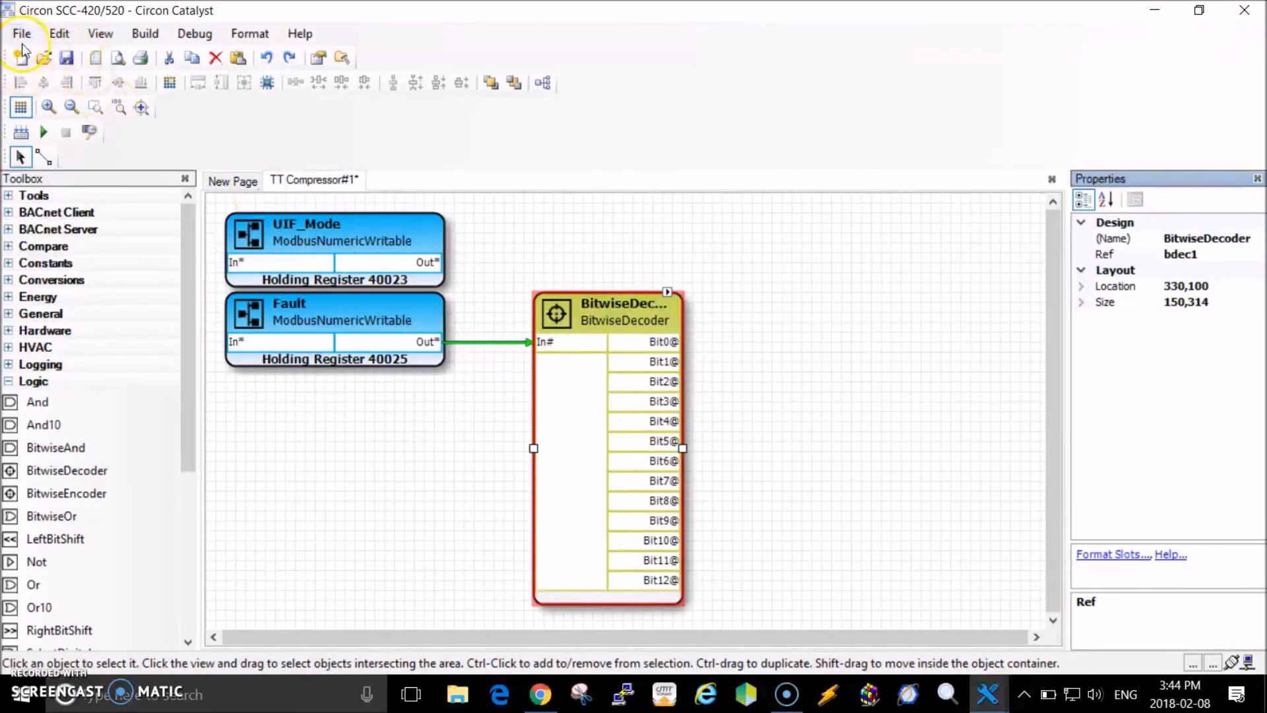
mouse_move(474, 238)
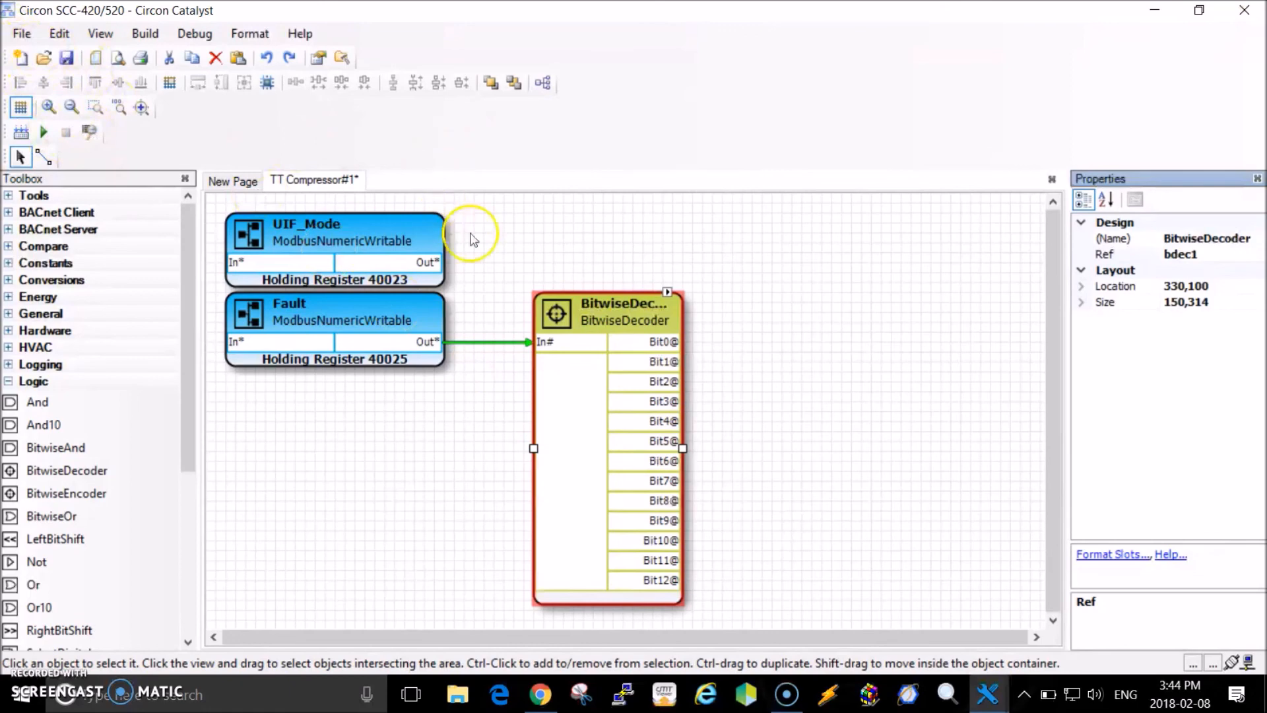
mouse_move(1169, 427)
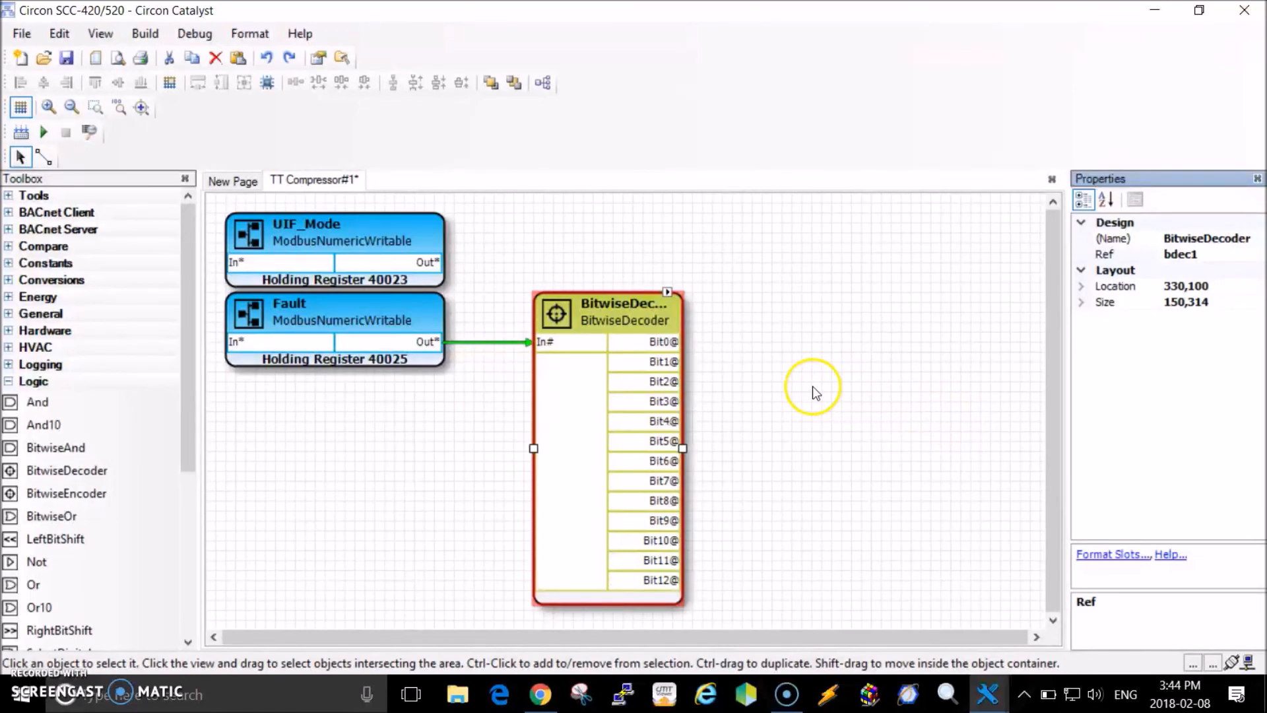
mouse_move(104, 158)
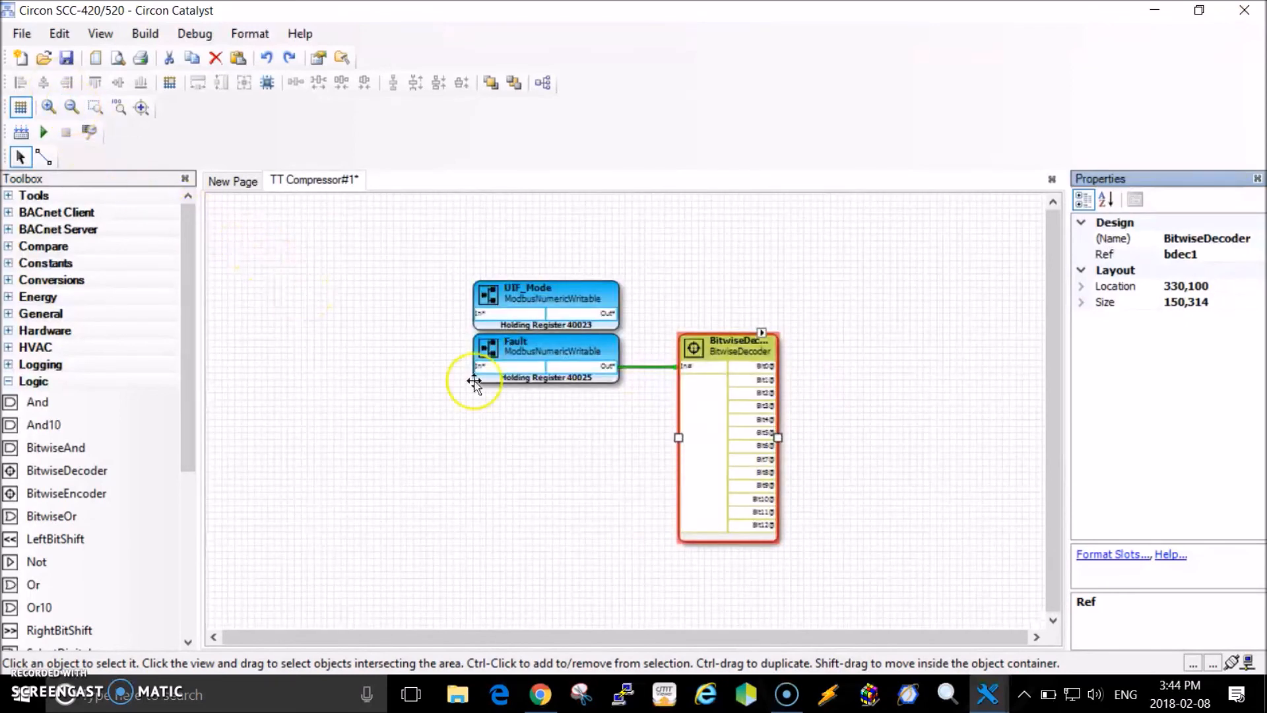
mouse_move(619, 517)
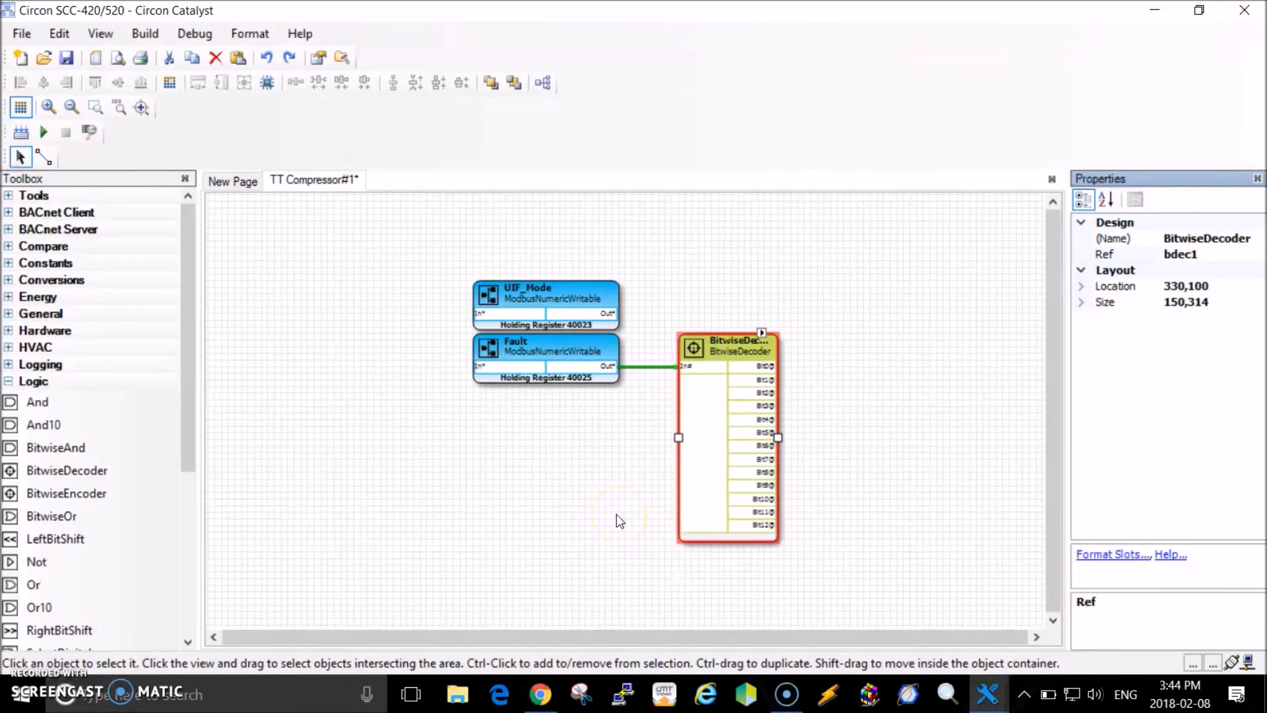
mouse_move(449, 555)
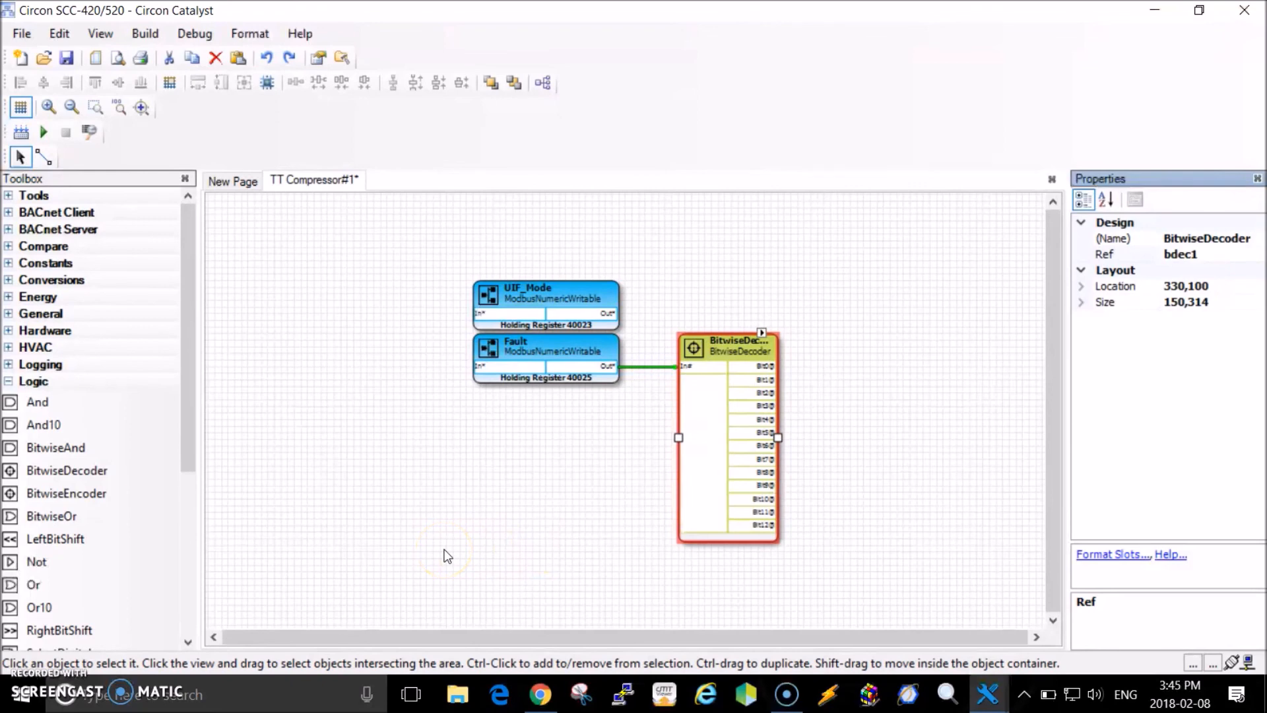